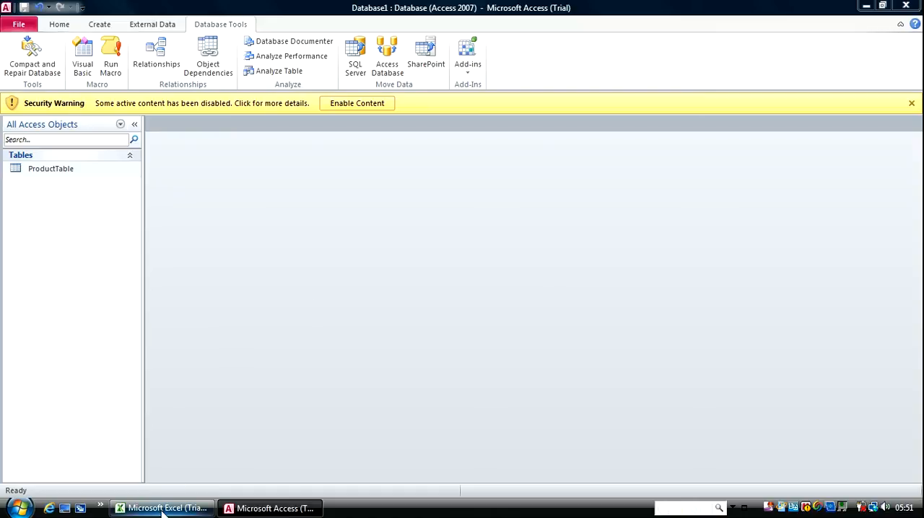
Step: Switch to Excel to show Sheet3's empty Table Name/Field Name/Data Type/Field Size table
{"action": "left_click", "coordinate": [162, 508]}
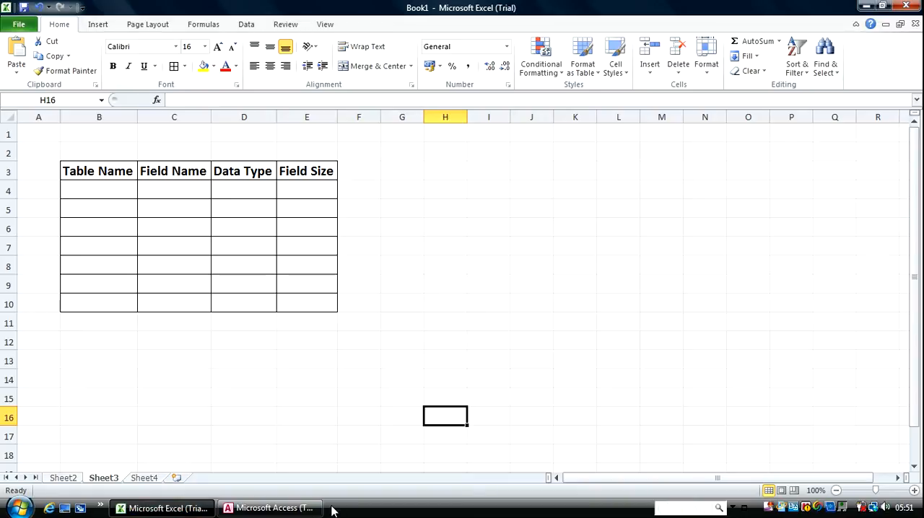
Step: In Access, open ProductTable in Design View and select all five field rows
{"action": "left_click", "coordinate": [270, 508]}
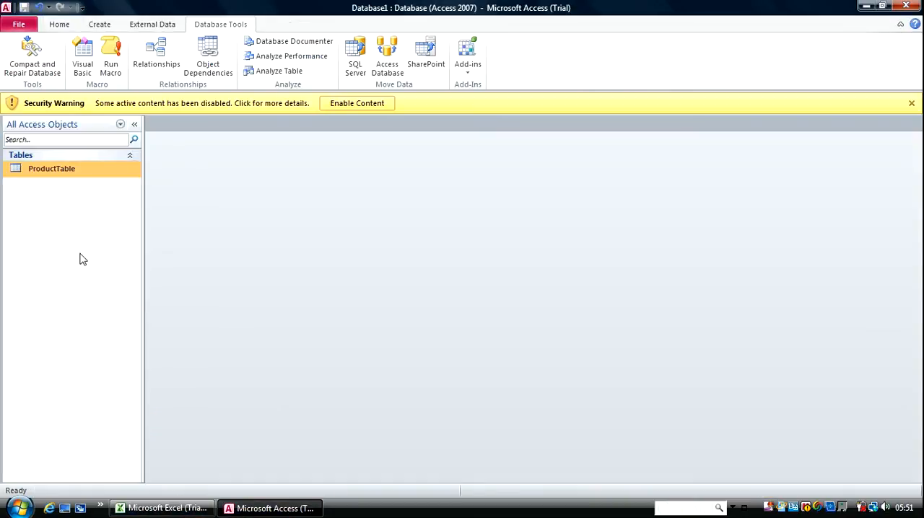
{"action": "double_click", "coordinate": [52, 168]}
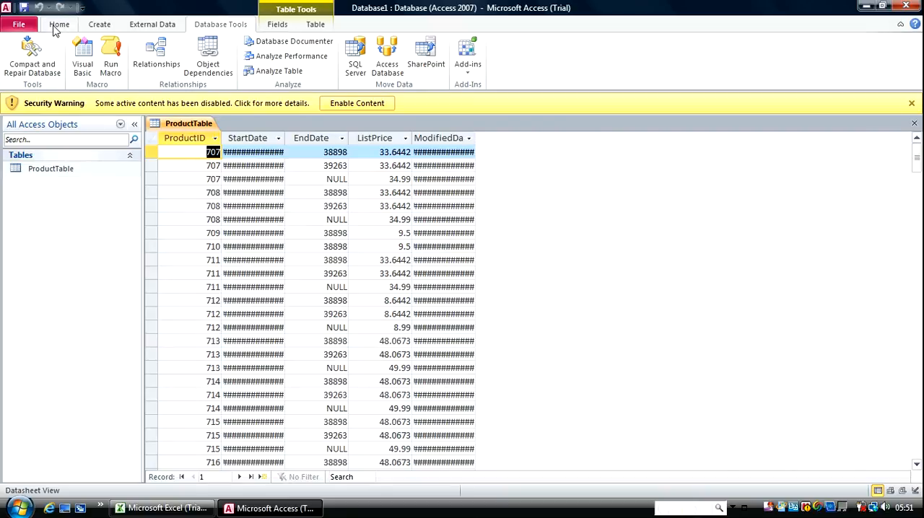
{"action": "left_click", "coordinate": [59, 24]}
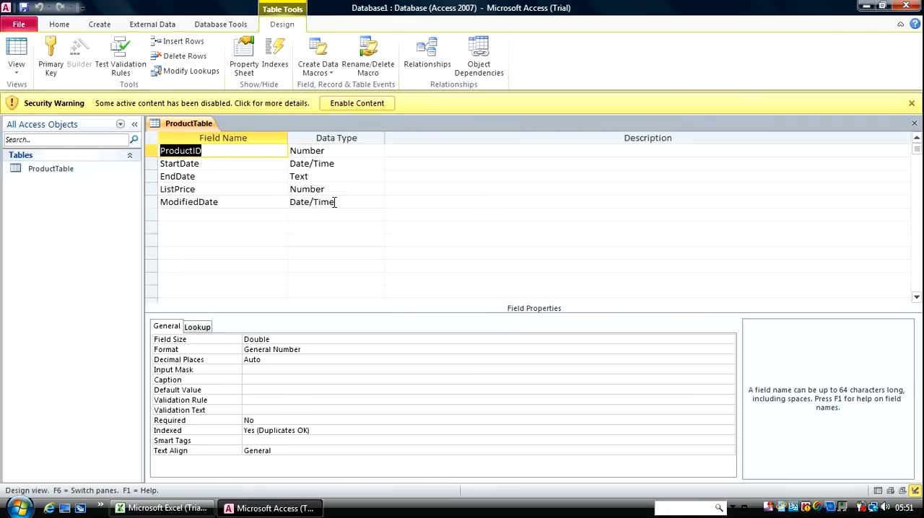
{"action": "left_click", "coordinate": [335, 150]}
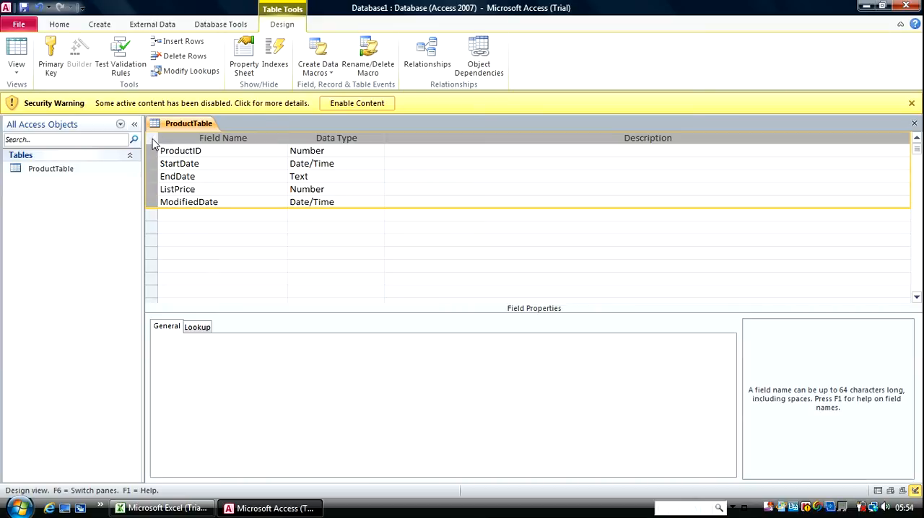
{"action": "right_click", "coordinate": [151, 150]}
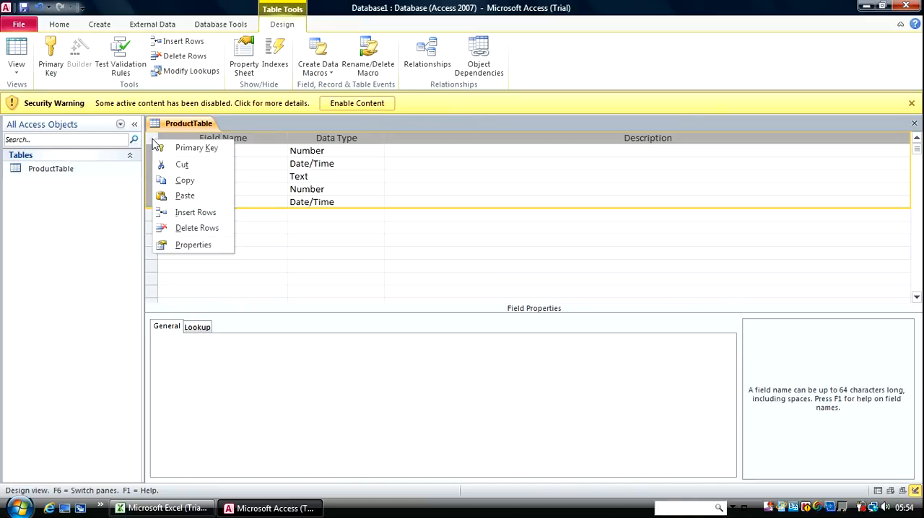
{"action": "left_click", "coordinate": [180, 176]}
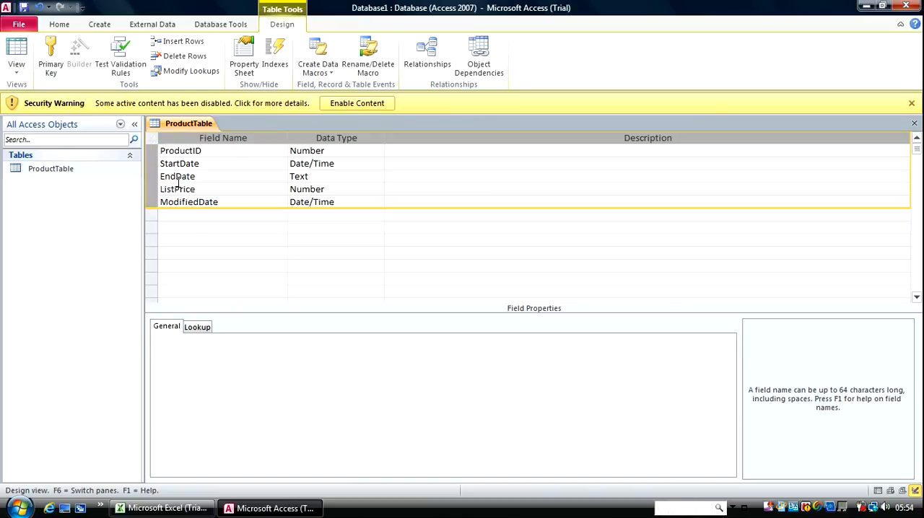
{"action": "mouse_move", "coordinate": [166, 508]}
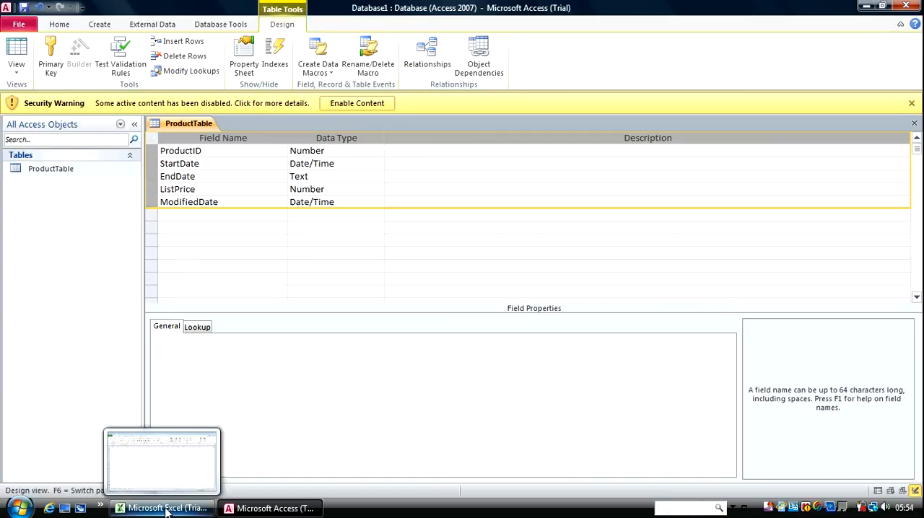
{"action": "left_click", "coordinate": [161, 508]}
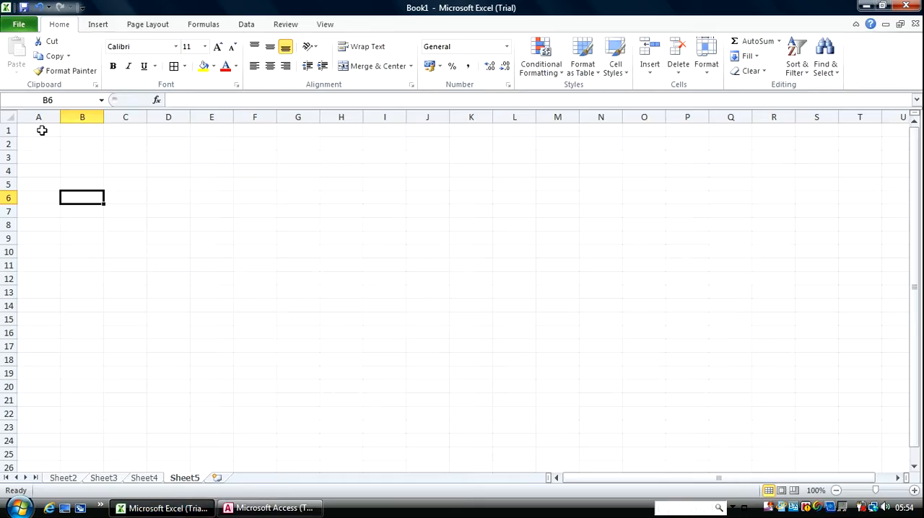
{"action": "left_click", "coordinate": [38, 130]}
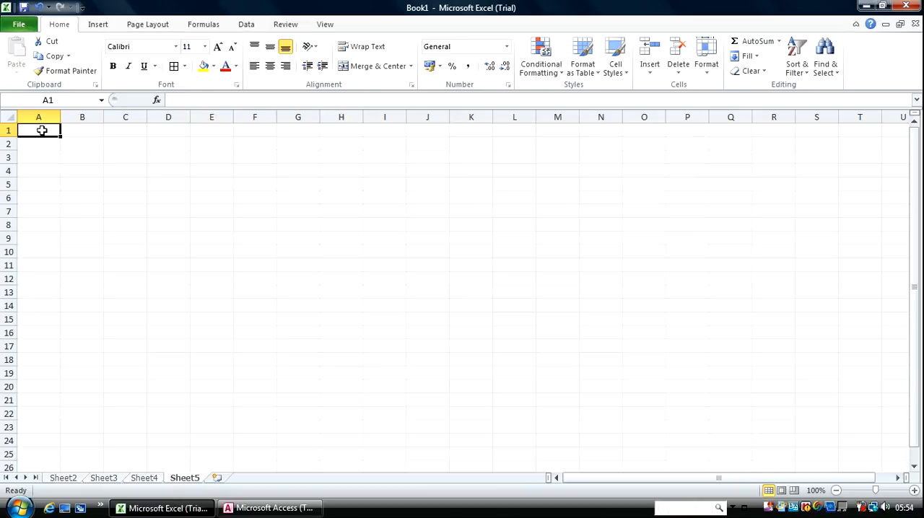
{"action": "left_click", "coordinate": [270, 508]}
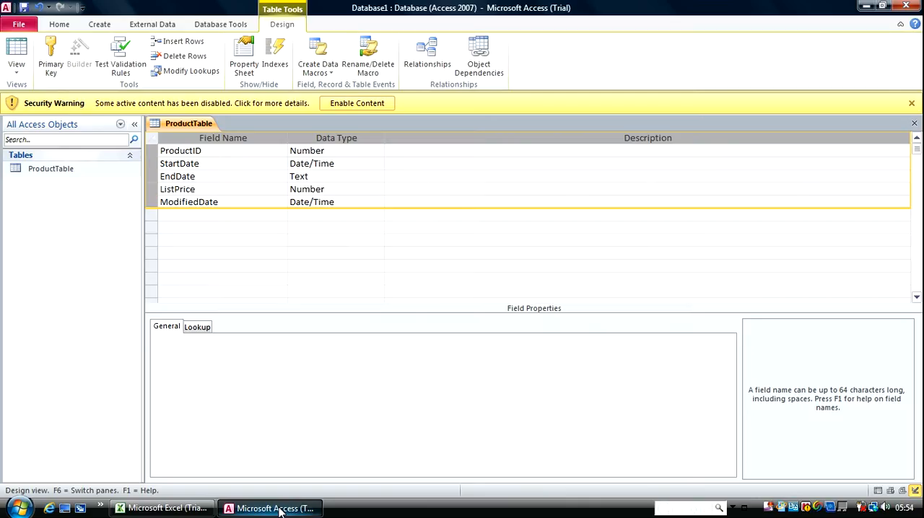
{"action": "mouse_move", "coordinate": [271, 508]}
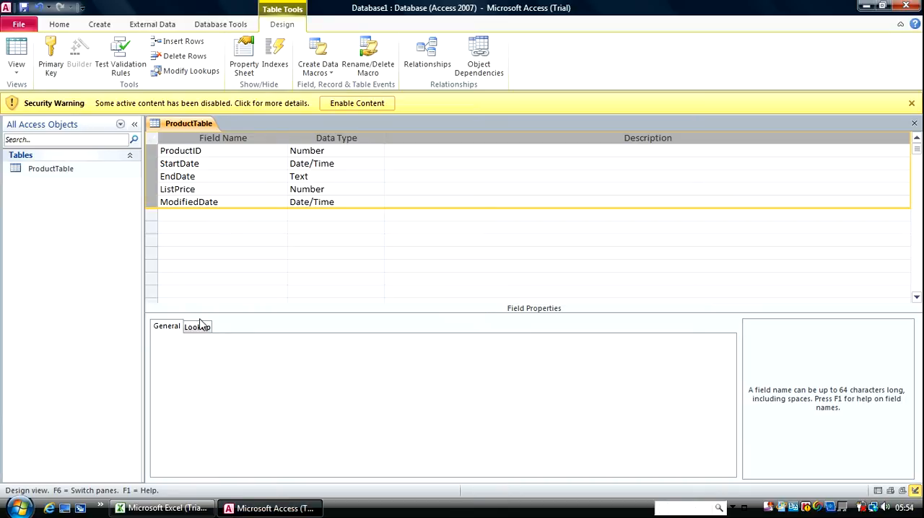
Step: Select ProductTable and launch the Database Documenter from Database Tools
{"action": "left_click", "coordinate": [52, 168]}
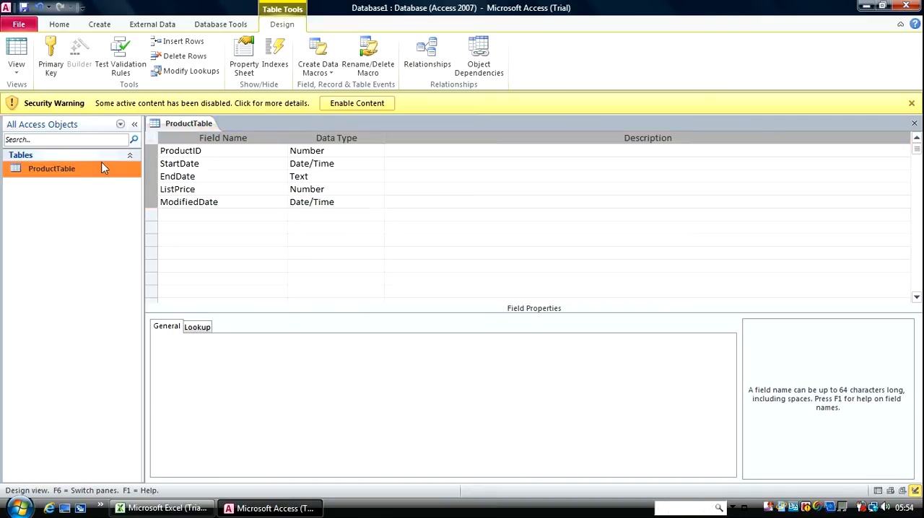
{"action": "left_click", "coordinate": [336, 163]}
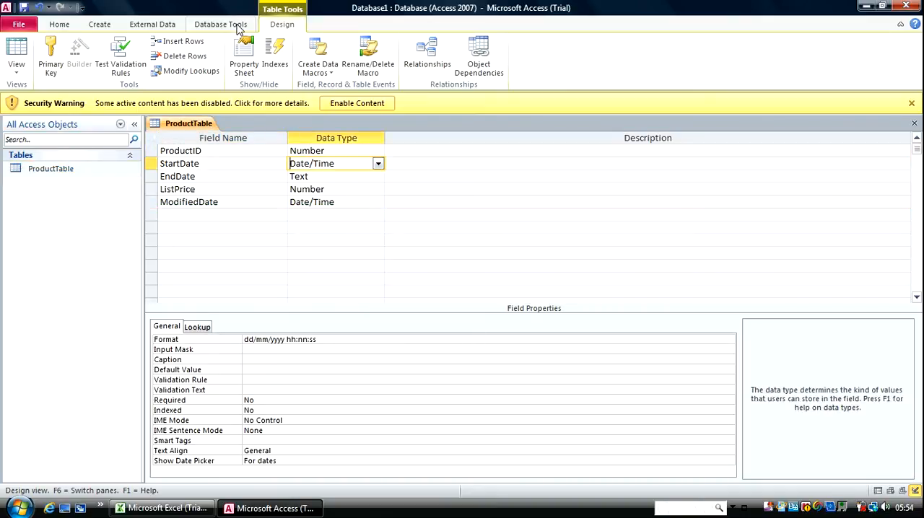
{"action": "left_click", "coordinate": [220, 24]}
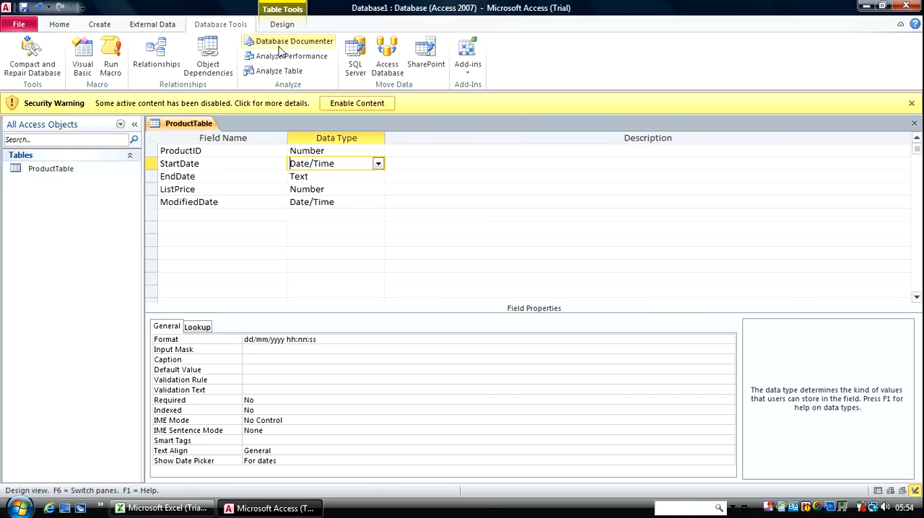
{"action": "mouse_move", "coordinate": [280, 41]}
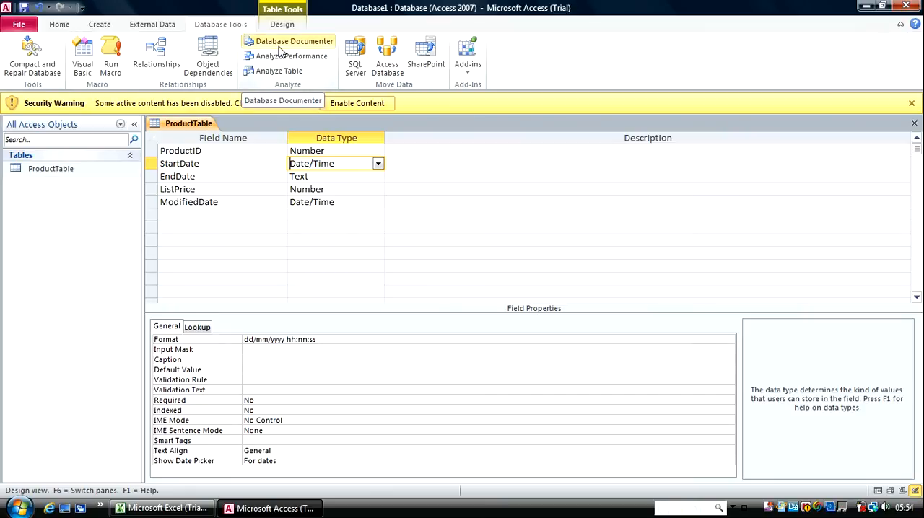
{"action": "left_click", "coordinate": [294, 41]}
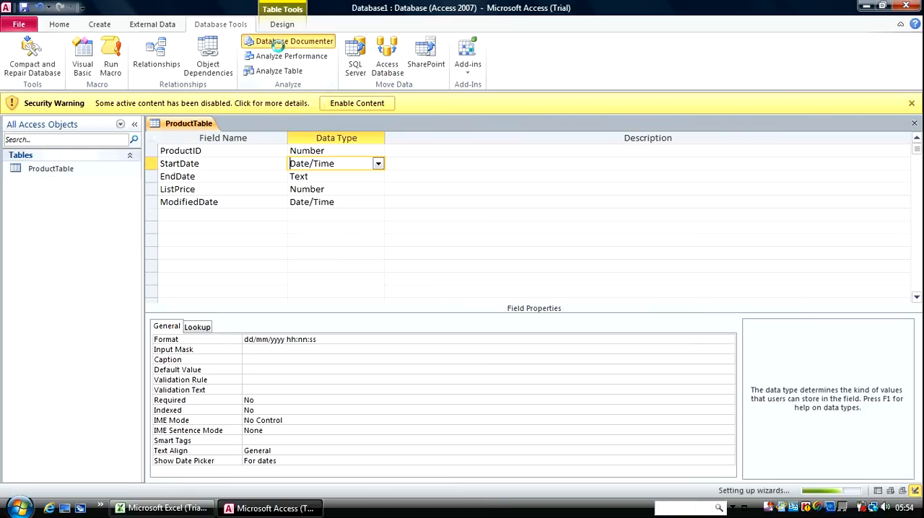
{"action": "left_click", "coordinate": [294, 41]}
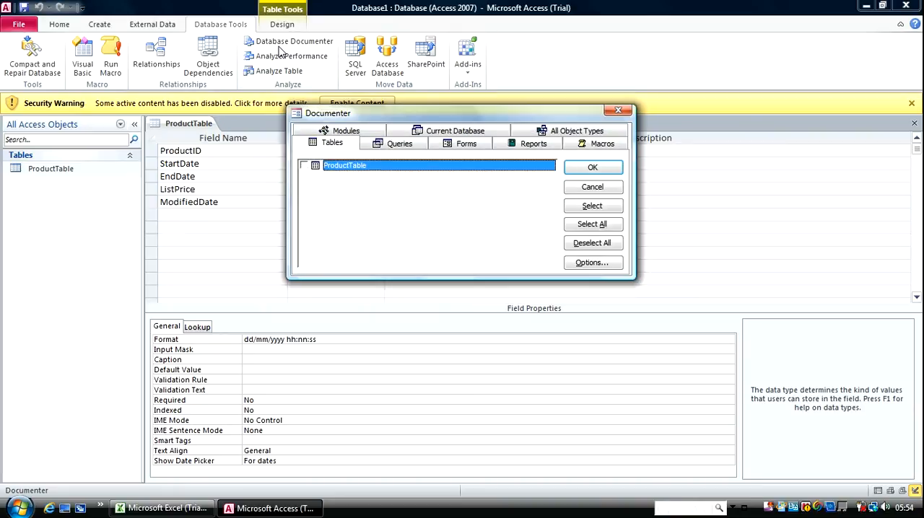
{"action": "mouse_move", "coordinate": [403, 193]}
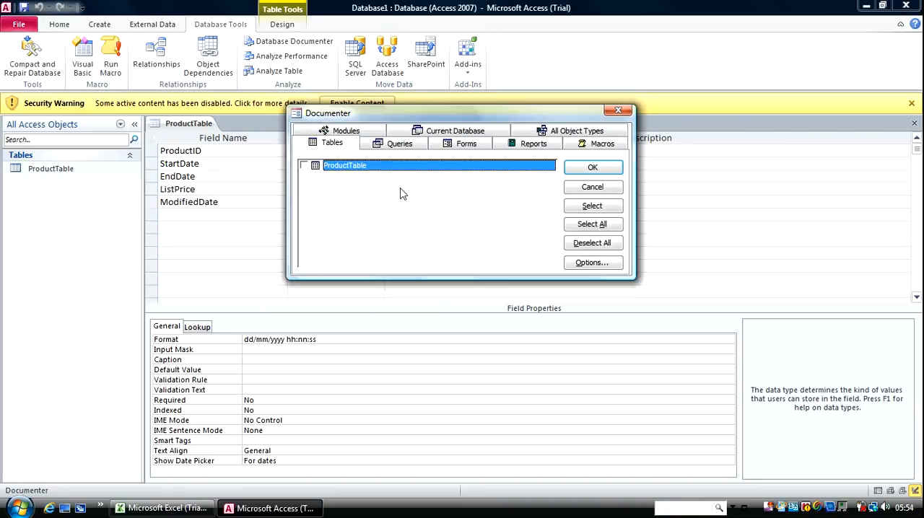
Step: Document ProductTable, agreeing to close the table first, to get its Object Definition report
{"action": "left_click", "coordinate": [304, 166]}
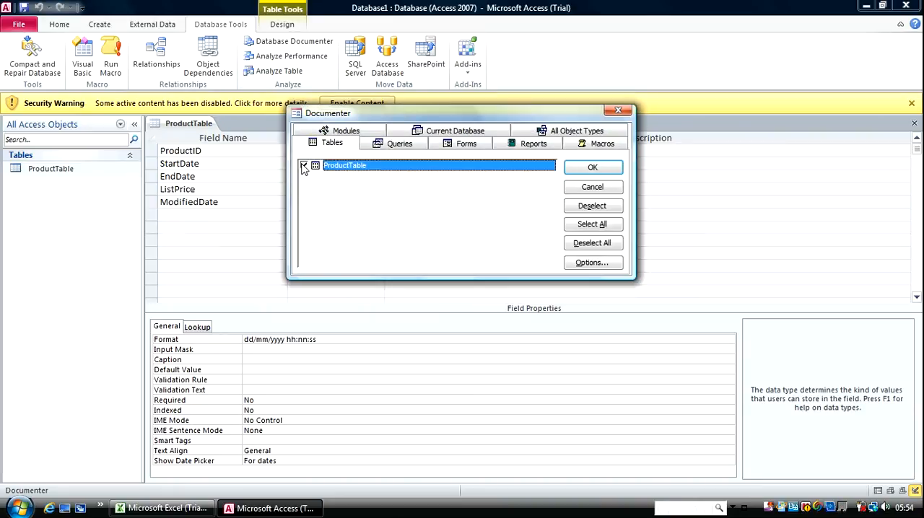
{"action": "left_click", "coordinate": [304, 165]}
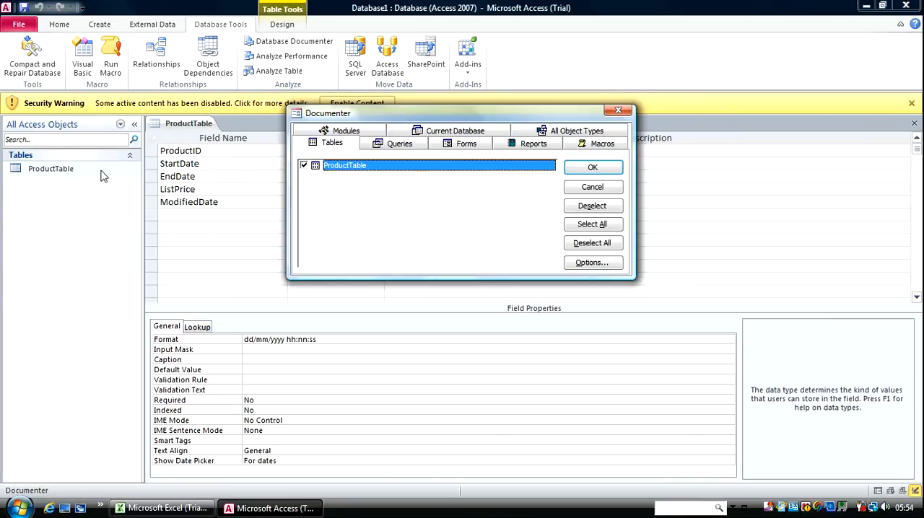
{"action": "left_click", "coordinate": [591, 167]}
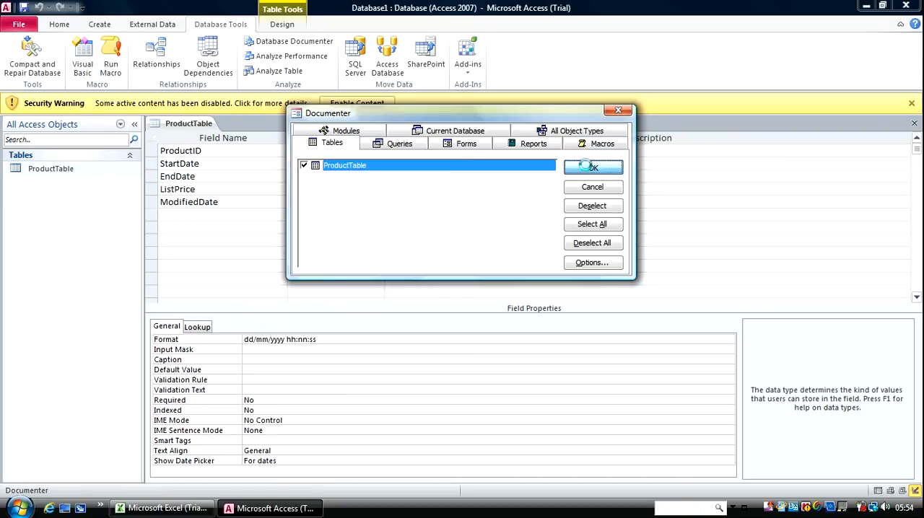
{"action": "left_click", "coordinate": [593, 167]}
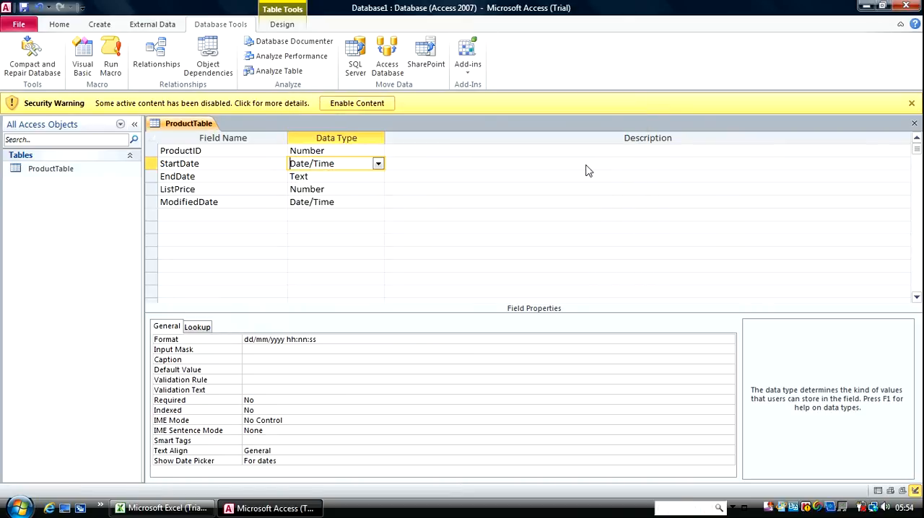
{"action": "mouse_move", "coordinate": [397, 121]}
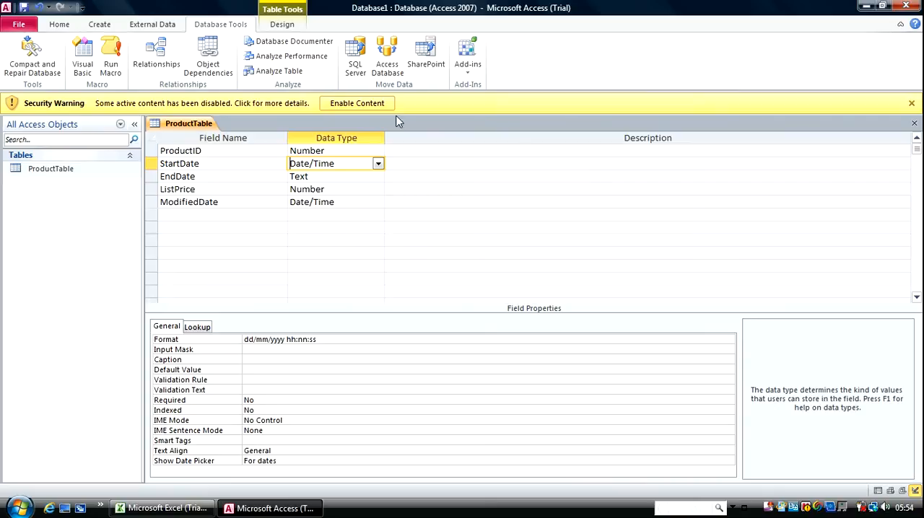
{"action": "left_click", "coordinate": [293, 41]}
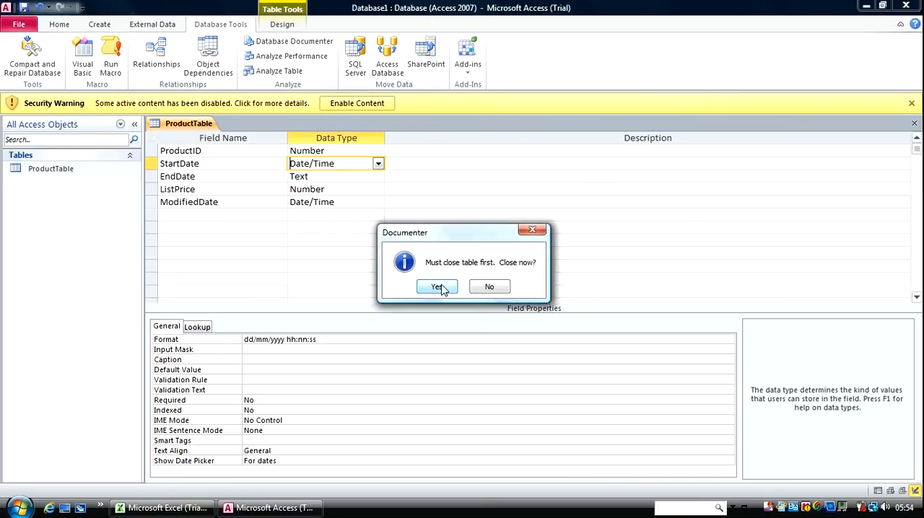
{"action": "left_click", "coordinate": [436, 287]}
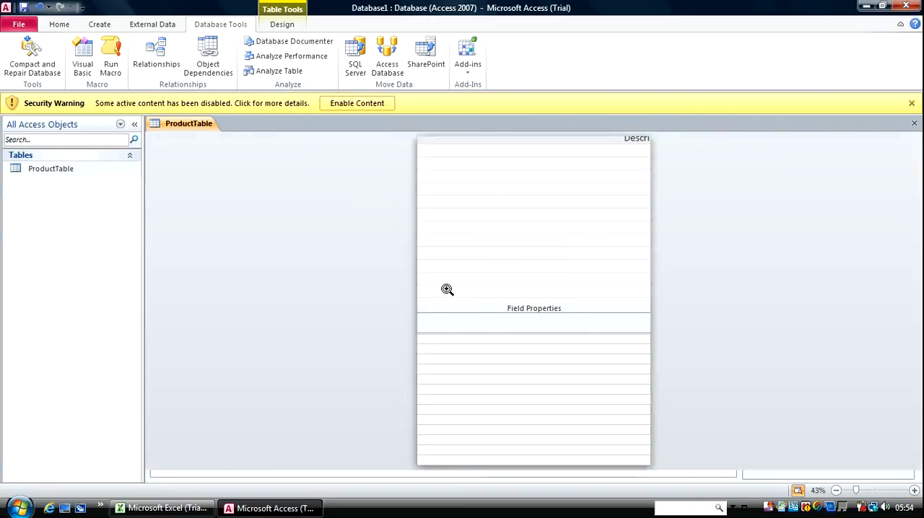
{"action": "left_click", "coordinate": [293, 41]}
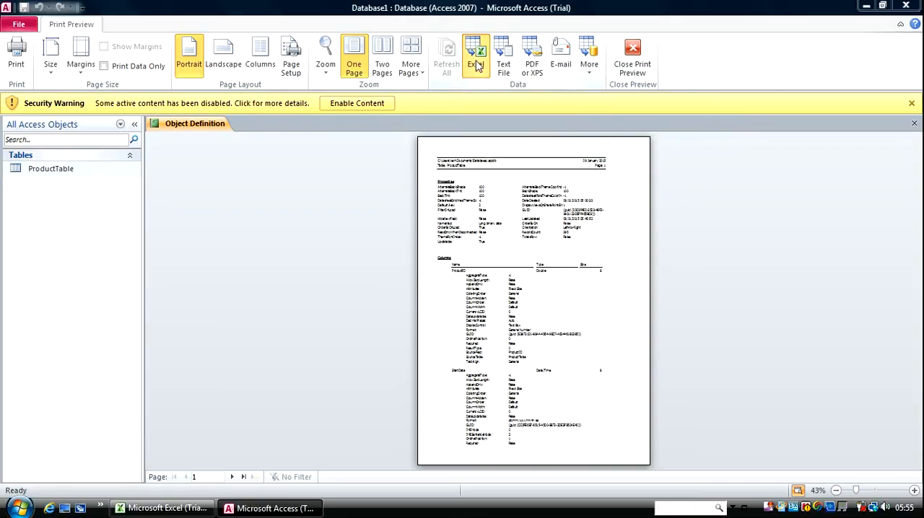
{"action": "left_click", "coordinate": [475, 54]}
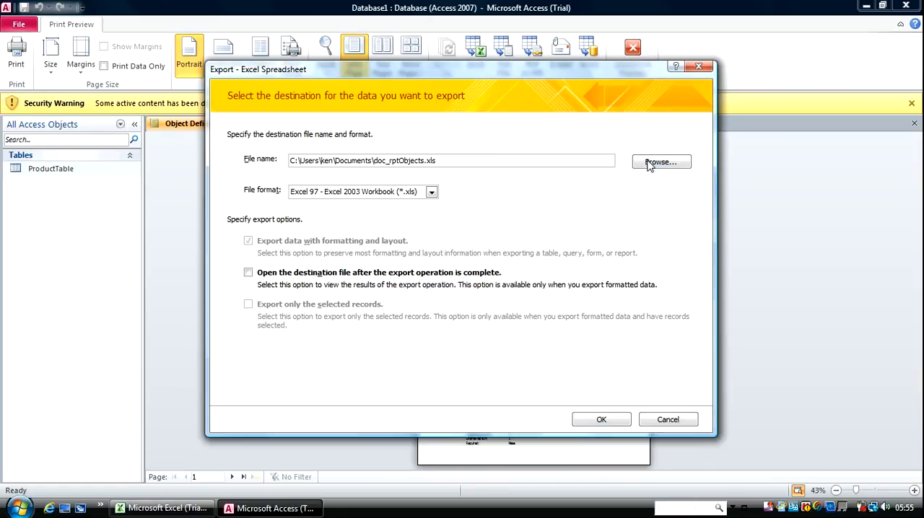
{"action": "left_click", "coordinate": [660, 161]}
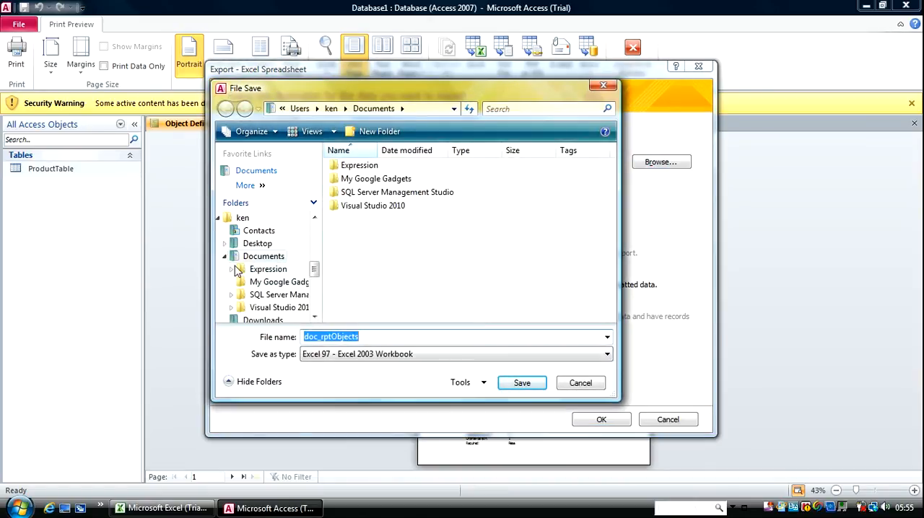
{"action": "left_click", "coordinate": [257, 243]}
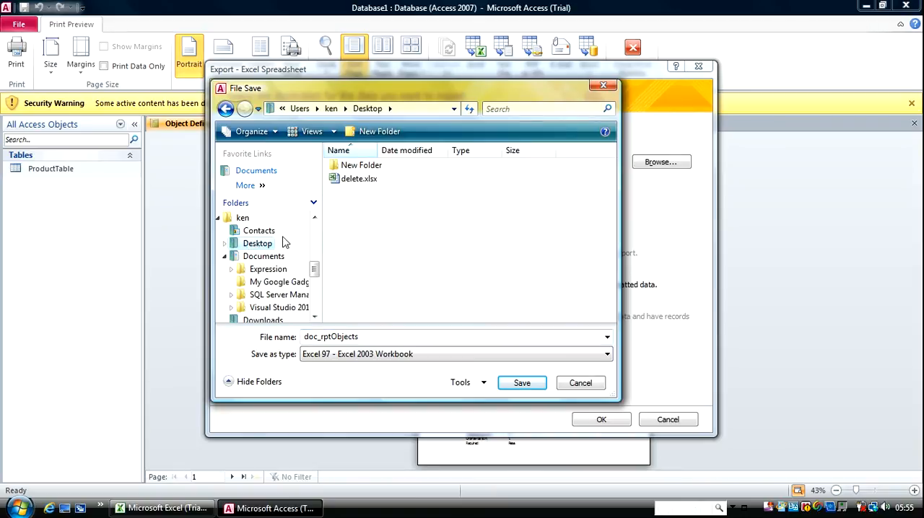
{"action": "left_click", "coordinate": [359, 178]}
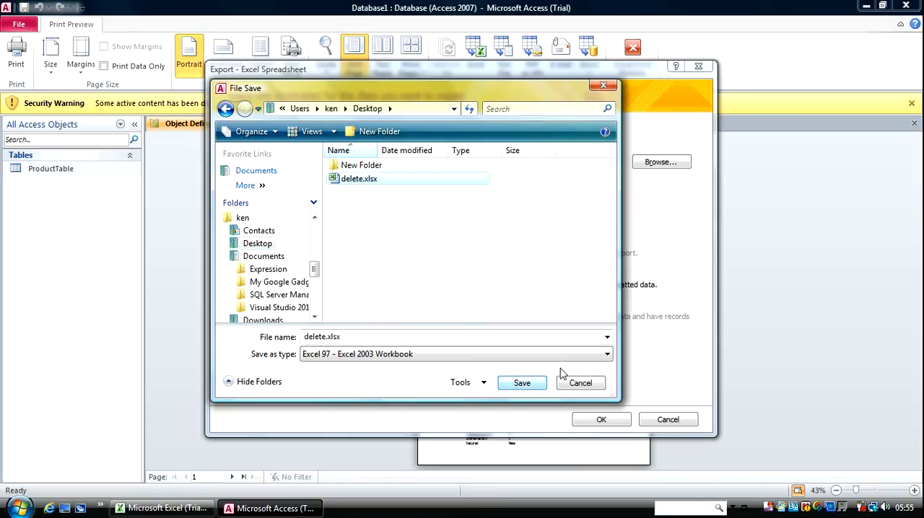
{"action": "left_click", "coordinate": [606, 354]}
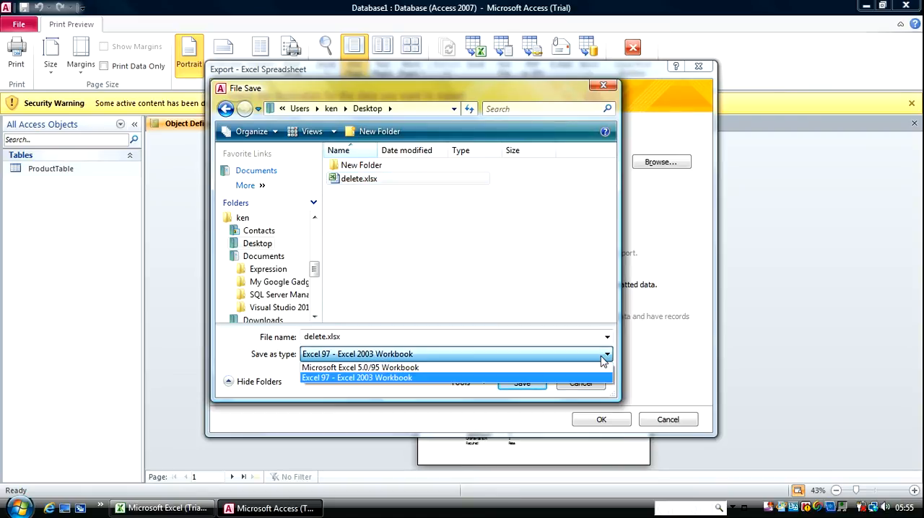
{"action": "mouse_move", "coordinate": [589, 367]}
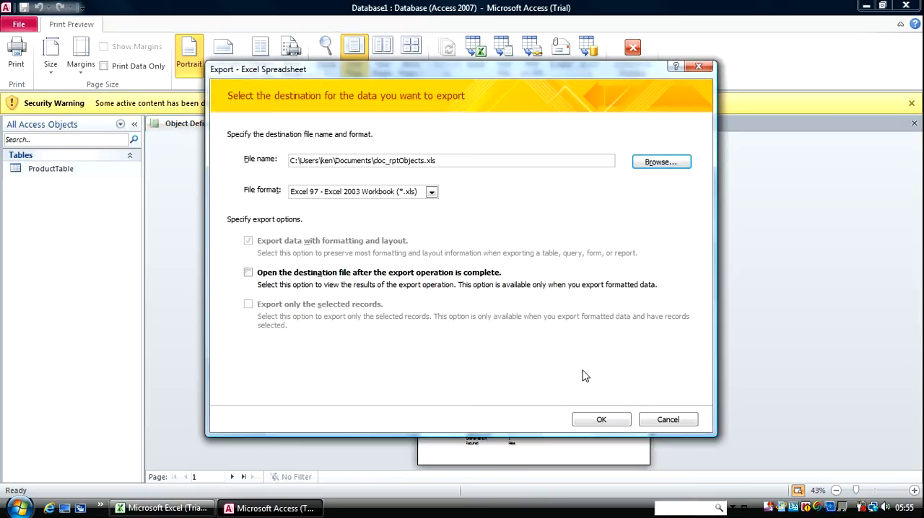
{"action": "mouse_move", "coordinate": [639, 195]}
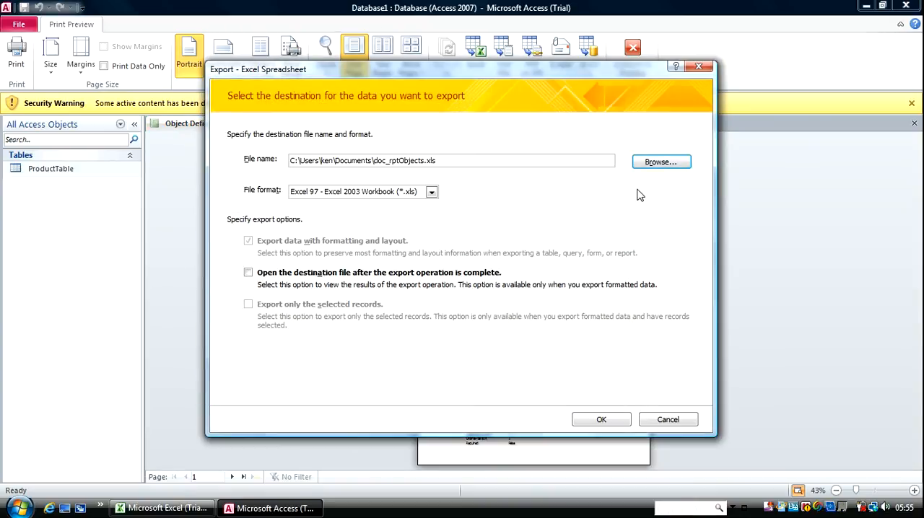
{"action": "mouse_move", "coordinate": [617, 84]}
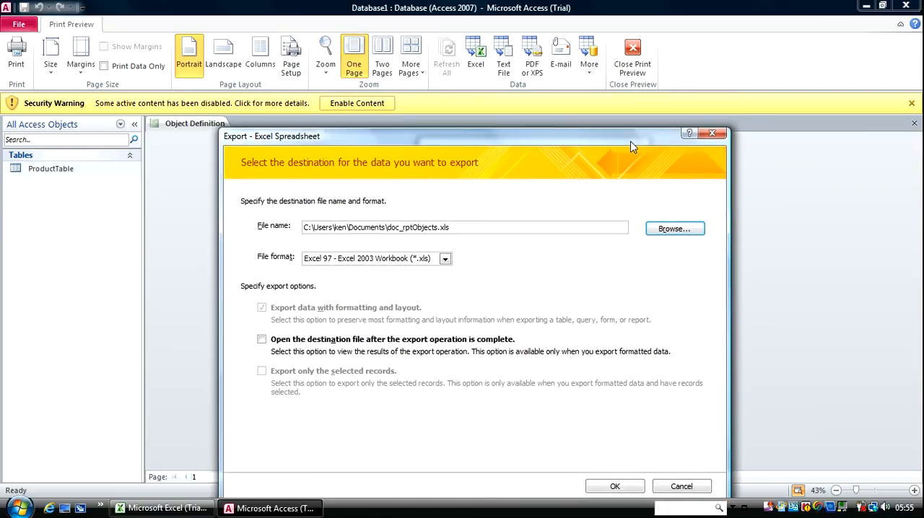
Step: Set the export format to Excel 97-2003 with delete.xlsx on the Desktop as destination
{"action": "left_click", "coordinate": [444, 258]}
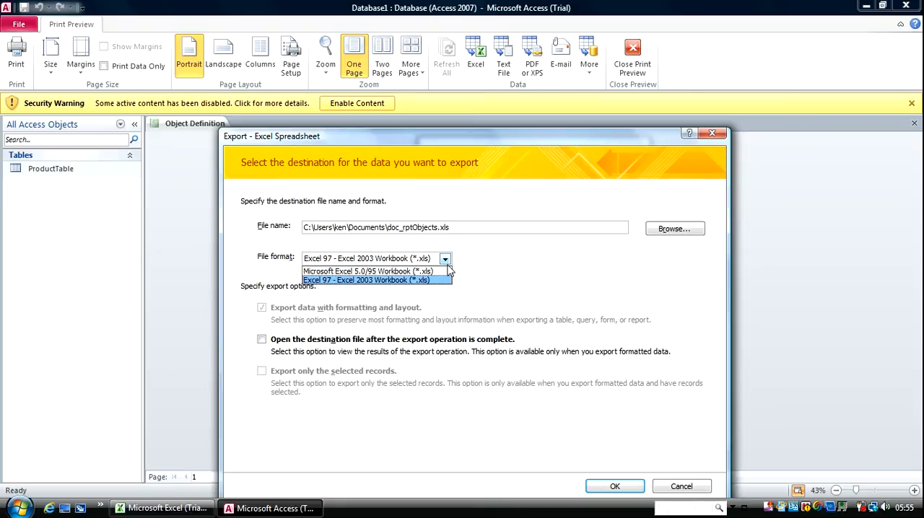
{"action": "mouse_move", "coordinate": [366, 271]}
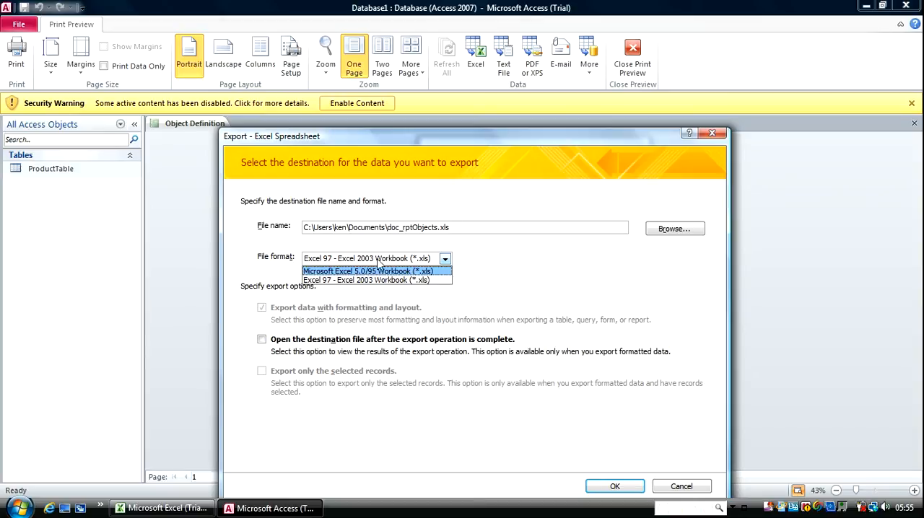
{"action": "left_click", "coordinate": [368, 270]}
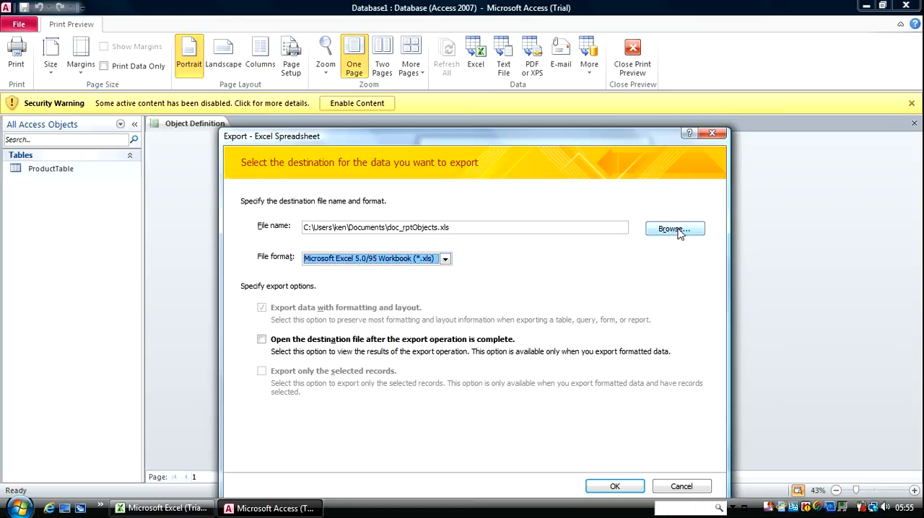
{"action": "left_click", "coordinate": [674, 229]}
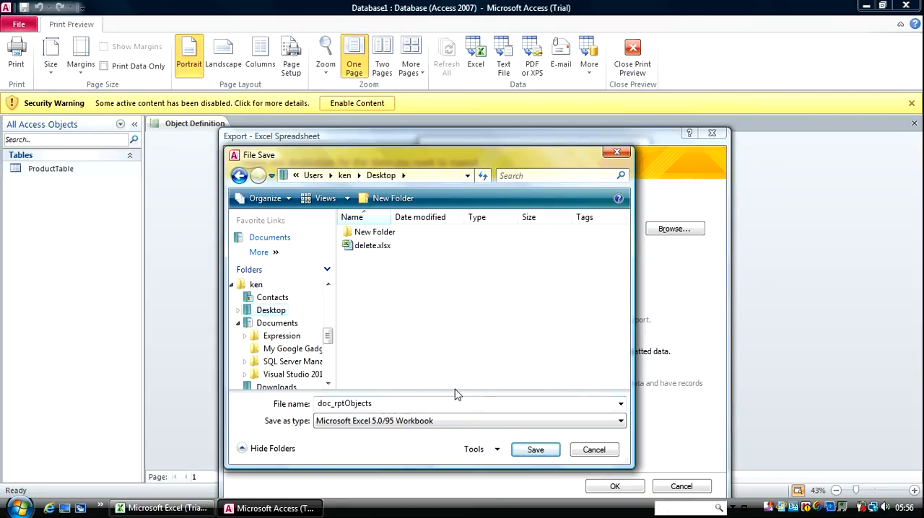
{"action": "left_click", "coordinate": [619, 421]}
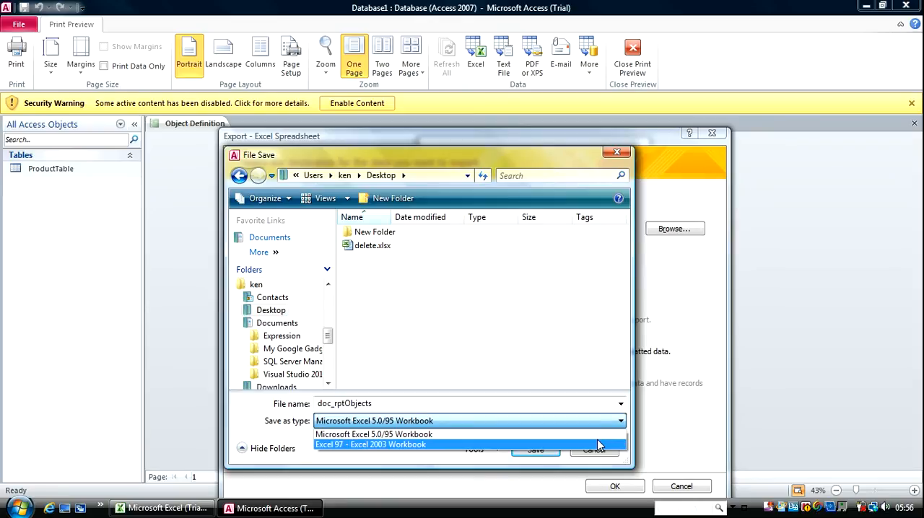
{"action": "left_click", "coordinate": [371, 445]}
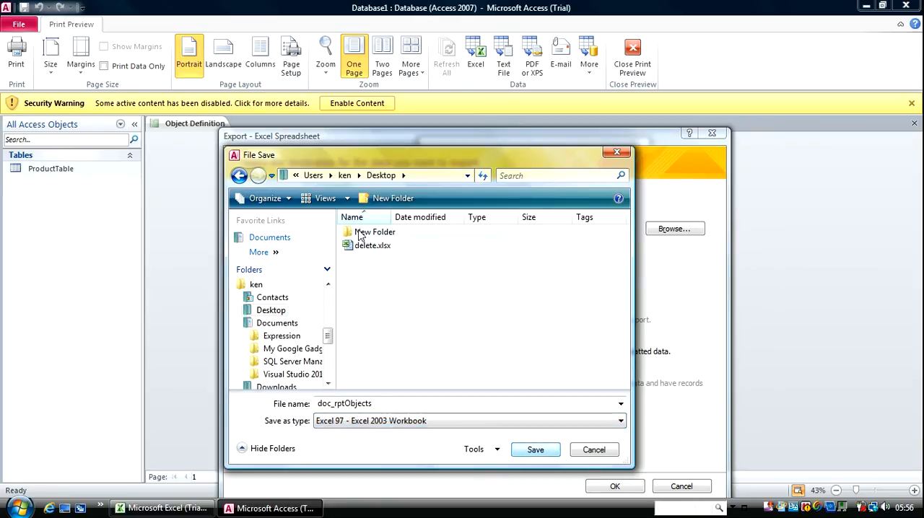
{"action": "left_click", "coordinate": [372, 245]}
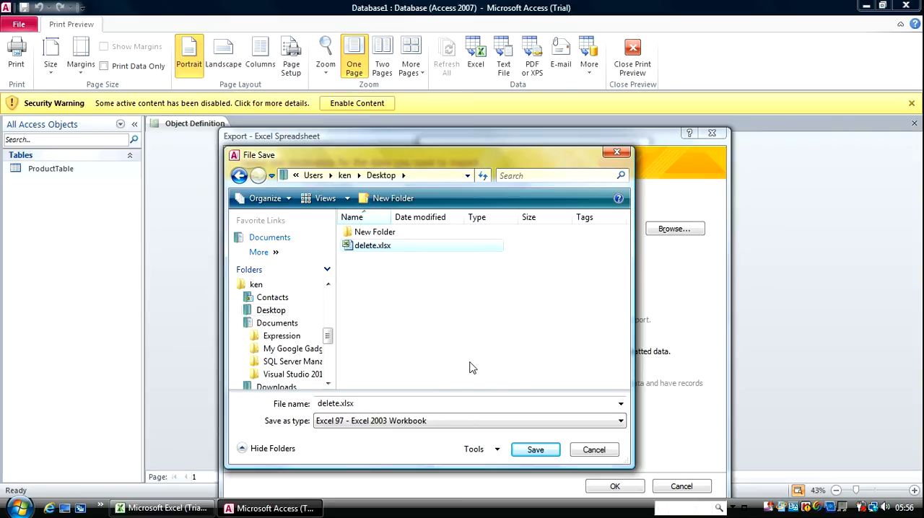
{"action": "left_click", "coordinate": [535, 449]}
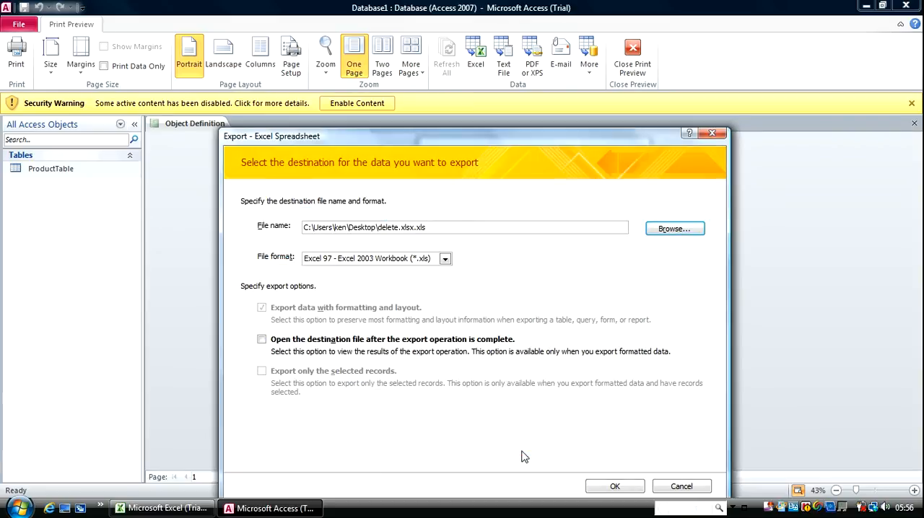
Step: Open the file after export, replace the existing file, and confirm the output
{"action": "left_click", "coordinate": [262, 339]}
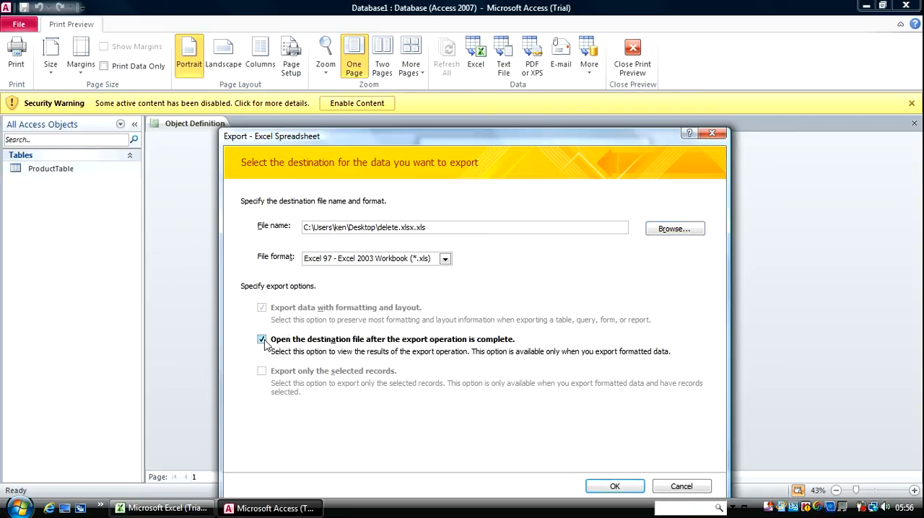
{"action": "left_click", "coordinate": [614, 485]}
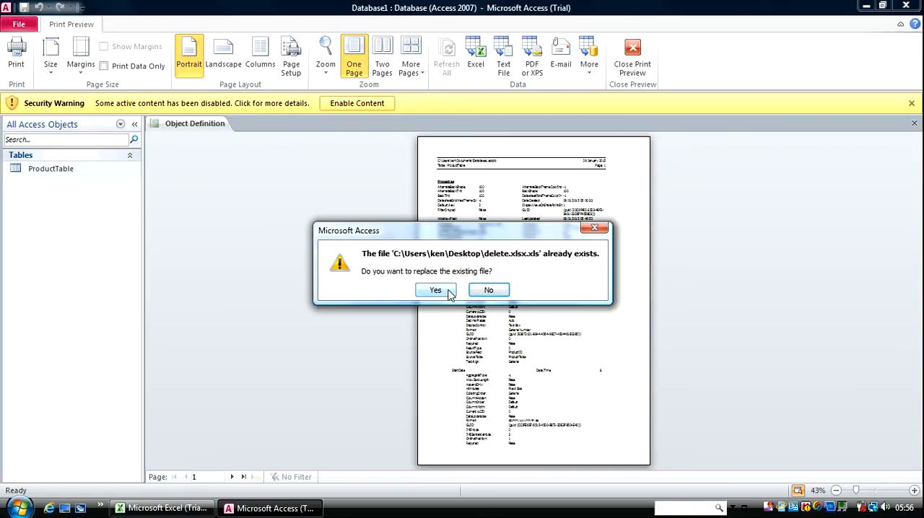
{"action": "left_click", "coordinate": [434, 289]}
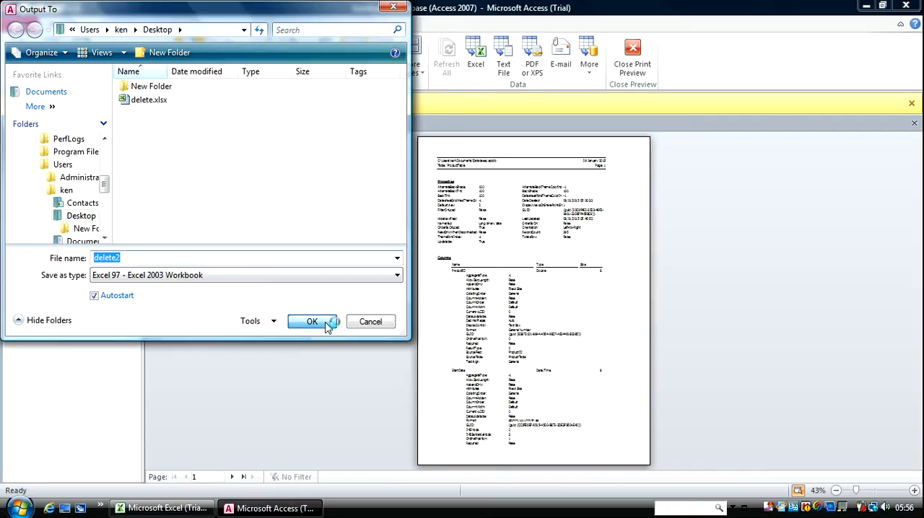
{"action": "left_click", "coordinate": [312, 321]}
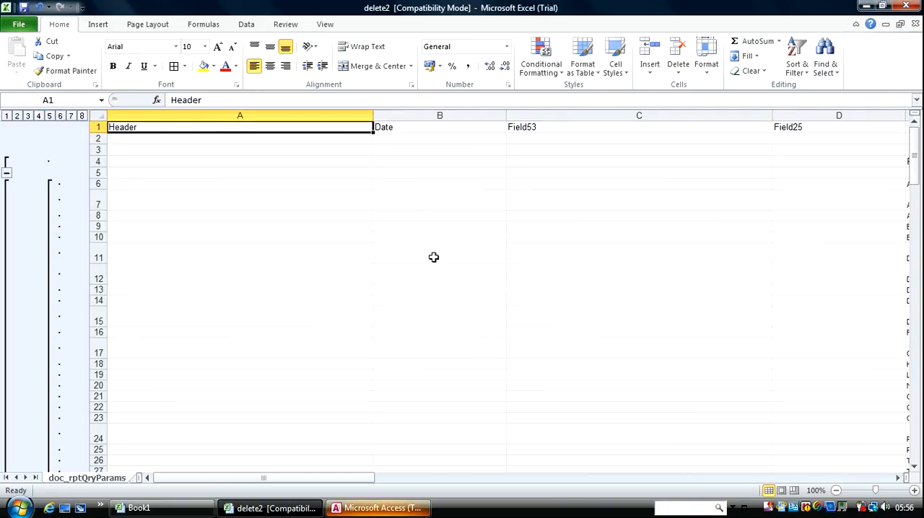
{"action": "mouse_move", "coordinate": [285, 272]}
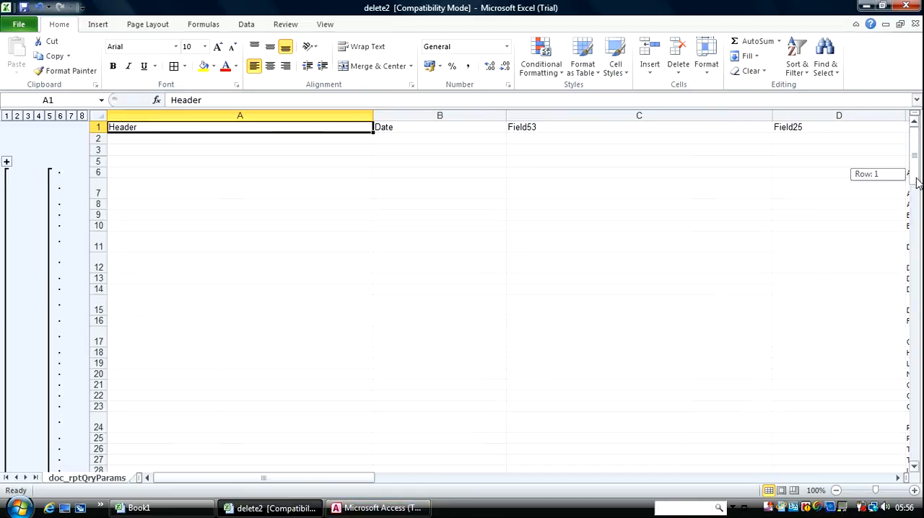
Step: Scroll through the exported delete2 sheet in Excel, then return to Access
{"action": "scroll", "scroll_direction": "down", "scroll_amount": 3}
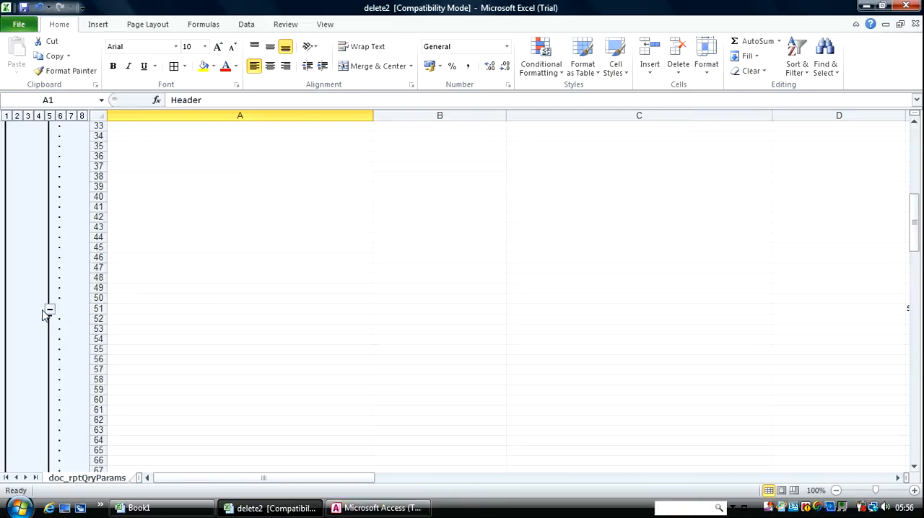
{"action": "scroll", "scroll_direction": "down", "scroll_amount": 3}
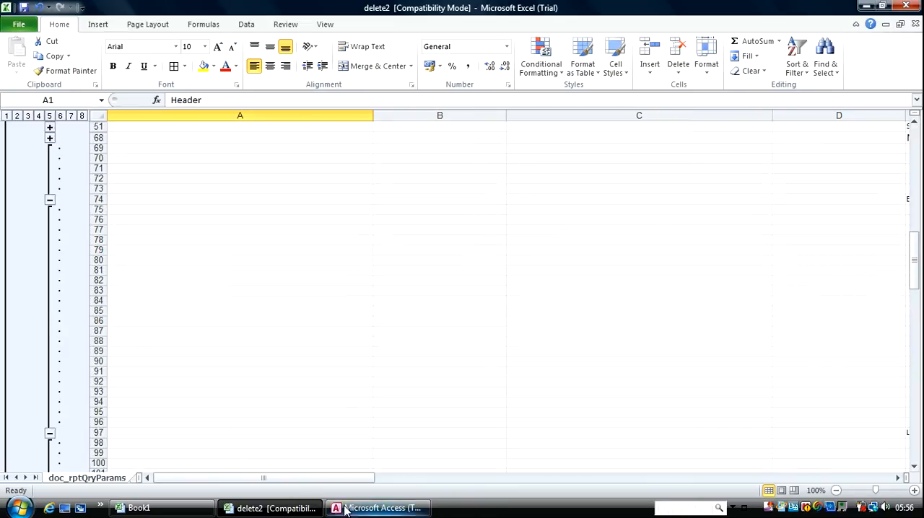
{"action": "left_click", "coordinate": [378, 508]}
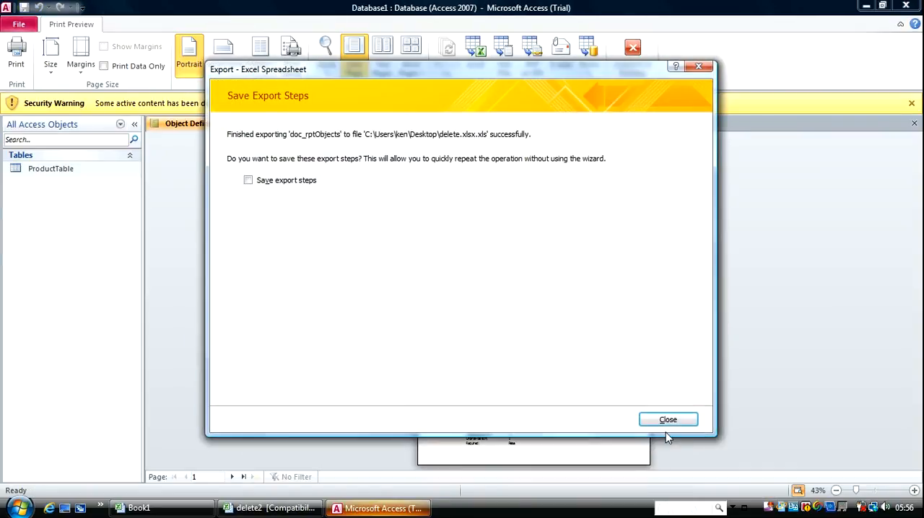
Step: Export the report as text file doc_rptObjects.txt, overwriting it, and view it in Notepad
{"action": "left_click", "coordinate": [667, 419]}
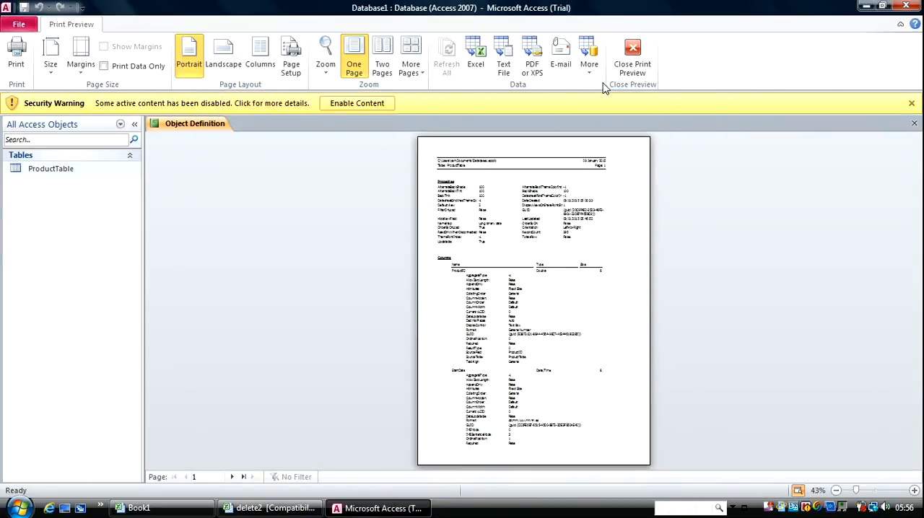
{"action": "mouse_move", "coordinate": [503, 54]}
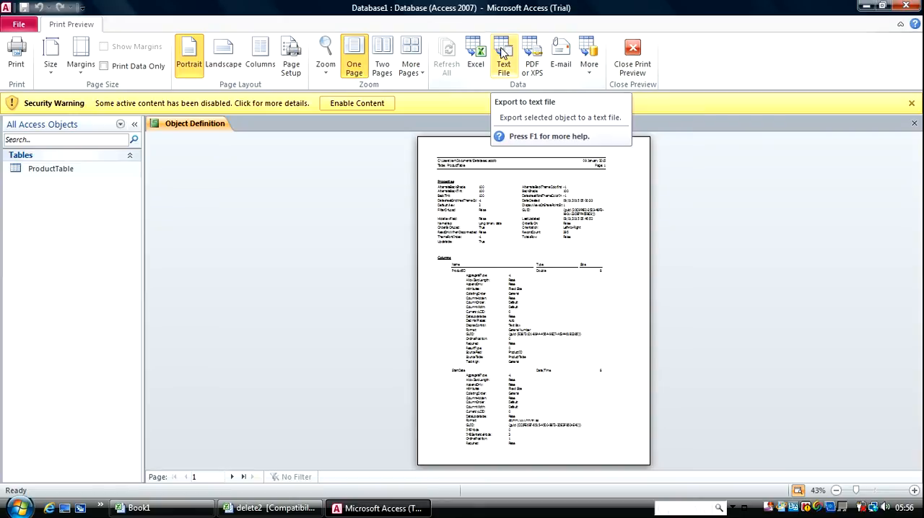
{"action": "left_click", "coordinate": [503, 54]}
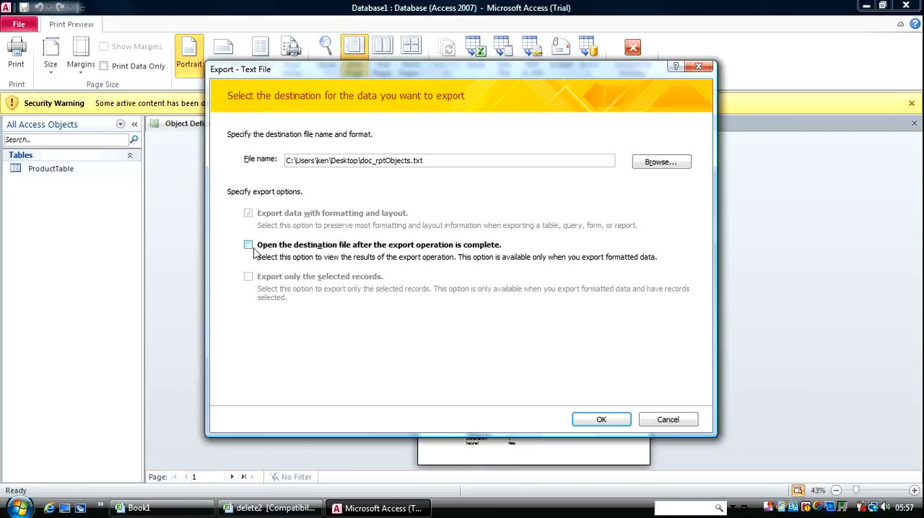
{"action": "left_click", "coordinate": [248, 244]}
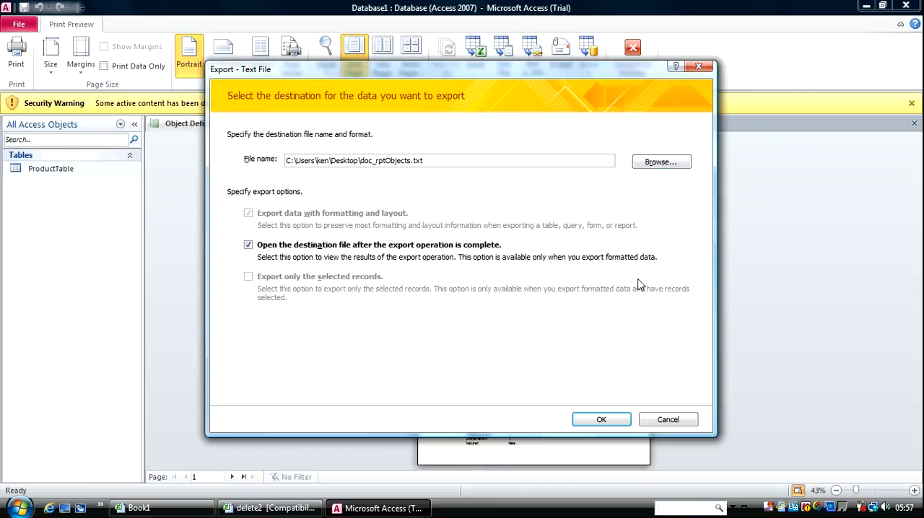
{"action": "left_click", "coordinate": [600, 419]}
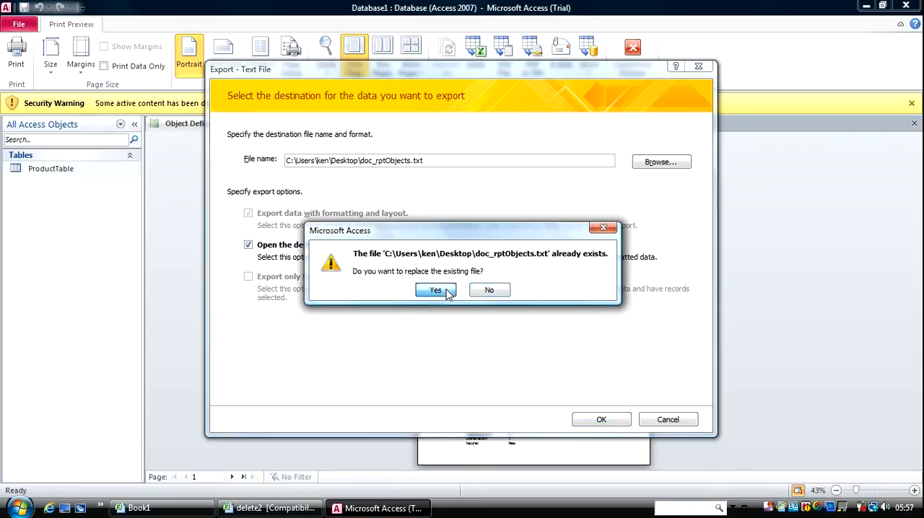
{"action": "left_click", "coordinate": [434, 290]}
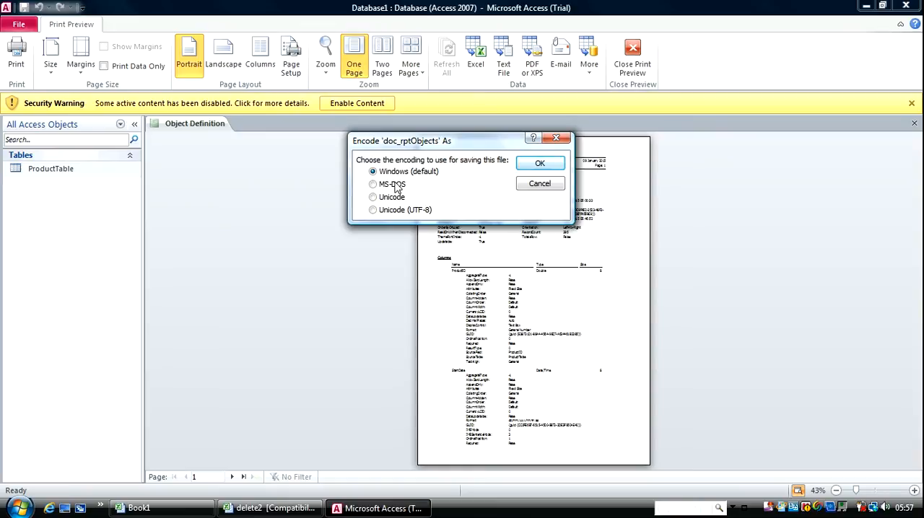
{"action": "left_click", "coordinate": [539, 162]}
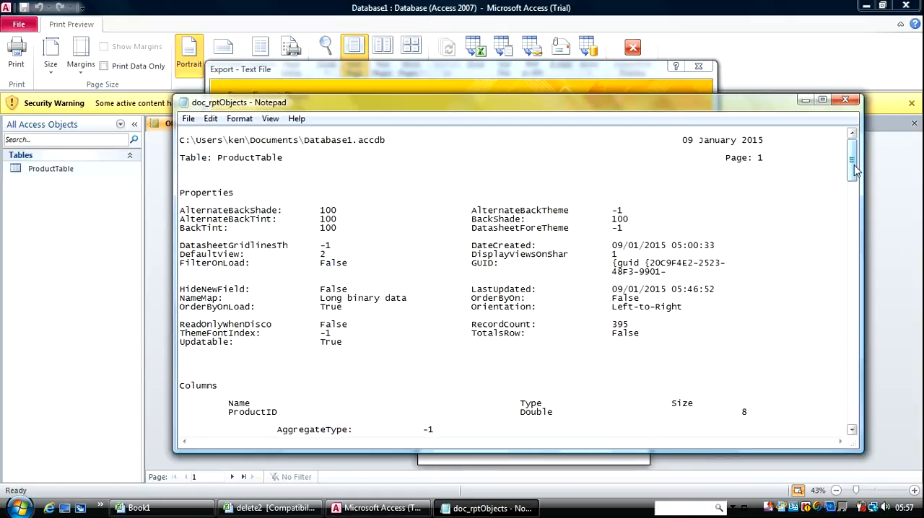
{"action": "scroll", "scroll_direction": "down", "scroll_amount": 3}
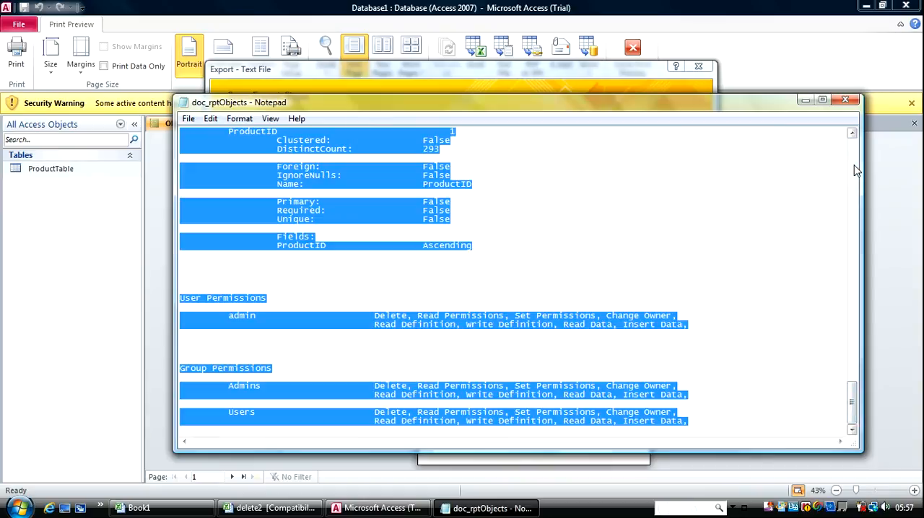
{"action": "mouse_move", "coordinate": [714, 355]}
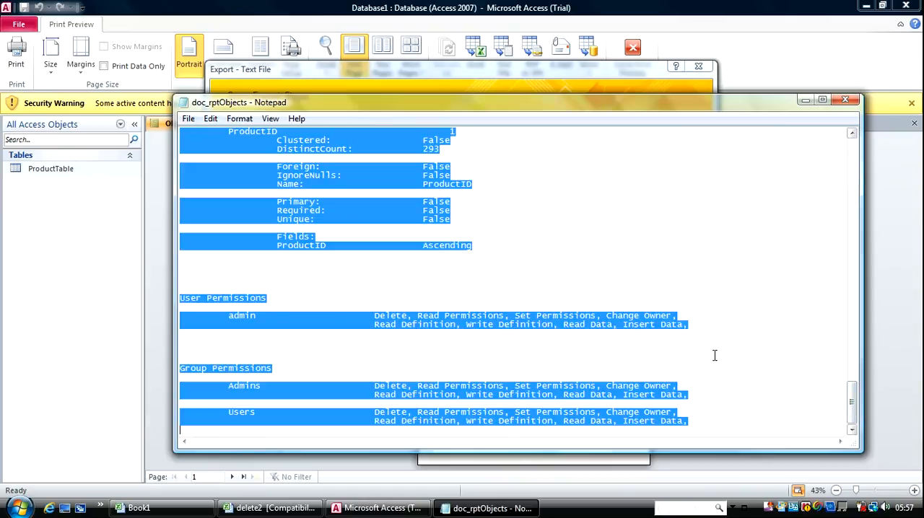
{"action": "left_click", "coordinate": [270, 508]}
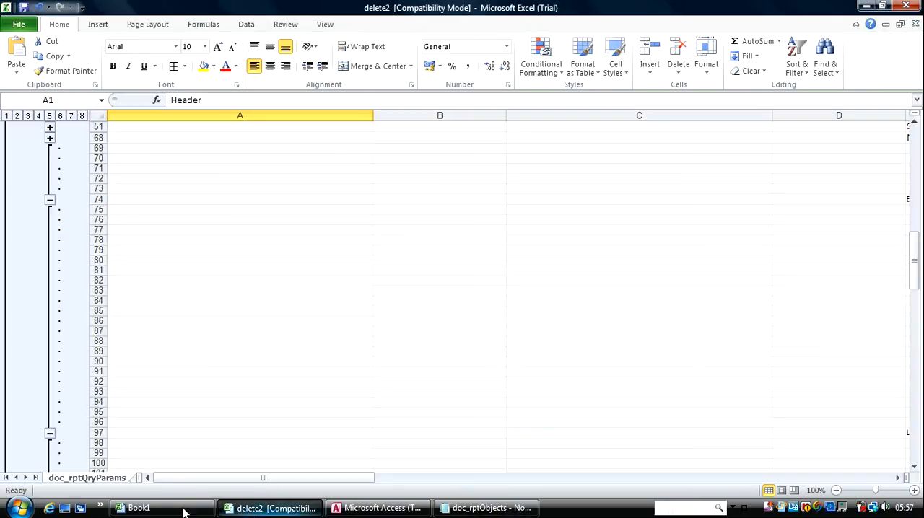
Step: Paste the definition text into Book1's Sheet4 and scroll through the pasted listing
{"action": "left_click", "coordinate": [137, 508]}
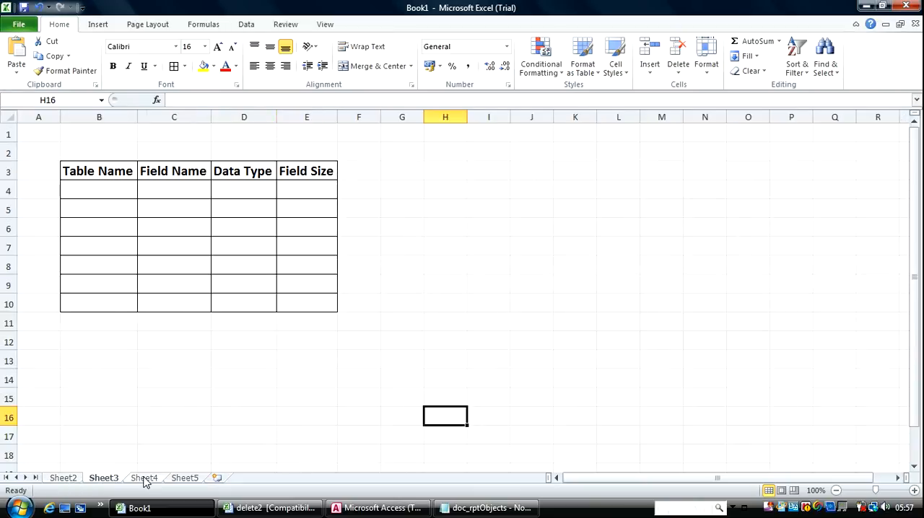
{"action": "left_click", "coordinate": [143, 477]}
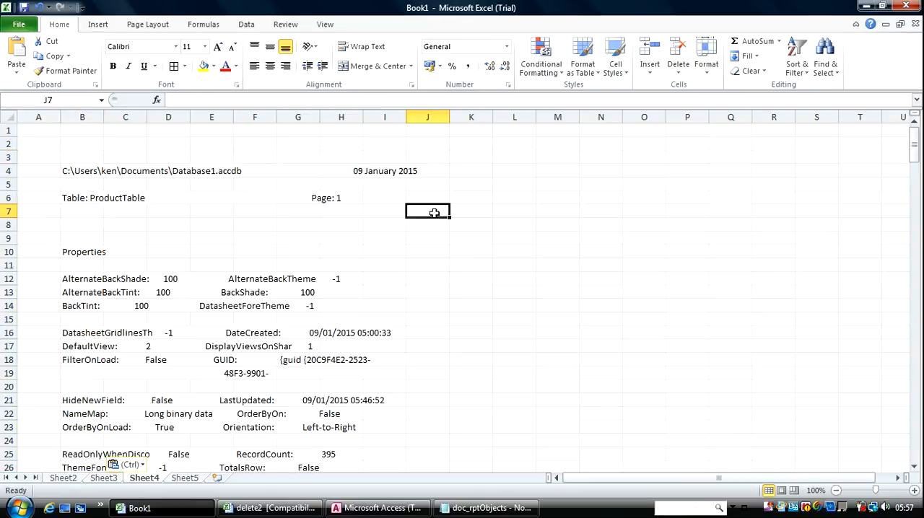
{"action": "scroll", "scroll_direction": "down", "scroll_amount": 3}
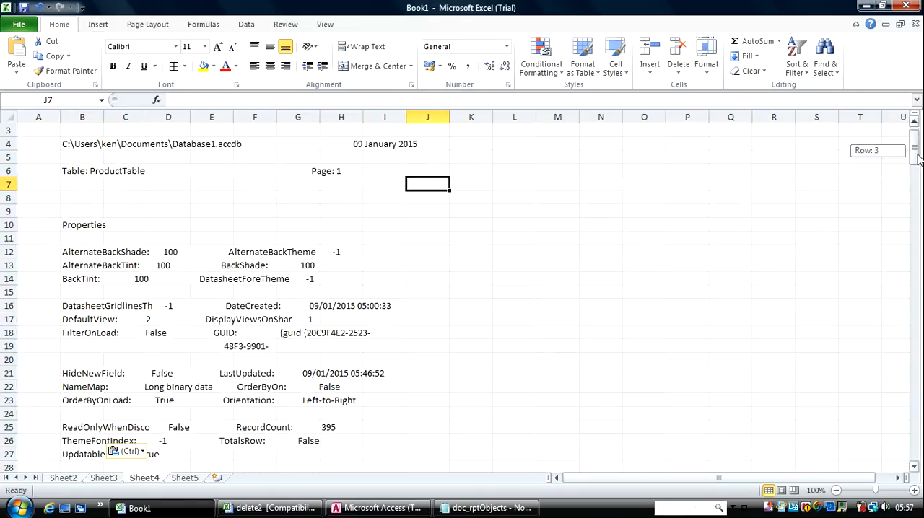
{"action": "scroll", "scroll_direction": "down", "scroll_amount": 3}
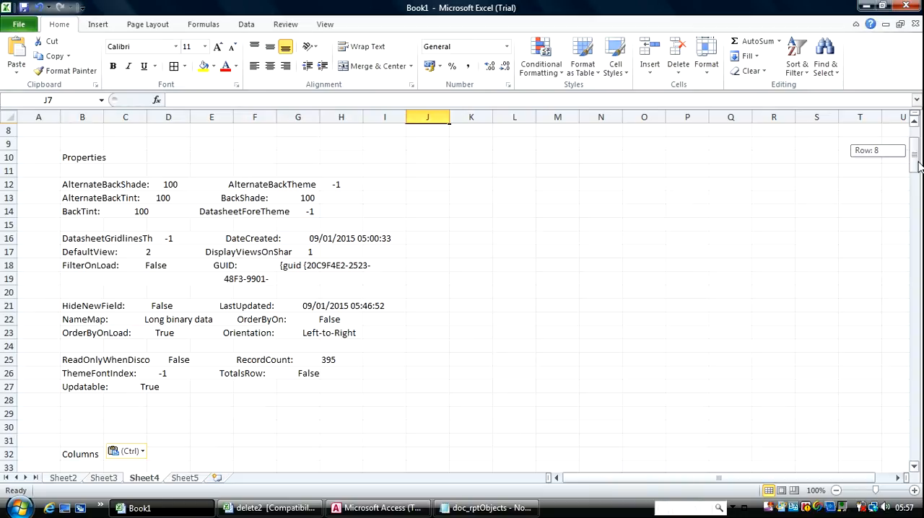
{"action": "scroll", "scroll_direction": "down", "scroll_amount": 3}
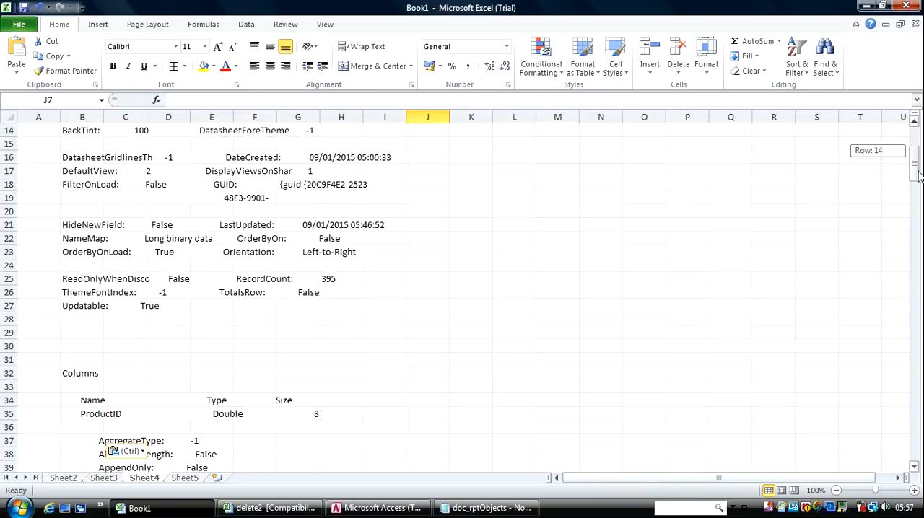
{"action": "scroll", "scroll_direction": "down", "scroll_amount": 3}
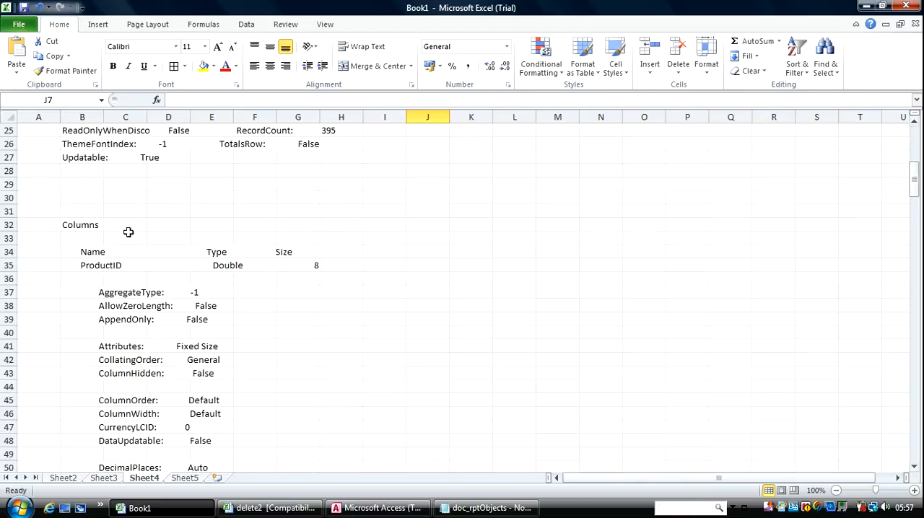
{"action": "mouse_move", "coordinate": [99, 301]}
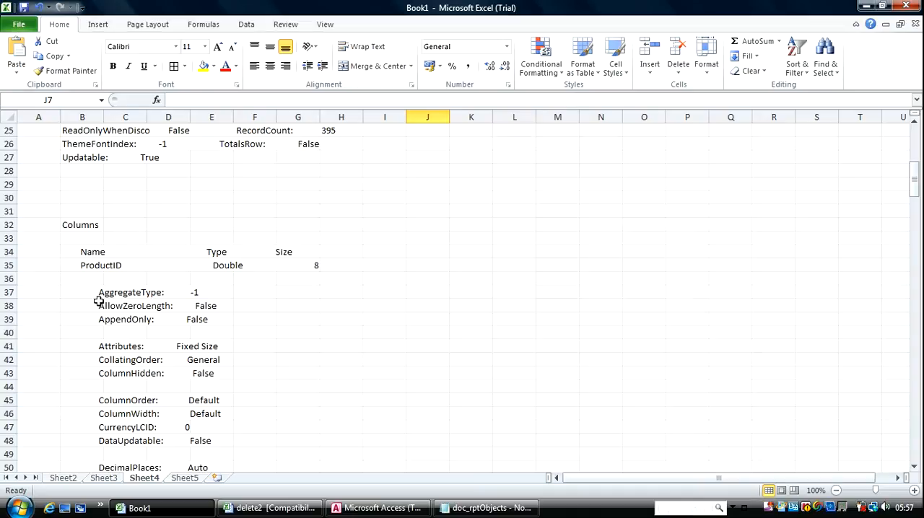
{"action": "mouse_move", "coordinate": [155, 254]}
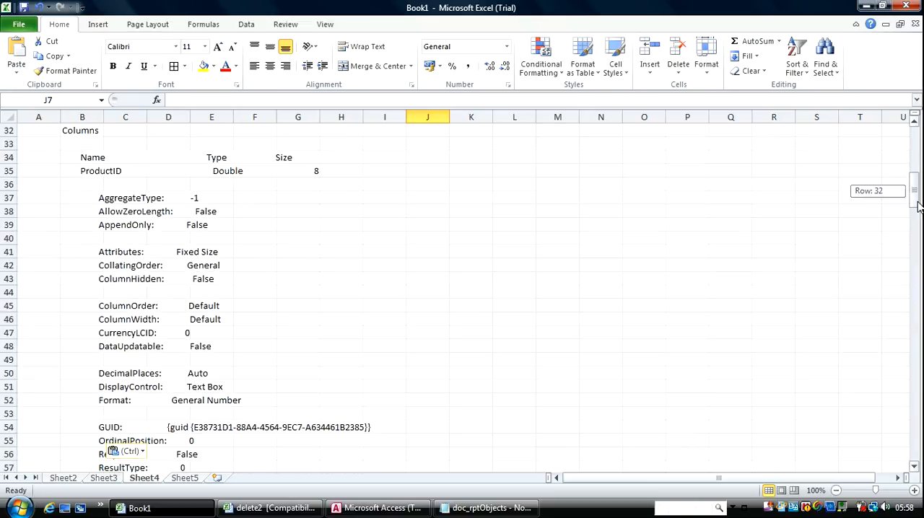
{"action": "scroll", "scroll_direction": "down", "scroll_amount": 3}
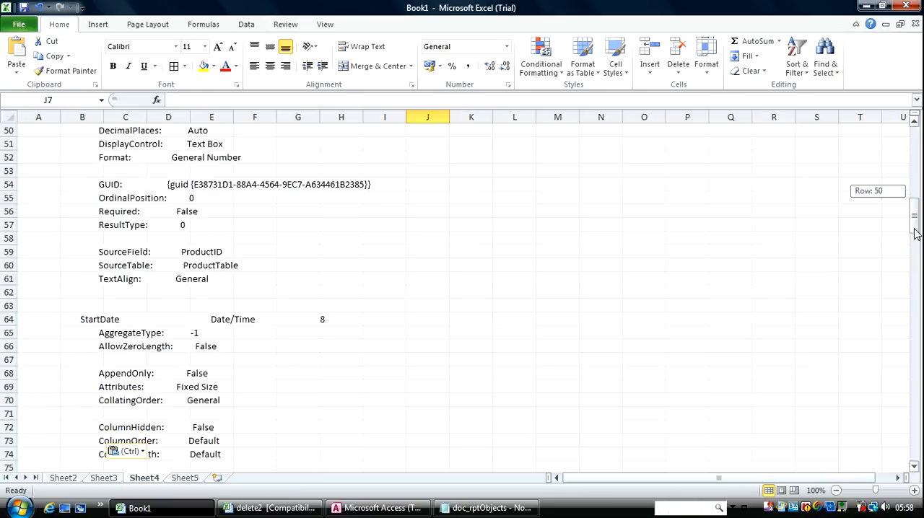
{"action": "scroll", "scroll_direction": "down", "scroll_amount": 3}
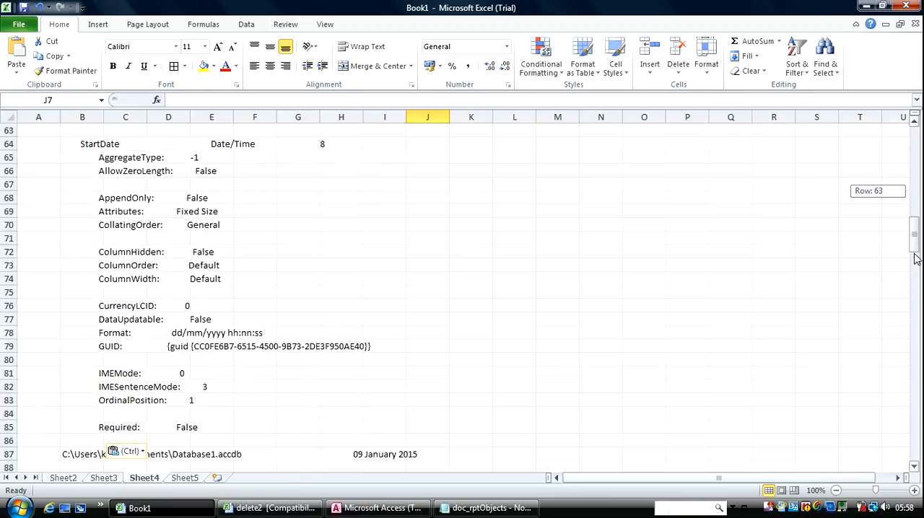
{"action": "scroll", "scroll_direction": "down", "scroll_amount": 3}
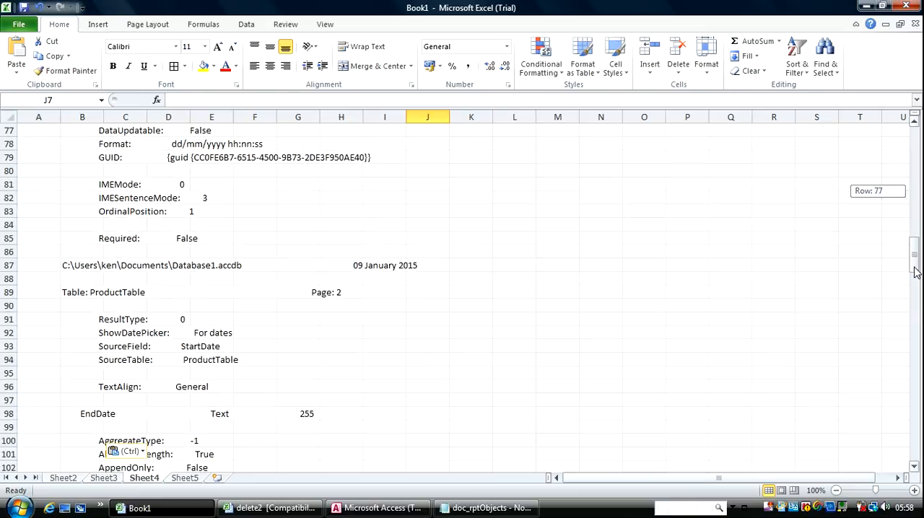
{"action": "scroll", "scroll_direction": "down", "scroll_amount": 3}
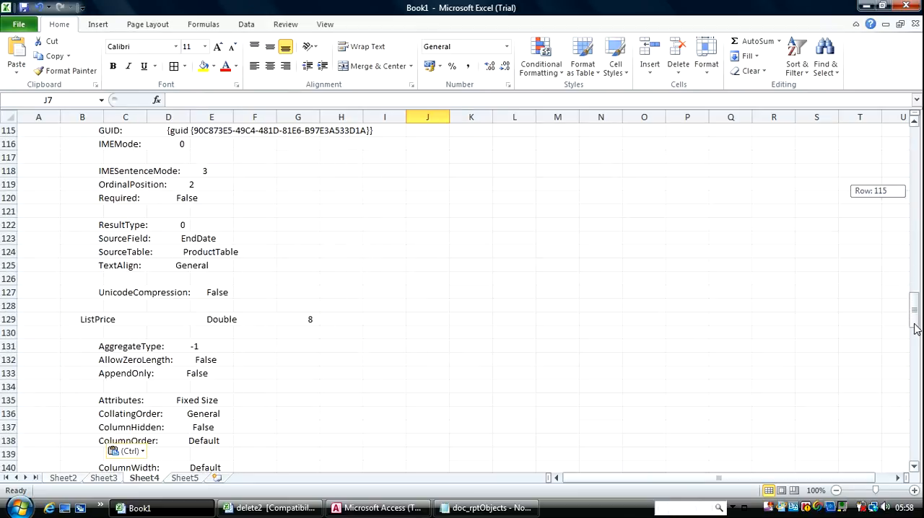
{"action": "scroll", "scroll_direction": "down", "scroll_amount": 3}
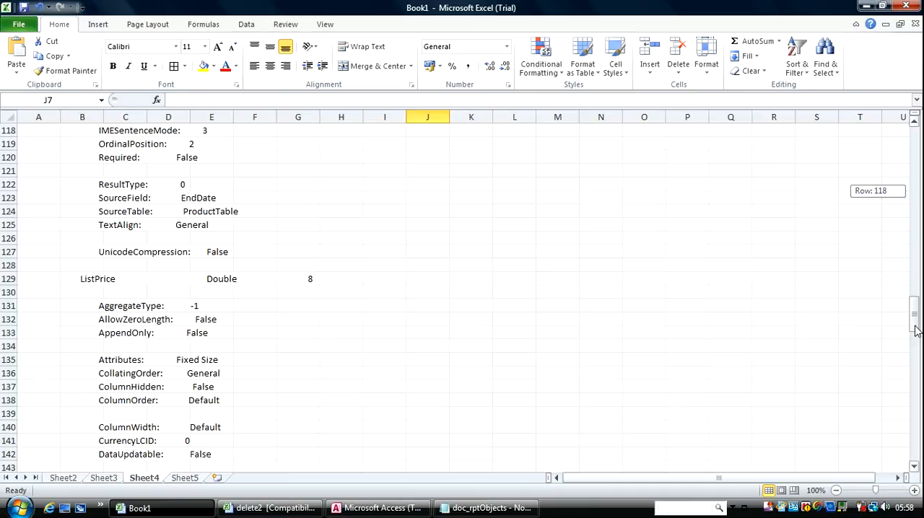
{"action": "scroll", "scroll_direction": "up", "scroll_amount": 3}
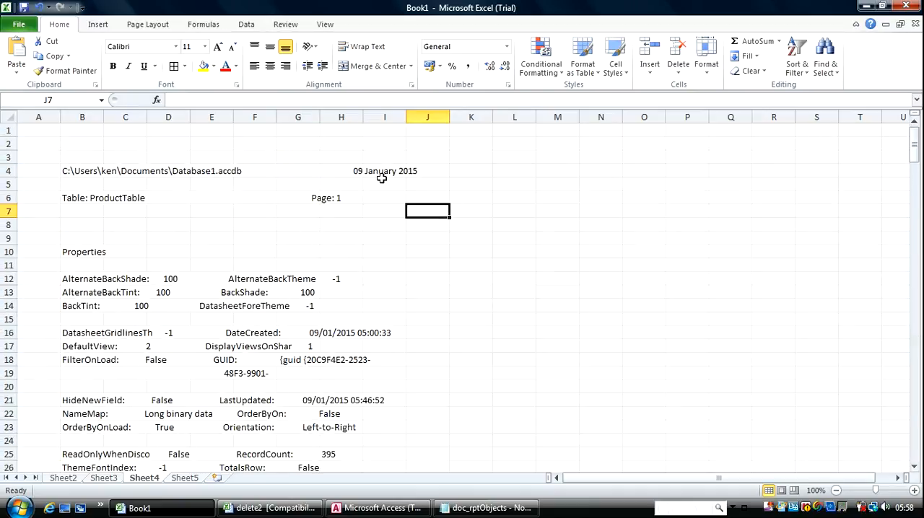
{"action": "scroll", "scroll_direction": "down", "scroll_amount": 3}
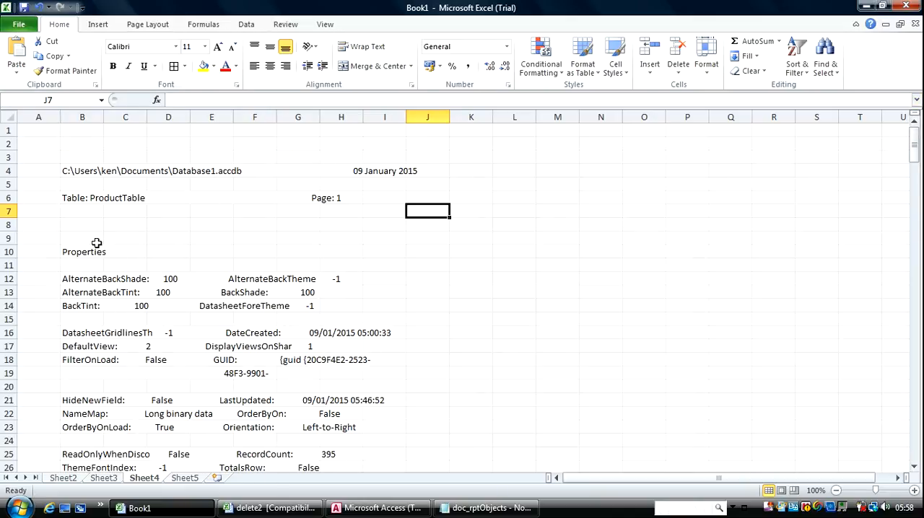
{"action": "mouse_move", "coordinate": [33, 212]}
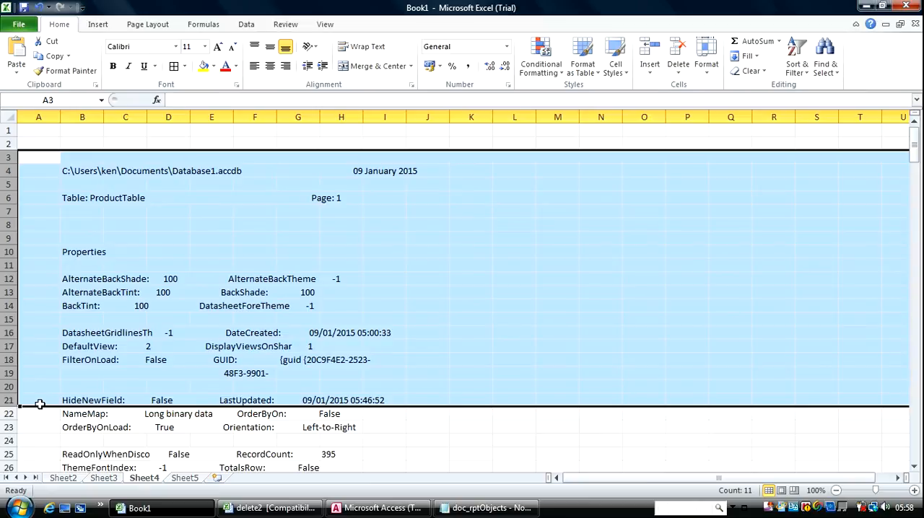
Step: Delete Sheet4's header and property rows, then close Access's export summary and preview
{"action": "scroll", "scroll_direction": "down", "scroll_amount": 3}
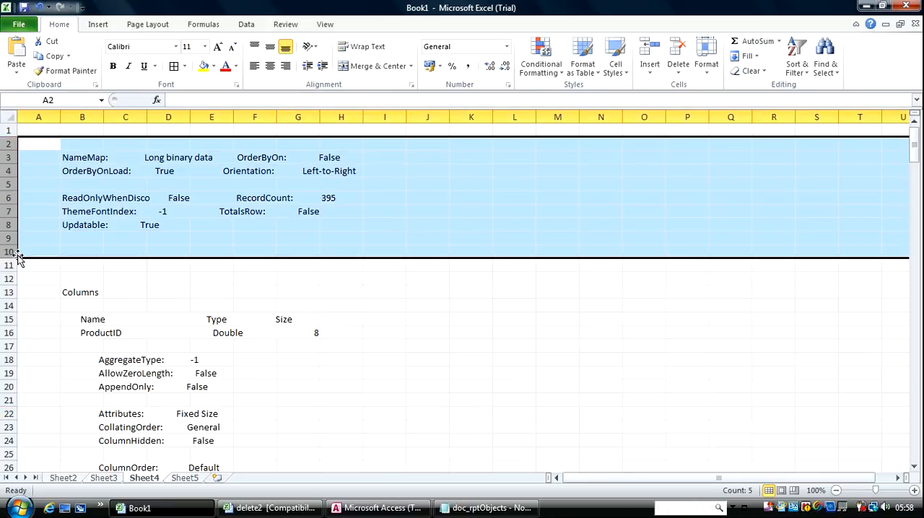
{"action": "scroll", "scroll_direction": "down", "scroll_amount": 3}
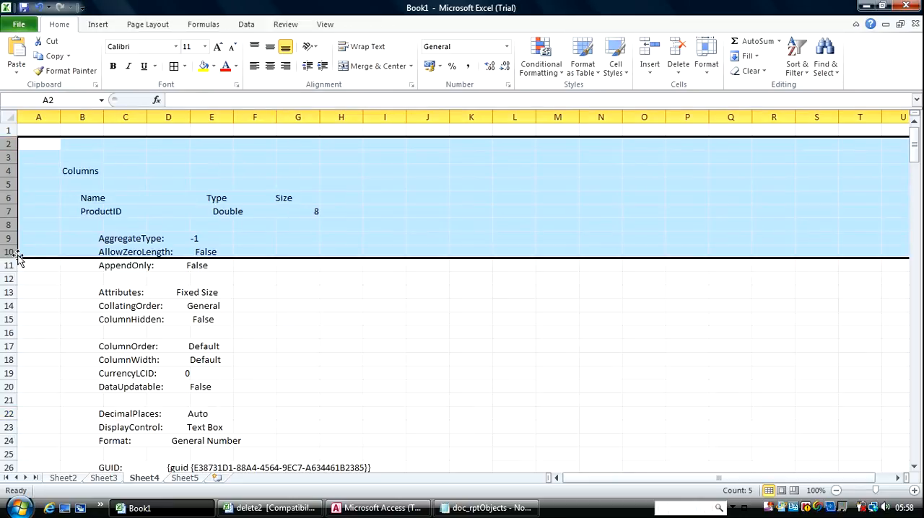
{"action": "left_click", "coordinate": [341, 279]}
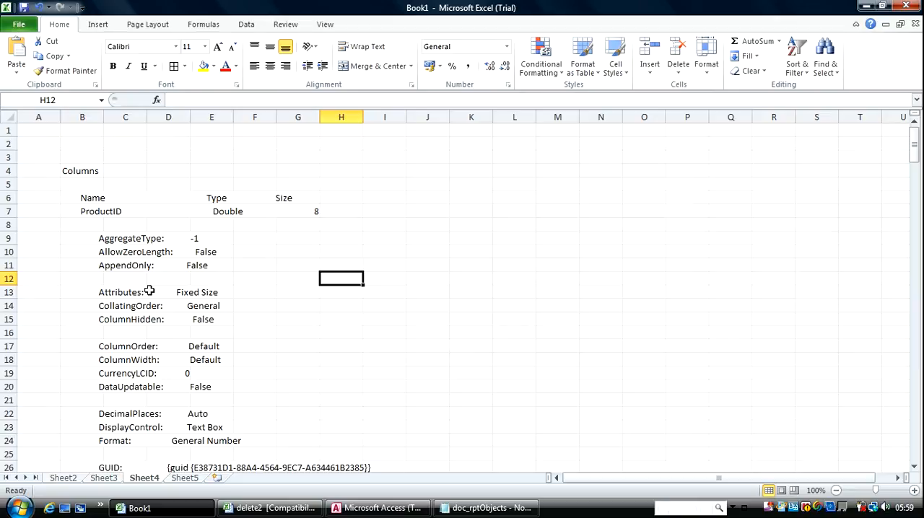
{"action": "mouse_move", "coordinate": [377, 507]}
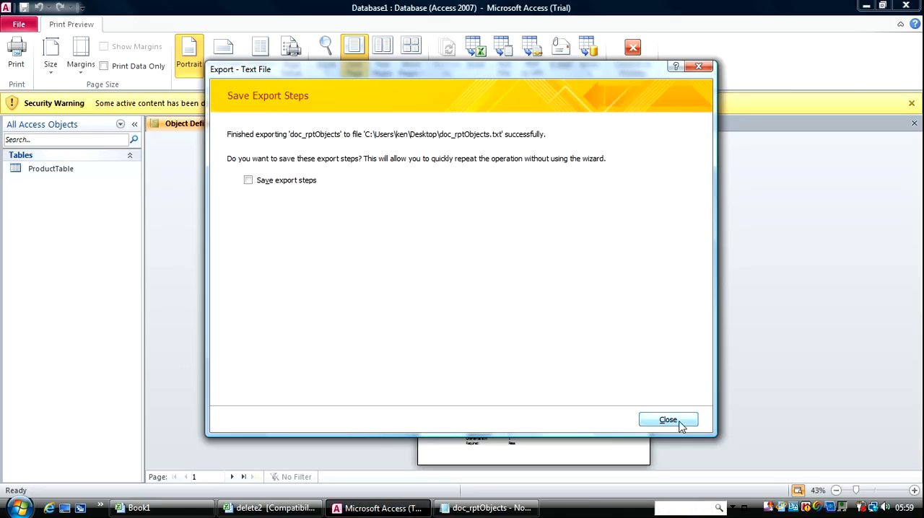
{"action": "left_click", "coordinate": [667, 420]}
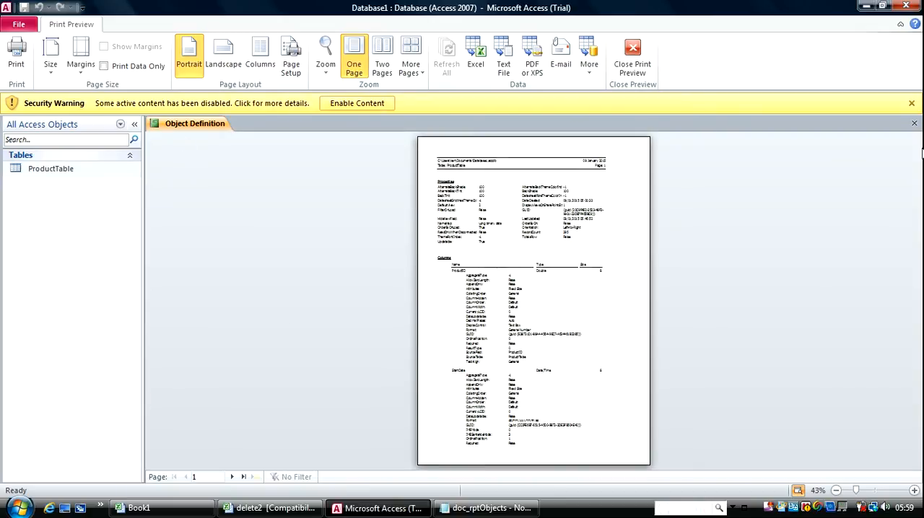
{"action": "left_click", "coordinate": [632, 58]}
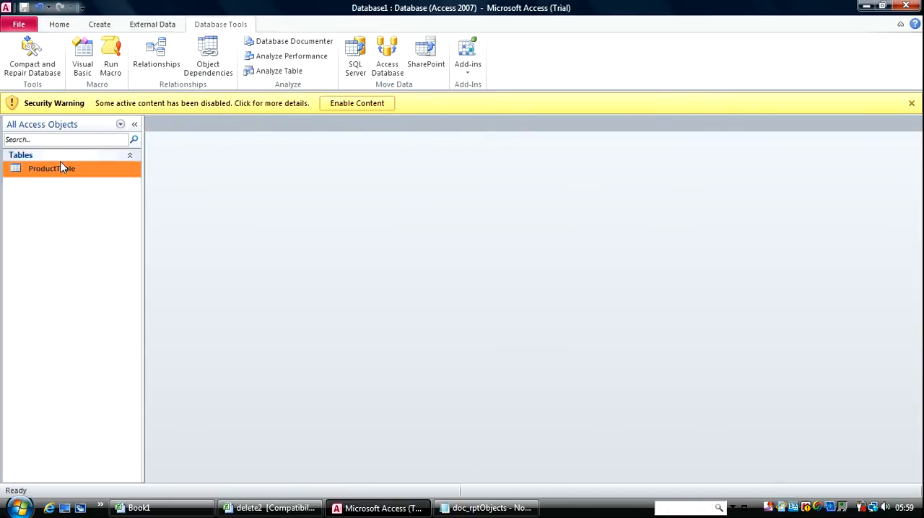
Step: Open the ProductTable datasheet and copy its first two ProductID 707 records
{"action": "double_click", "coordinate": [50, 168]}
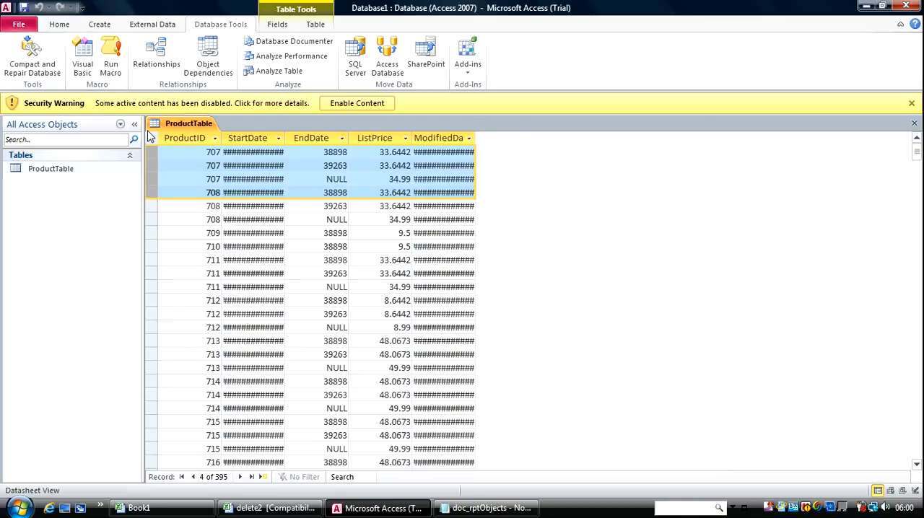
{"action": "right_click", "coordinate": [188, 122]}
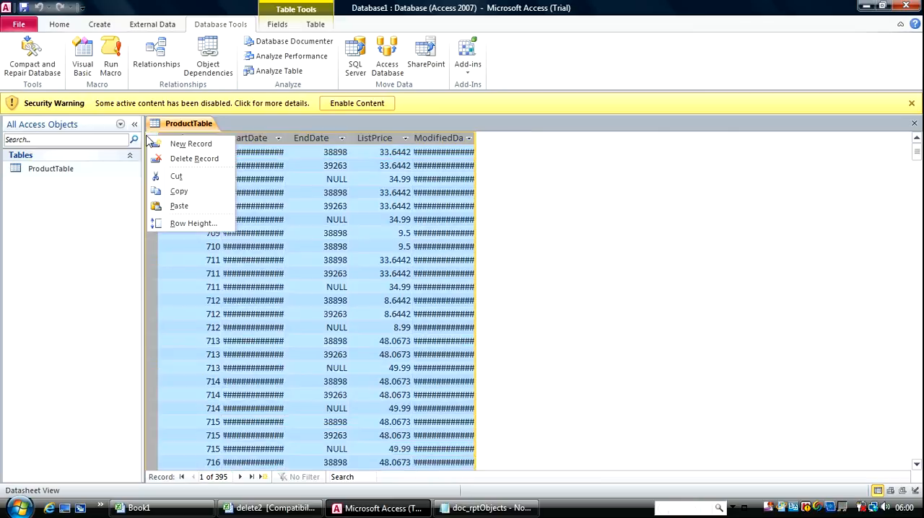
{"action": "mouse_move", "coordinate": [280, 224]}
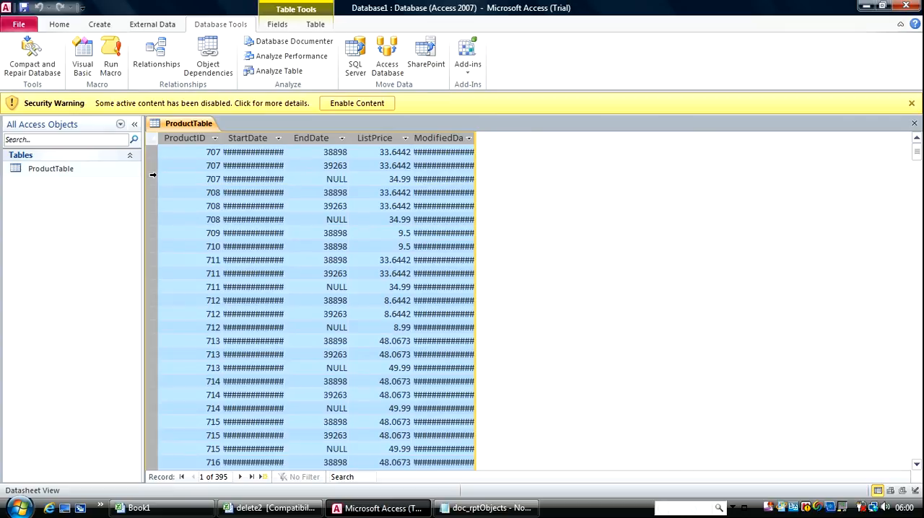
{"action": "right_click", "coordinate": [152, 152]}
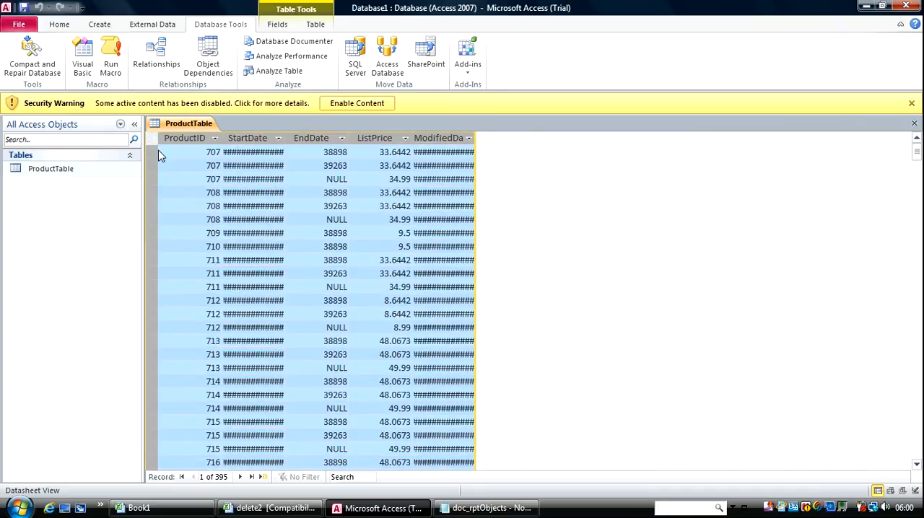
{"action": "mouse_move", "coordinate": [147, 165]}
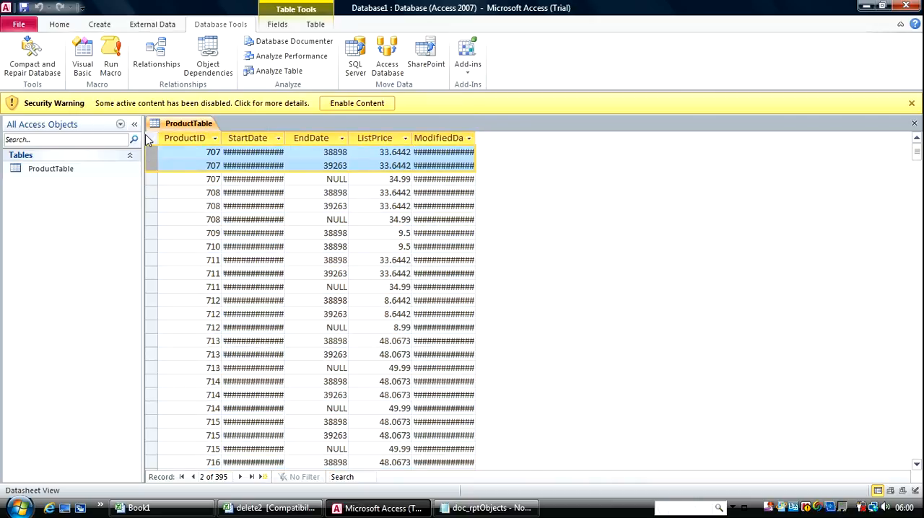
{"action": "mouse_move", "coordinate": [294, 349]}
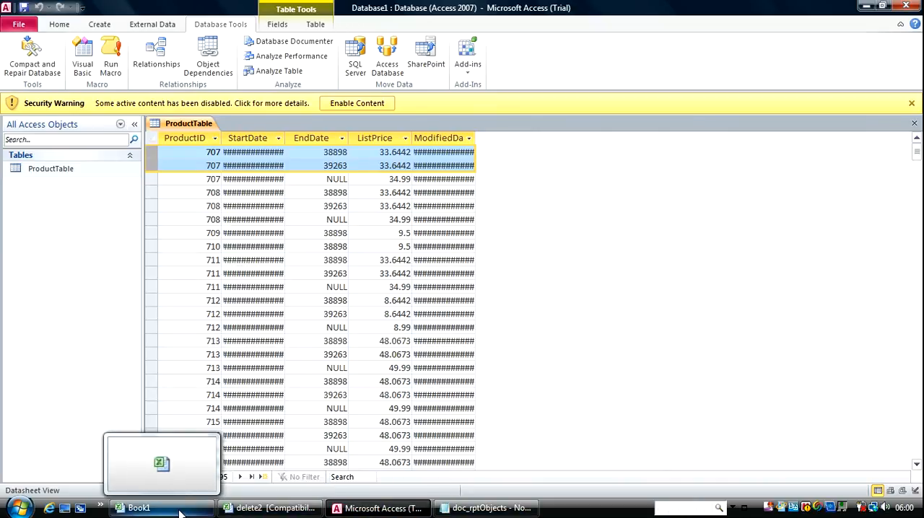
Step: Paste the two 707 records into Sheet5, dismiss the format warning, copy C3:G3, return to Sheet4
{"action": "left_click", "coordinate": [139, 507]}
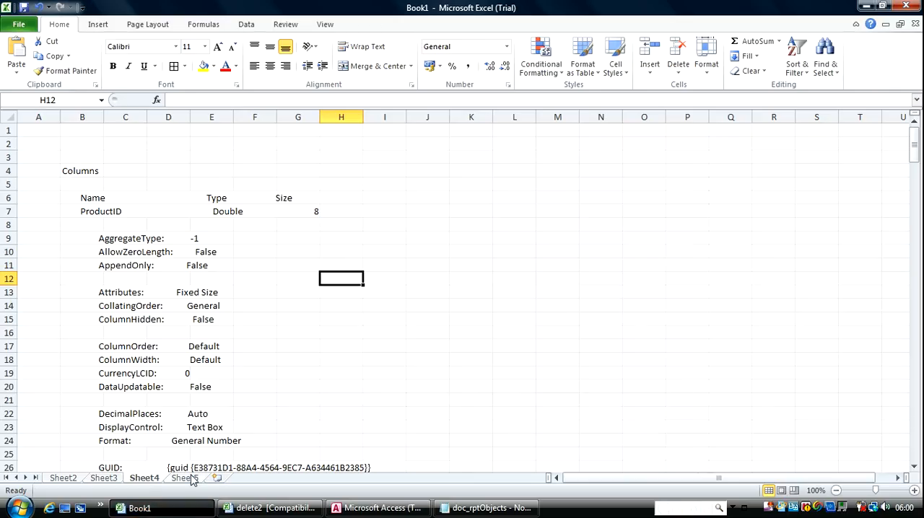
{"action": "left_click", "coordinate": [184, 477]}
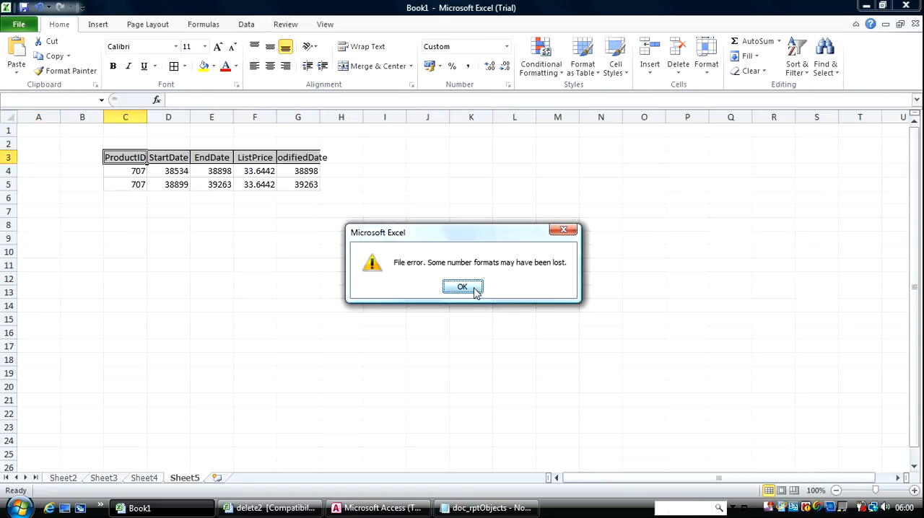
{"action": "left_click", "coordinate": [462, 287]}
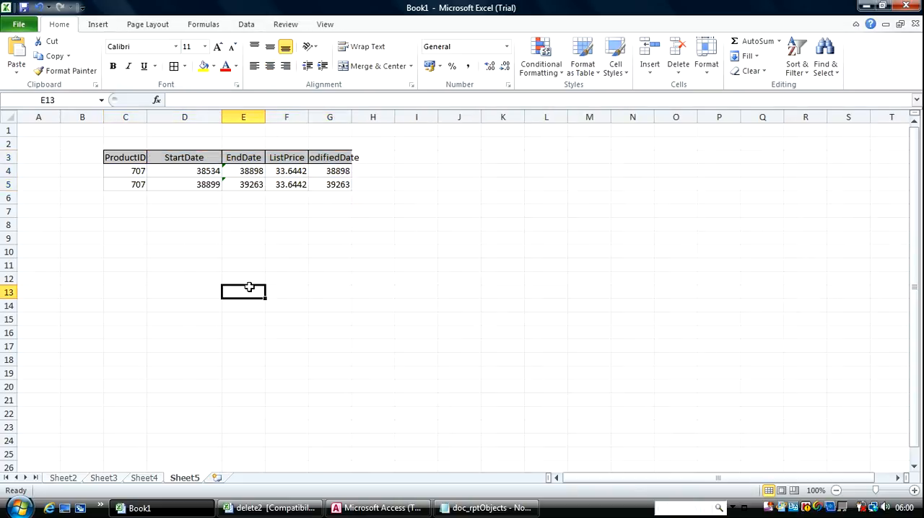
{"action": "mouse_move", "coordinate": [286, 157]}
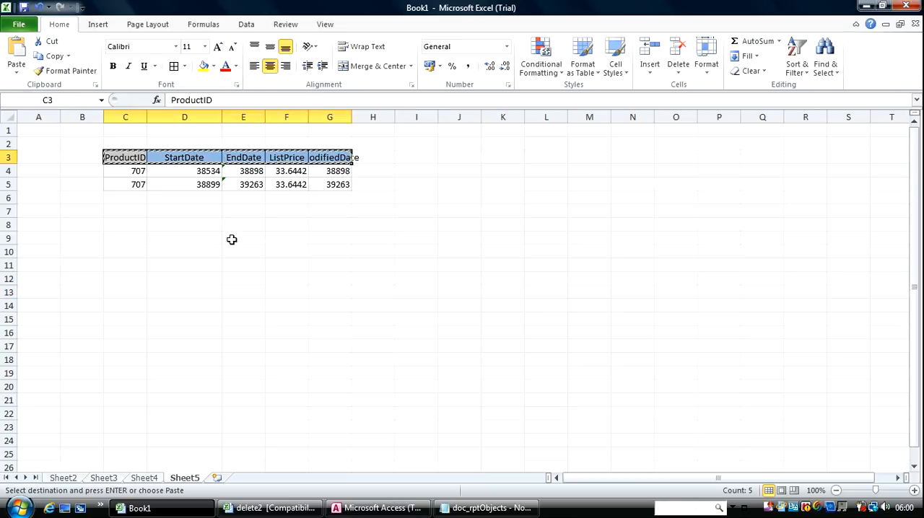
{"action": "left_click", "coordinate": [144, 478]}
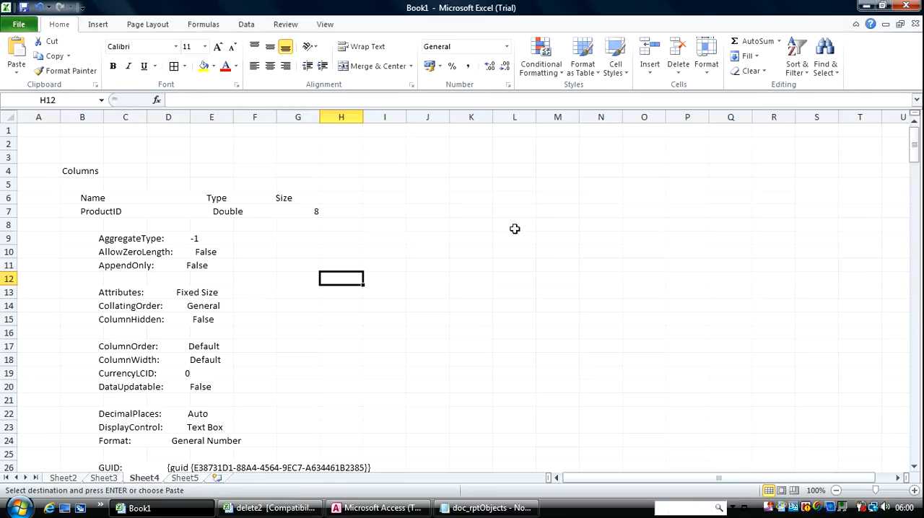
Step: Paste the five copied field names into L8 using the Transpose option, giving a vertical list
{"action": "left_click", "coordinate": [514, 225]}
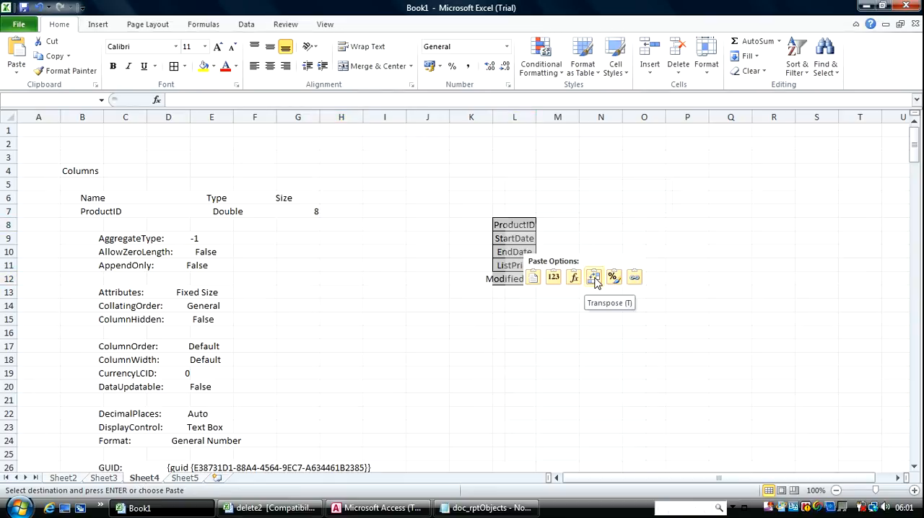
{"action": "left_click", "coordinate": [594, 276]}
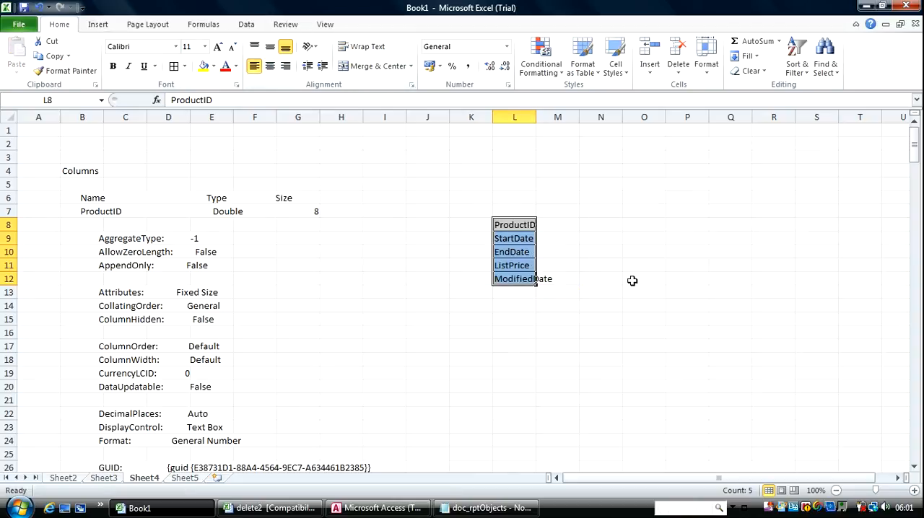
{"action": "mouse_move", "coordinate": [567, 228]}
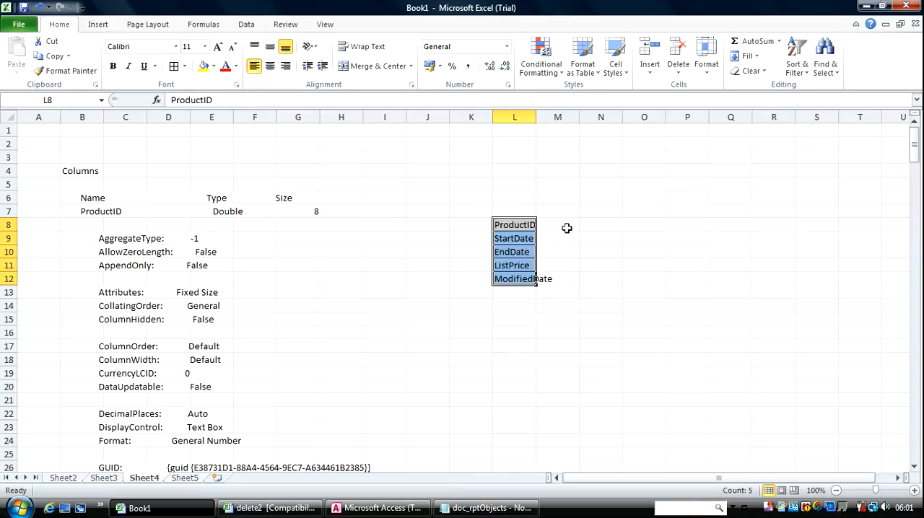
{"action": "mouse_move", "coordinate": [108, 271]}
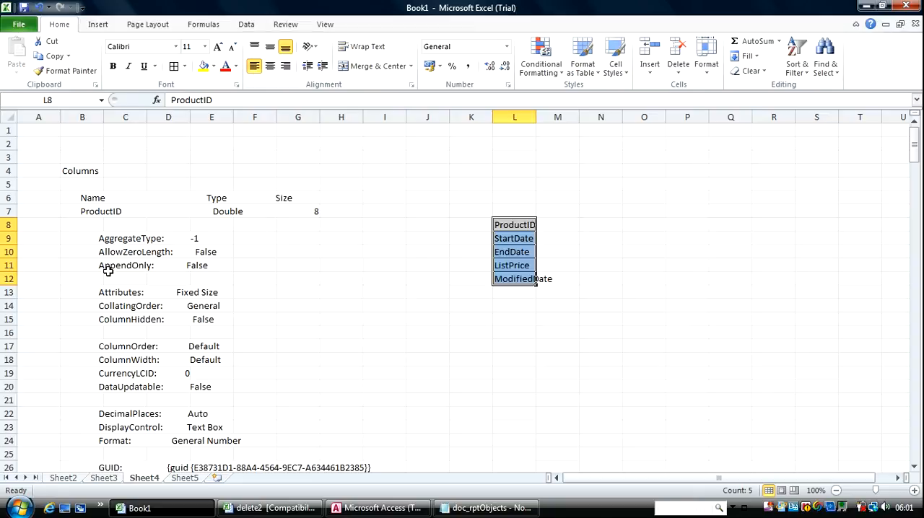
{"action": "mouse_move", "coordinate": [106, 210]}
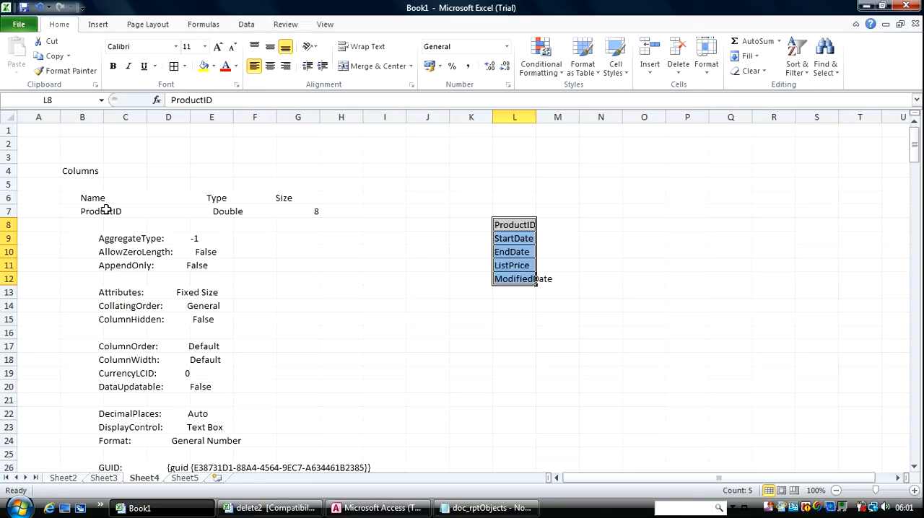
{"action": "mouse_move", "coordinate": [224, 216]}
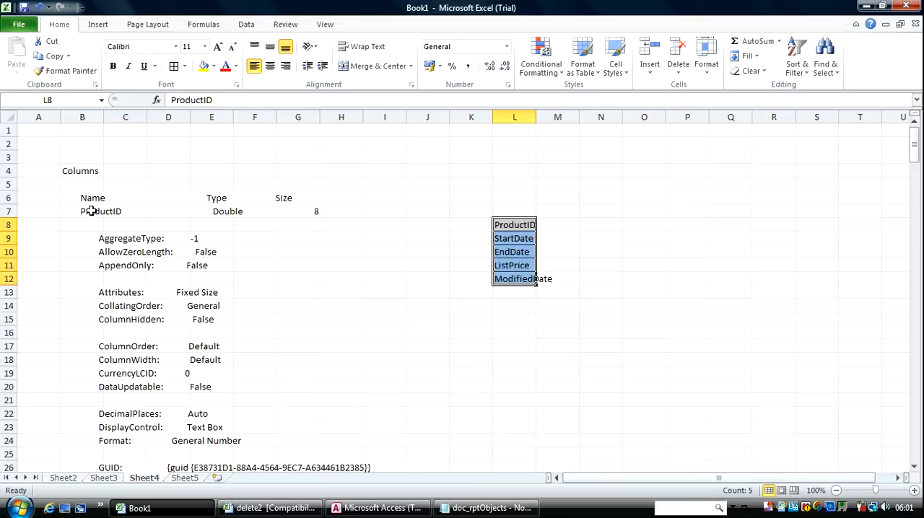
Step: Inspect B7, F7 and G7 to see whether ProductID's type and size sit in separate cells
{"action": "left_click", "coordinate": [82, 211]}
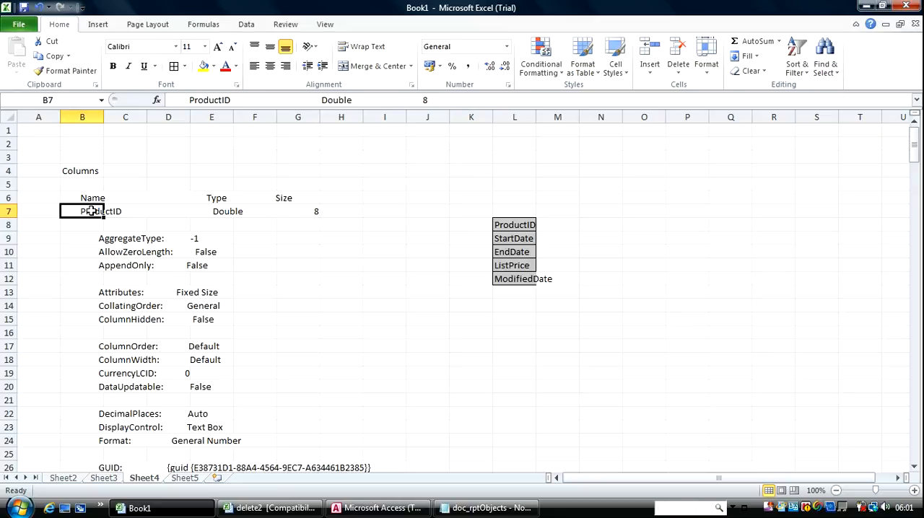
{"action": "left_click", "coordinate": [168, 210]}
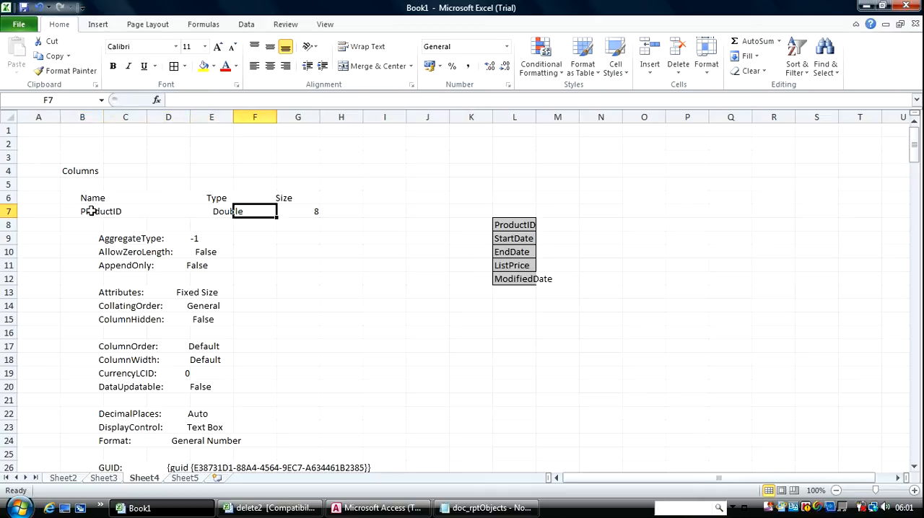
{"action": "left_click", "coordinate": [298, 210]}
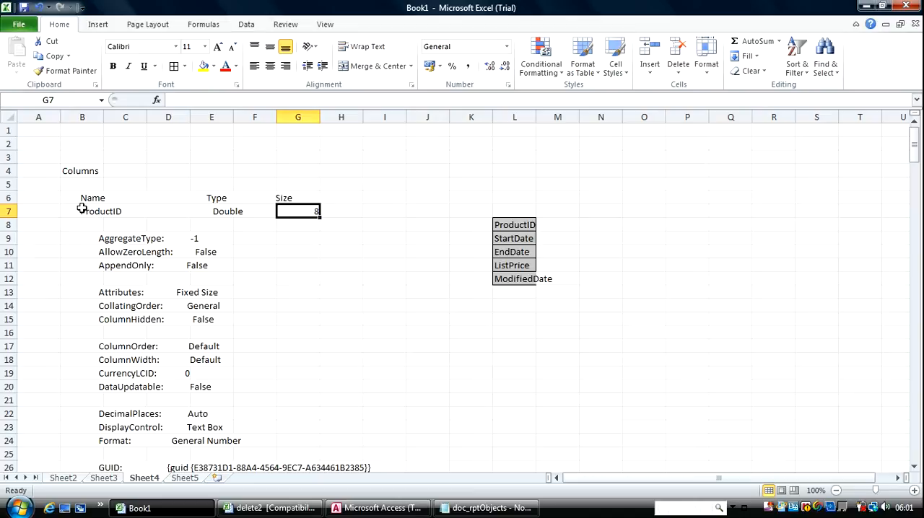
{"action": "left_click", "coordinate": [81, 211]}
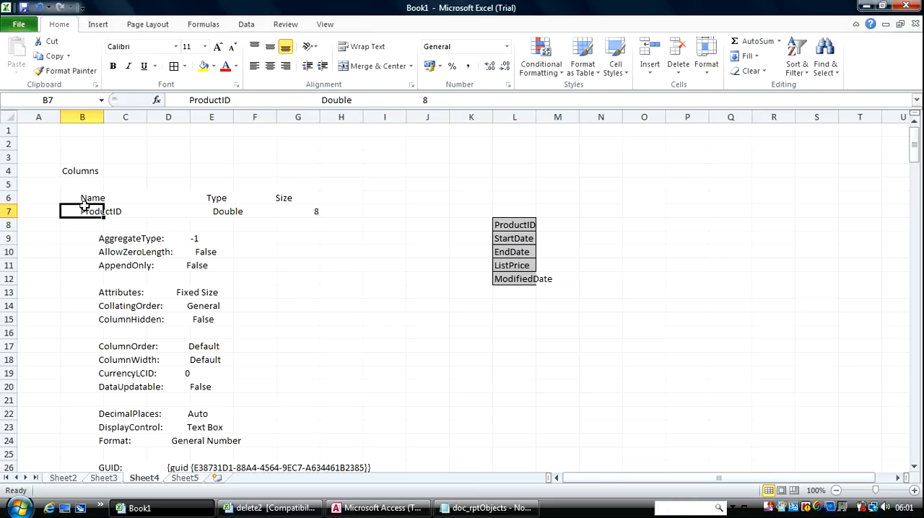
{"action": "mouse_move", "coordinate": [134, 239]}
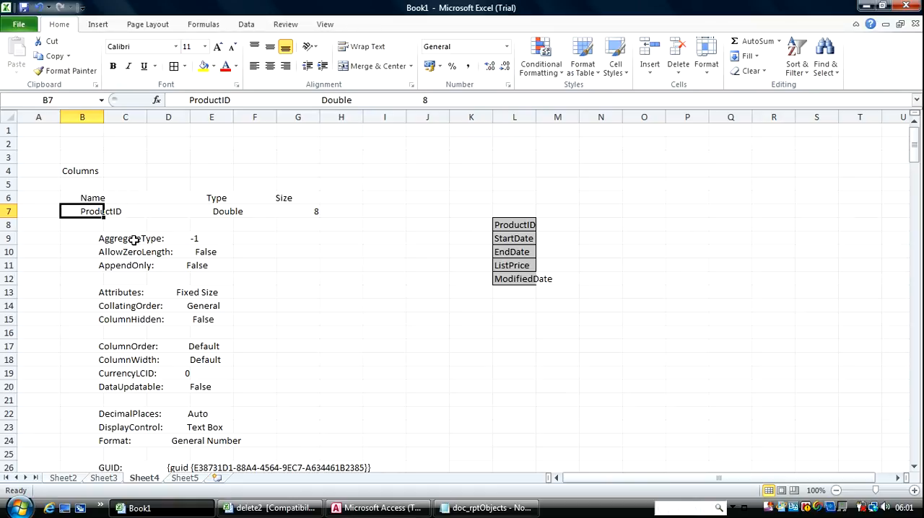
Step: Check the cells around the AggregateType line in row 9, then select all of column B
{"action": "left_click", "coordinate": [125, 238]}
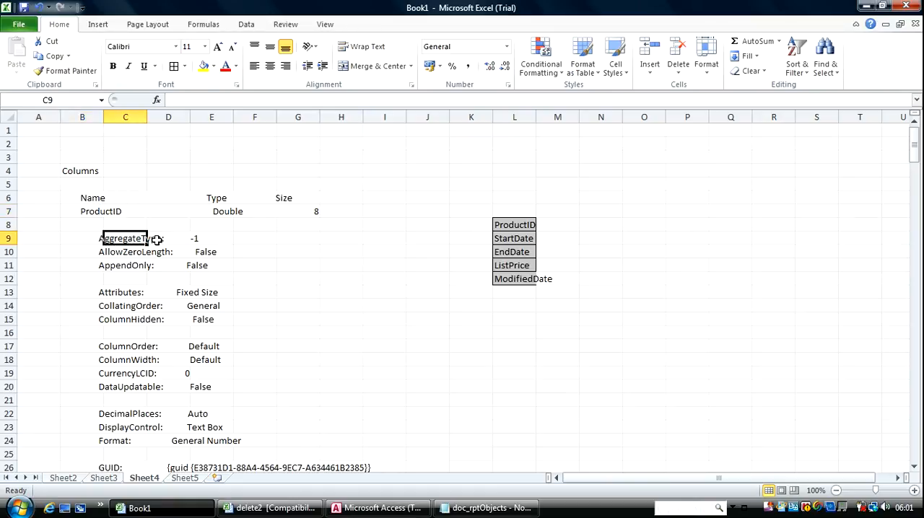
{"action": "left_click", "coordinate": [82, 238]}
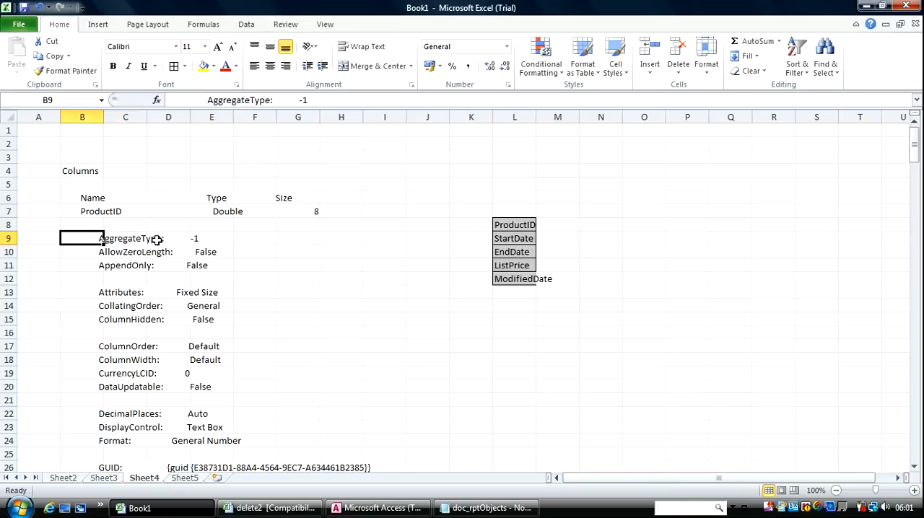
{"action": "left_click", "coordinate": [38, 238]}
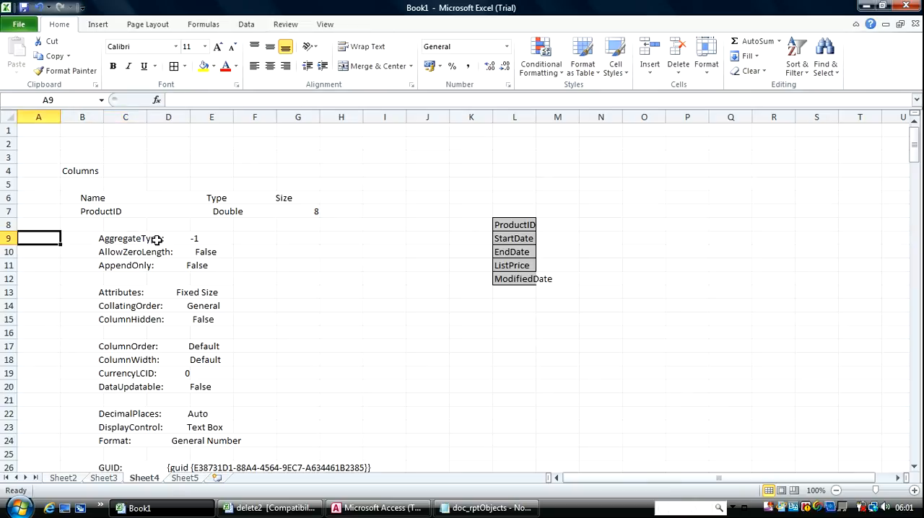
{"action": "left_click", "coordinate": [169, 238]}
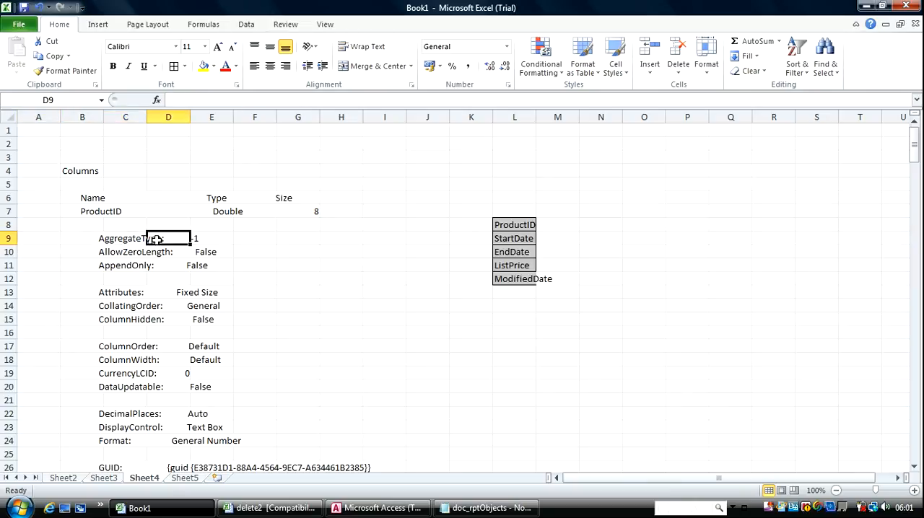
{"action": "left_click", "coordinate": [254, 238]}
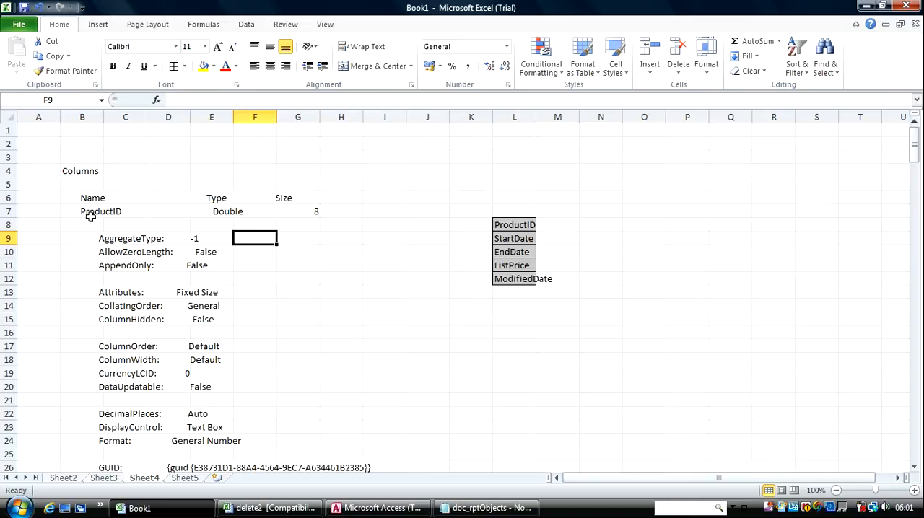
{"action": "left_click", "coordinate": [82, 210]}
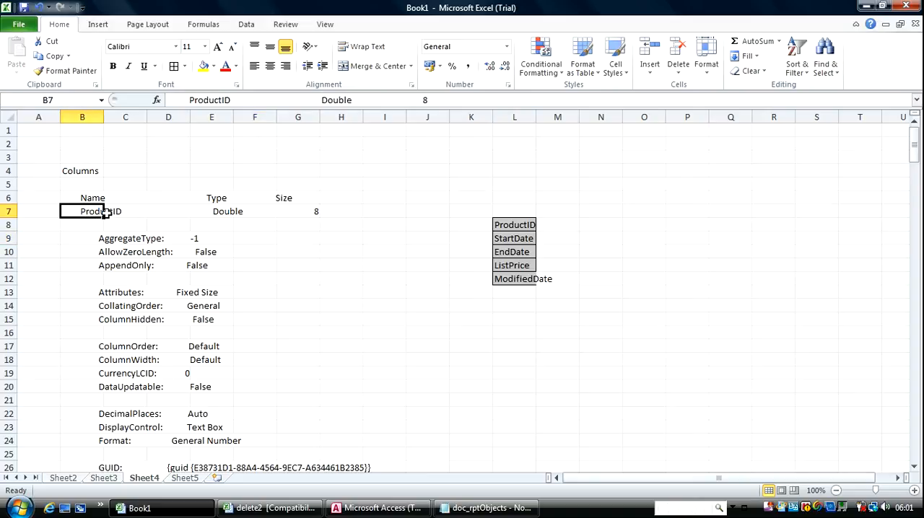
{"action": "left_click", "coordinate": [82, 116]}
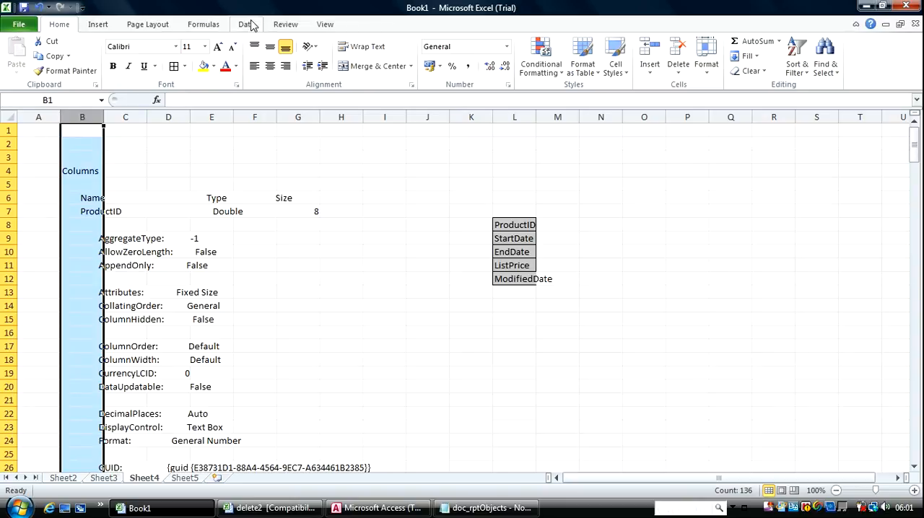
Step: Run Text to Columns on column B, delimiting on spaces instead of tabs
{"action": "left_click", "coordinate": [245, 24]}
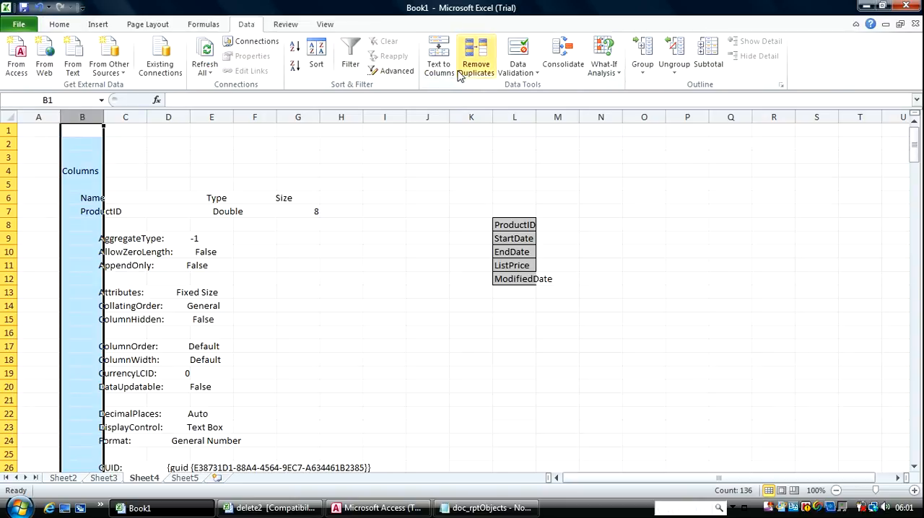
{"action": "mouse_move", "coordinate": [439, 54]}
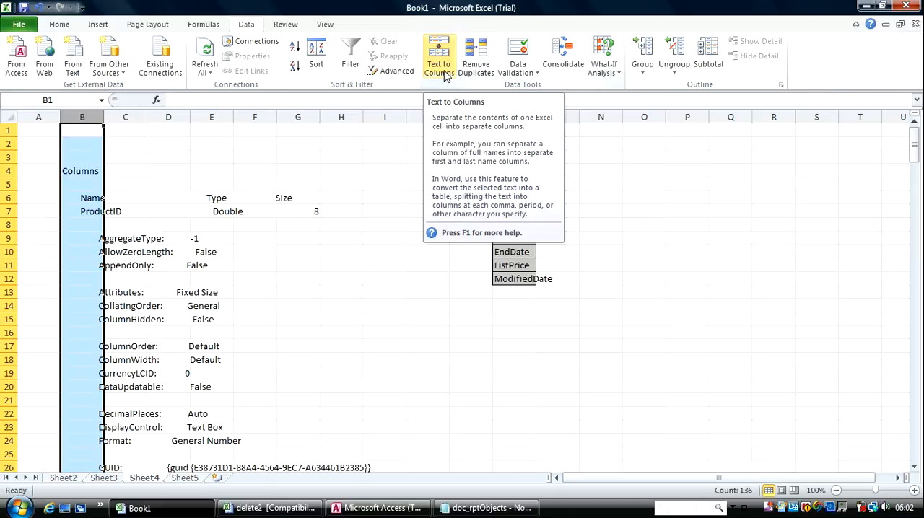
{"action": "left_click", "coordinate": [438, 58]}
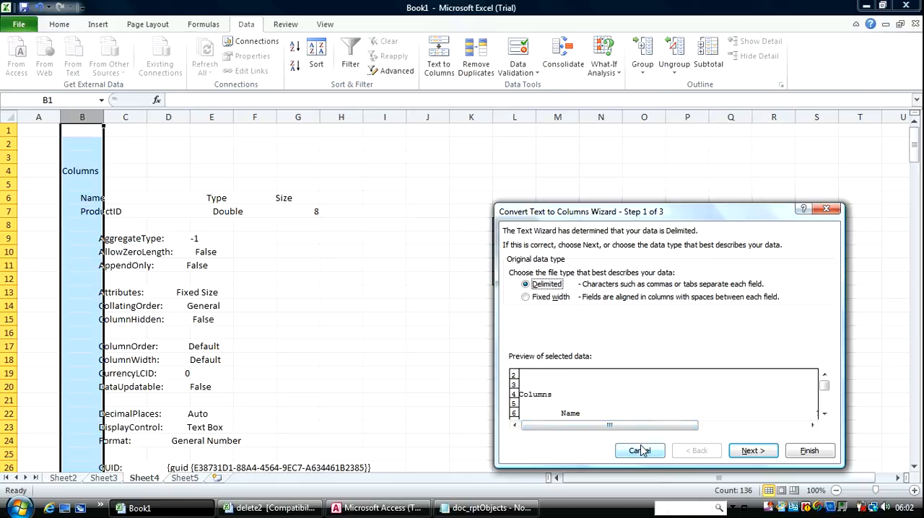
{"action": "left_click", "coordinate": [752, 451]}
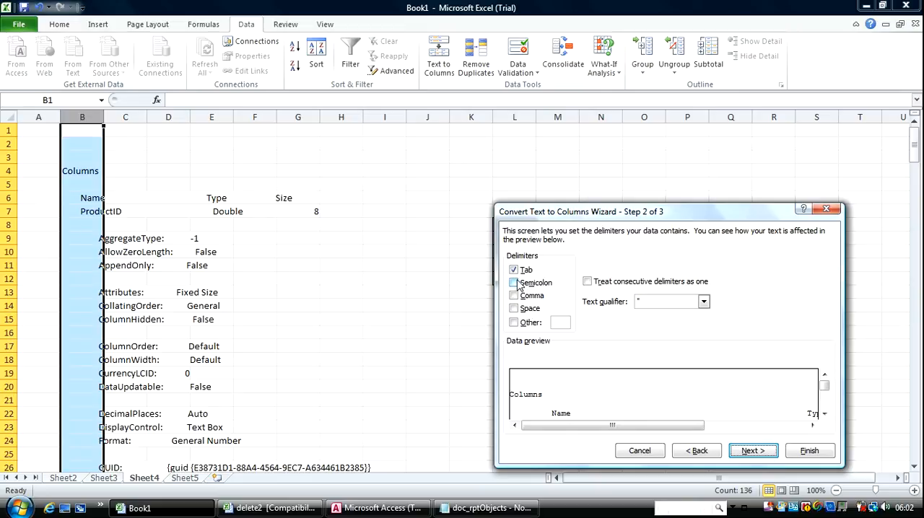
{"action": "left_click", "coordinate": [514, 269]}
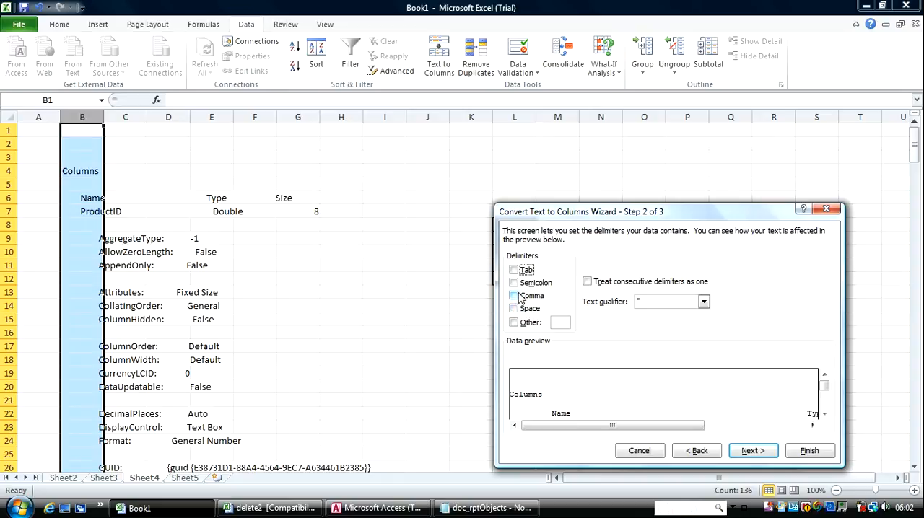
{"action": "left_click", "coordinate": [514, 308]}
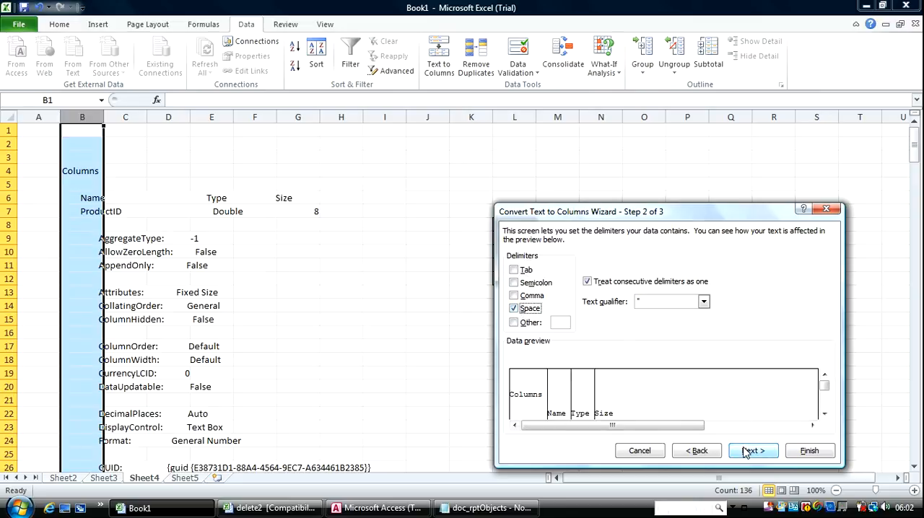
{"action": "left_click", "coordinate": [752, 450]}
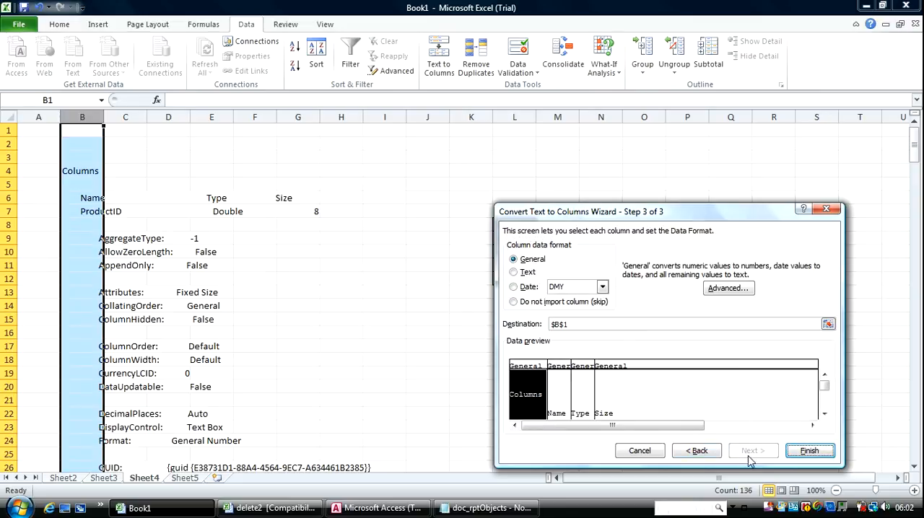
{"action": "left_click", "coordinate": [809, 450]}
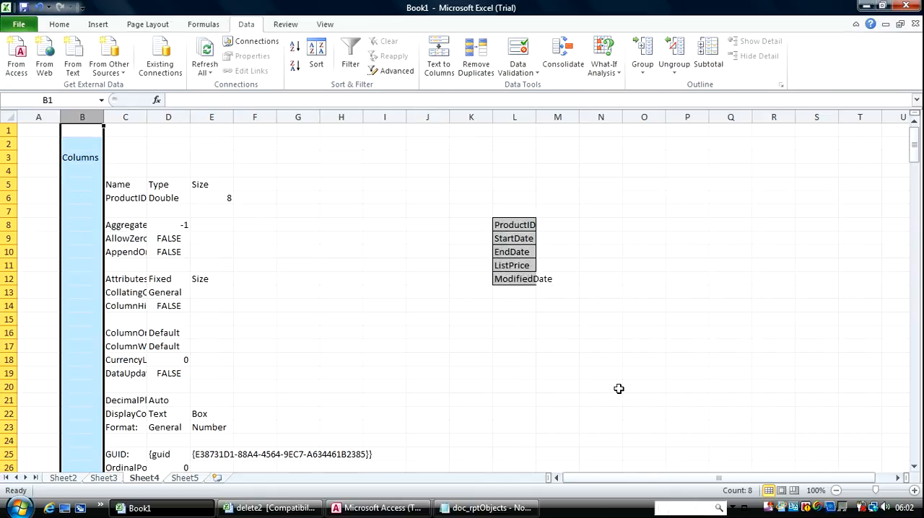
Step: Check the split Name heading, then start a VLOOKUP formula in M8
{"action": "left_click", "coordinate": [687, 346]}
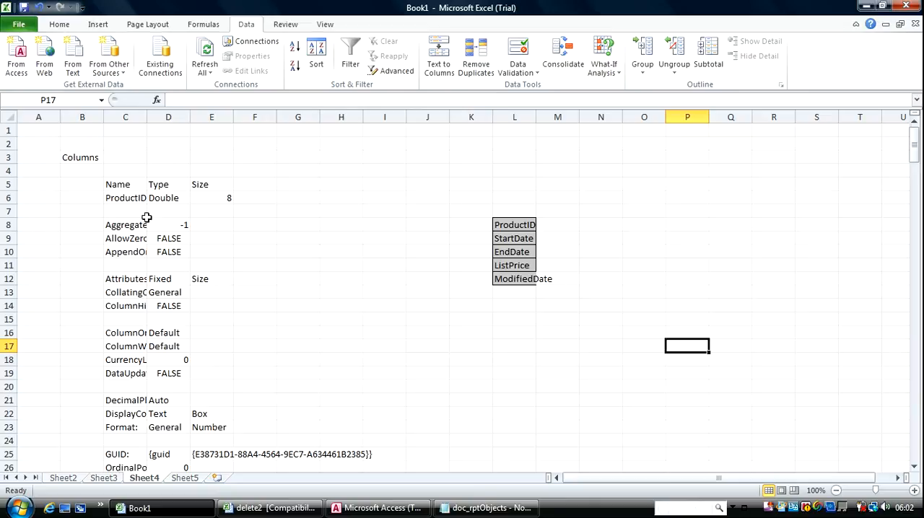
{"action": "left_click", "coordinate": [117, 184]}
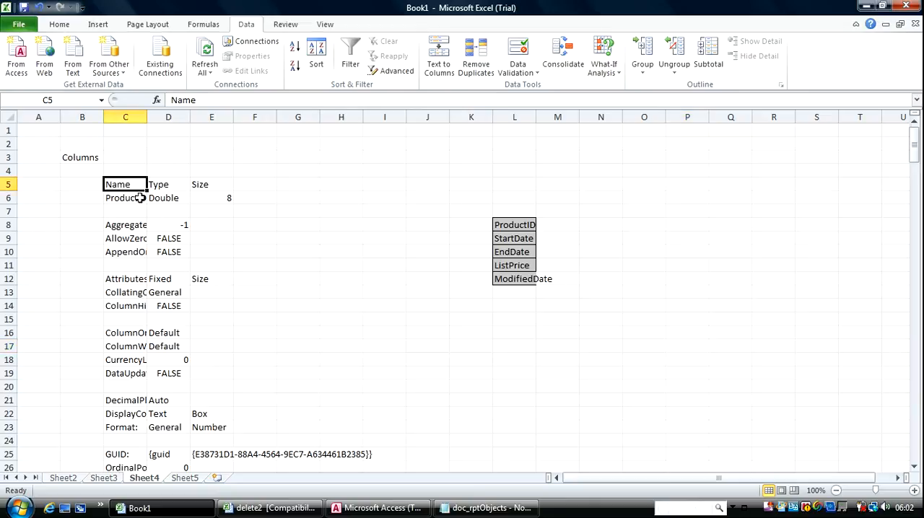
{"action": "left_click", "coordinate": [557, 225]}
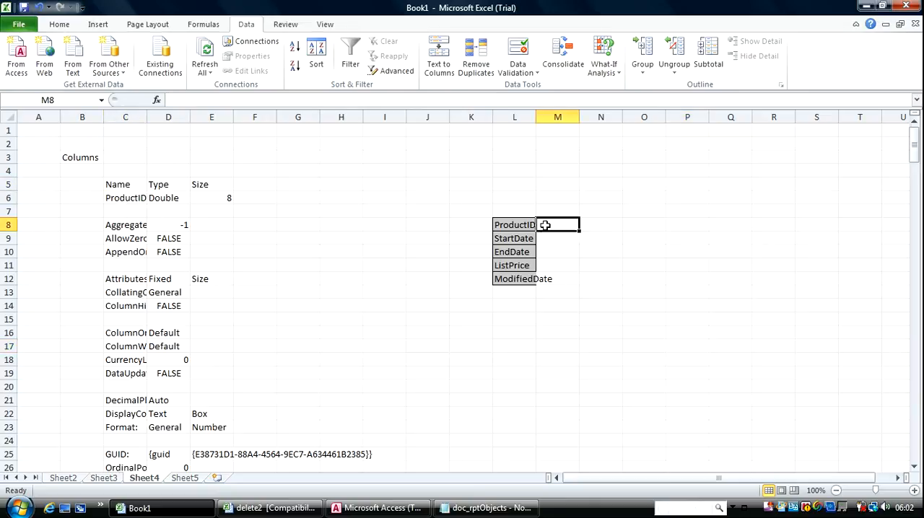
{"action": "type", "text": "=v"}
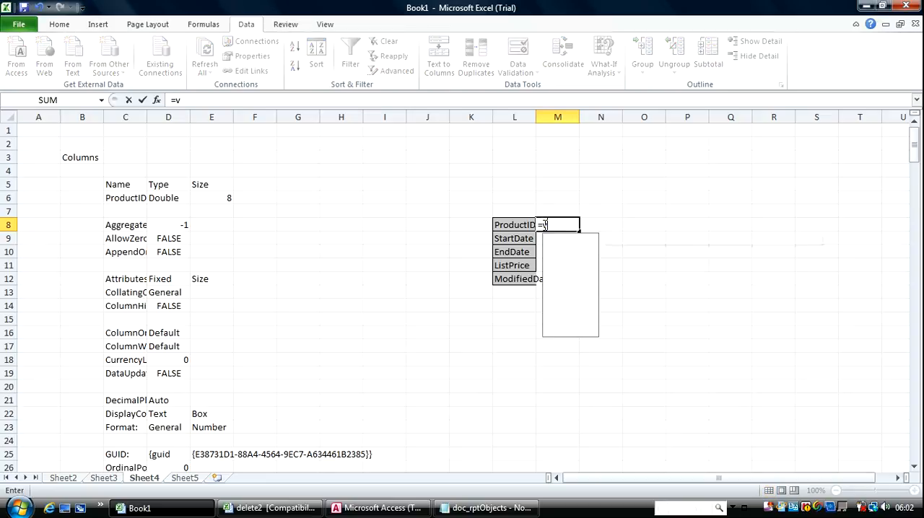
{"action": "type", "text": "lookup"}
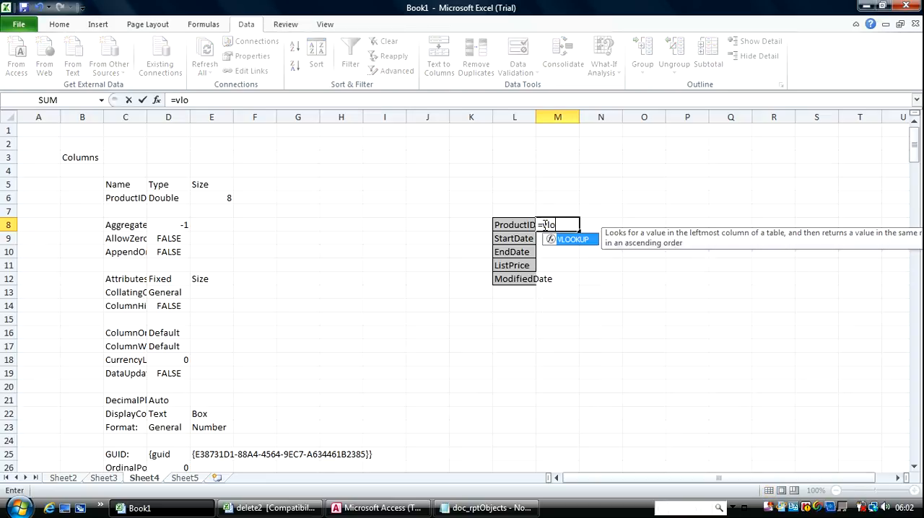
{"action": "type", "text": "oku"}
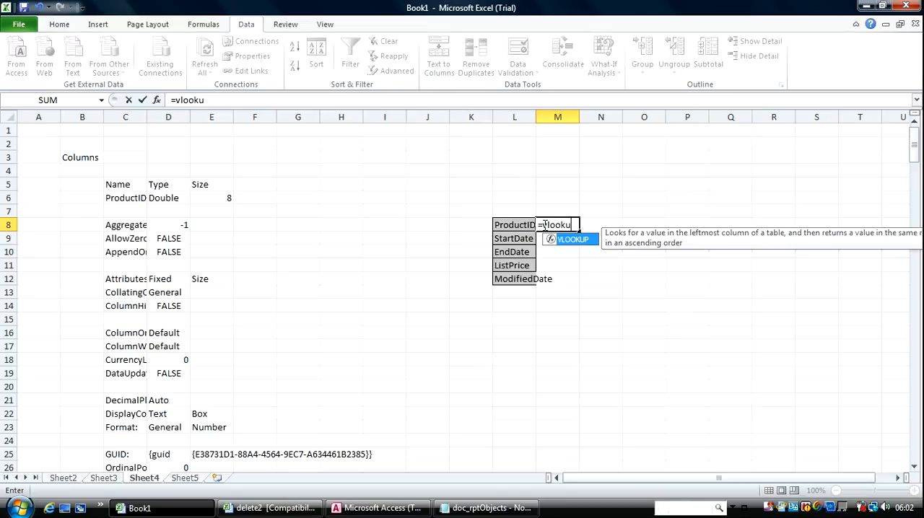
{"action": "type", "text": "("}
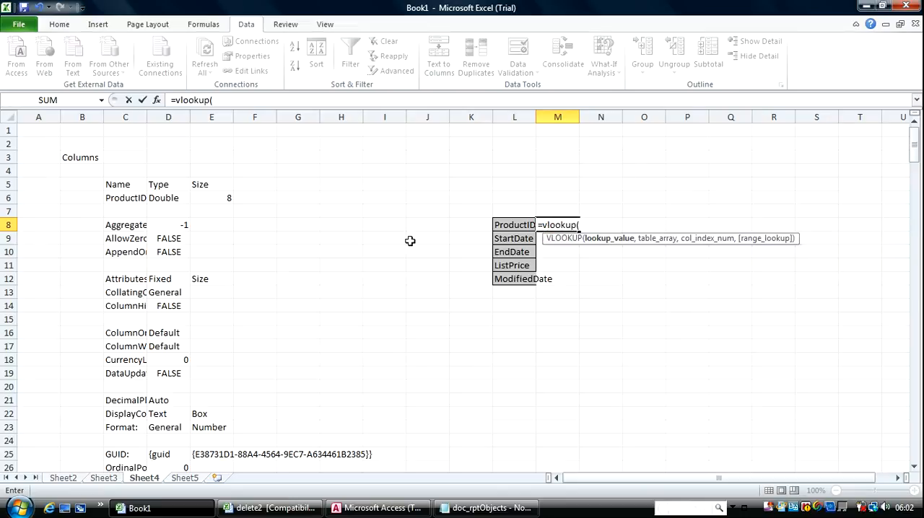
{"action": "mouse_move", "coordinate": [547, 236]}
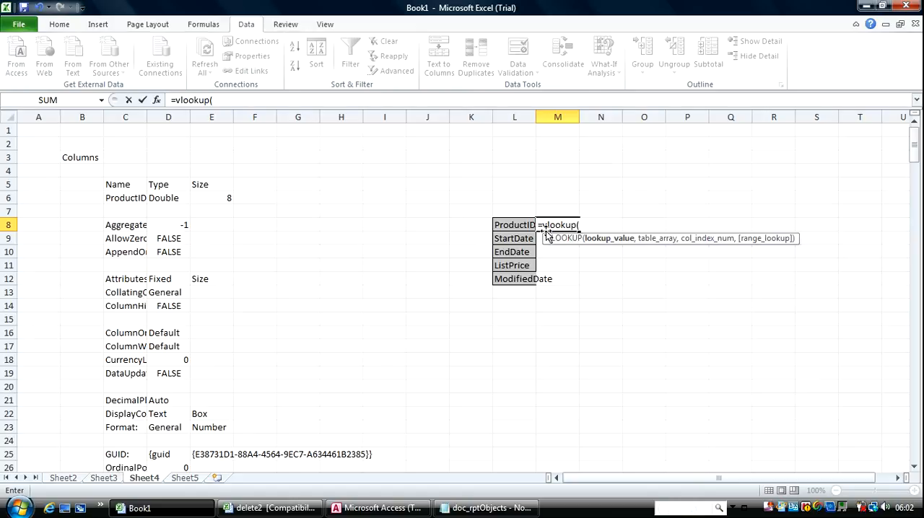
Step: Complete =VLOOKUP(L8,$C$6:$E$8,2,0) so M8 returns ProductID's type, Double
{"action": "left_click", "coordinate": [513, 224]}
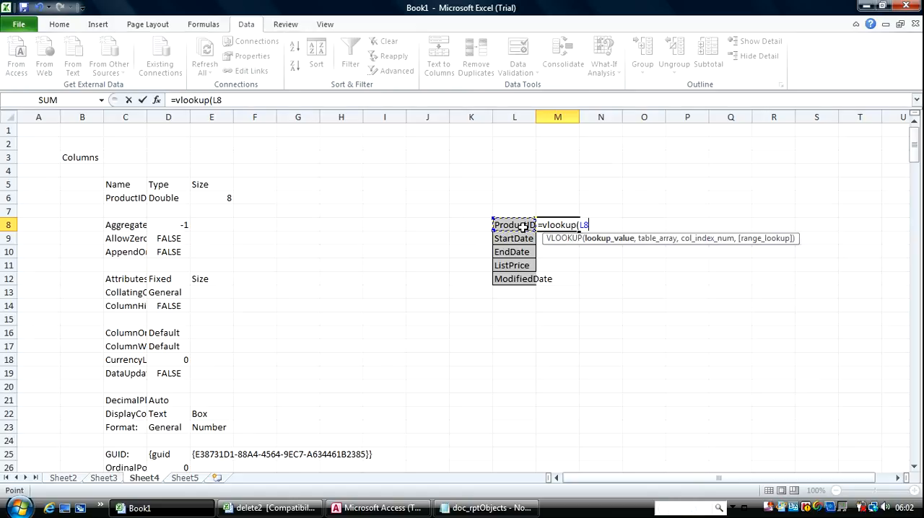
{"action": "type", "text": ","}
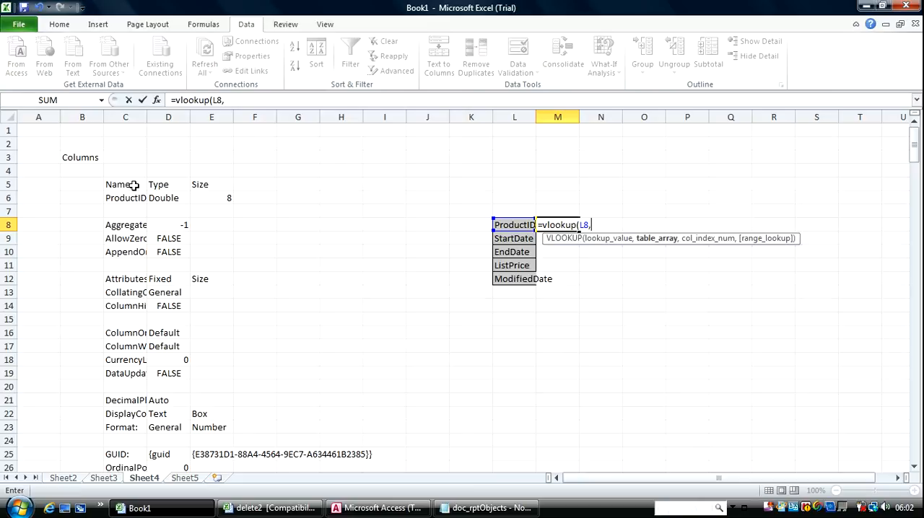
{"action": "mouse_move", "coordinate": [132, 196]}
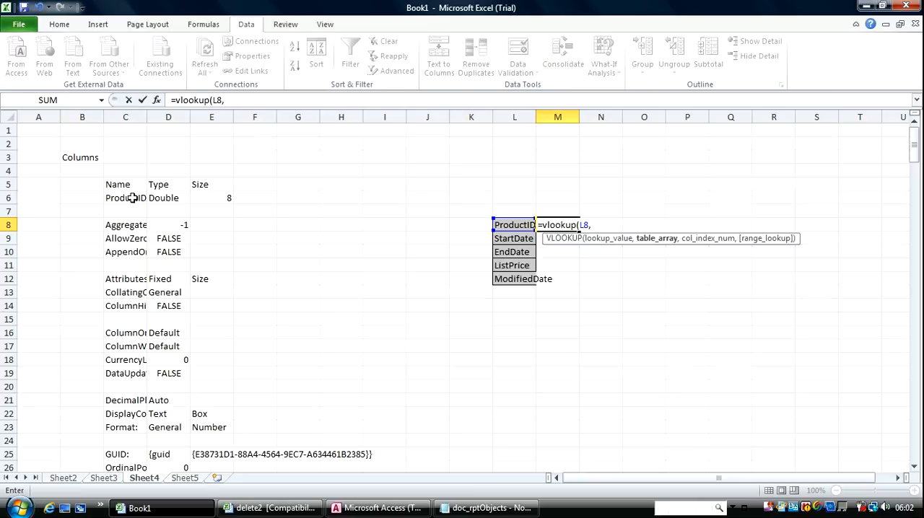
{"action": "left_click_drag", "start_coordinate": [126, 198], "coordinate": [210, 198]}
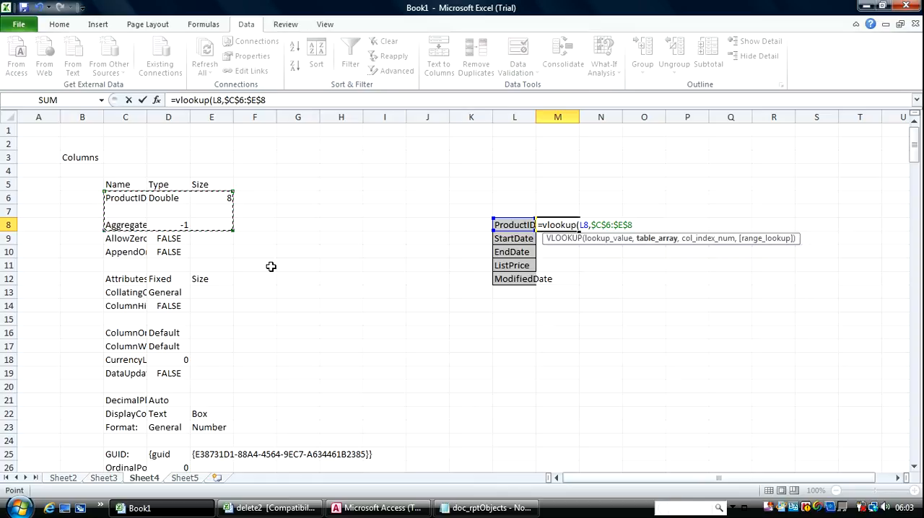
{"action": "type", "text": ","}
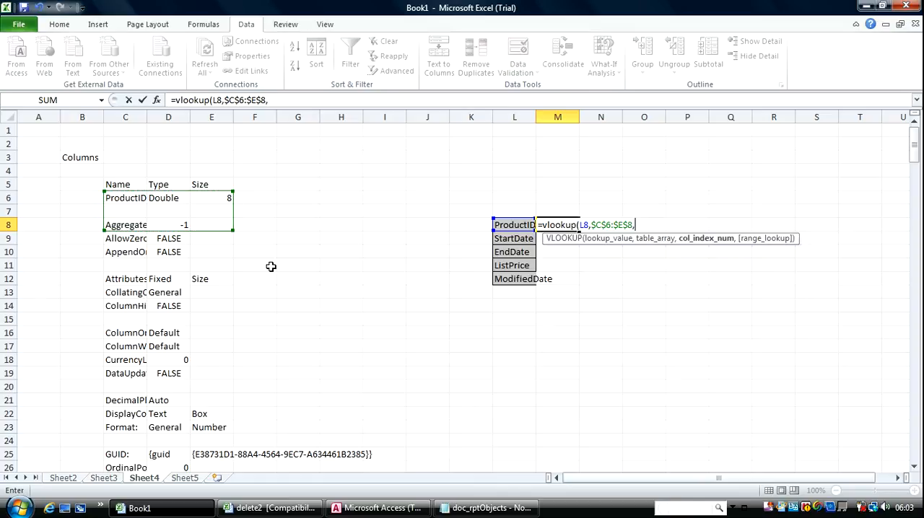
{"action": "type", "text": "2,"}
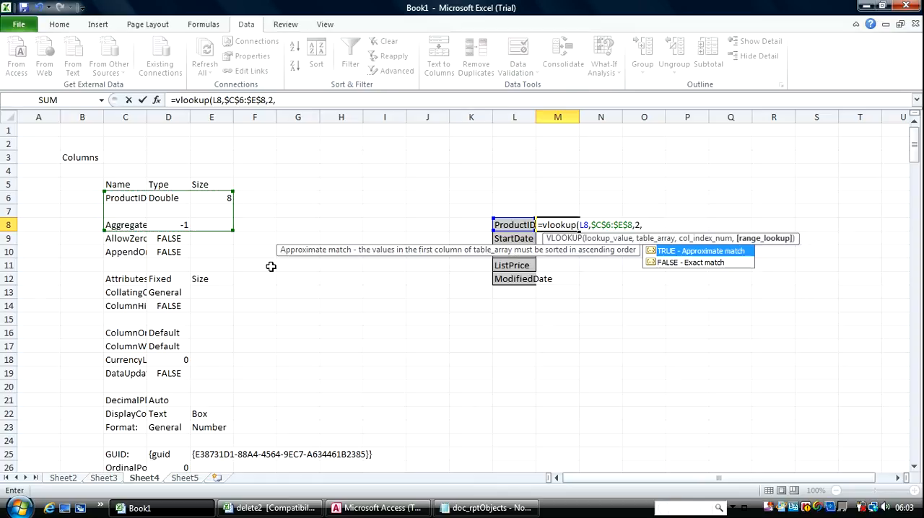
{"action": "type", "text": "0)"}
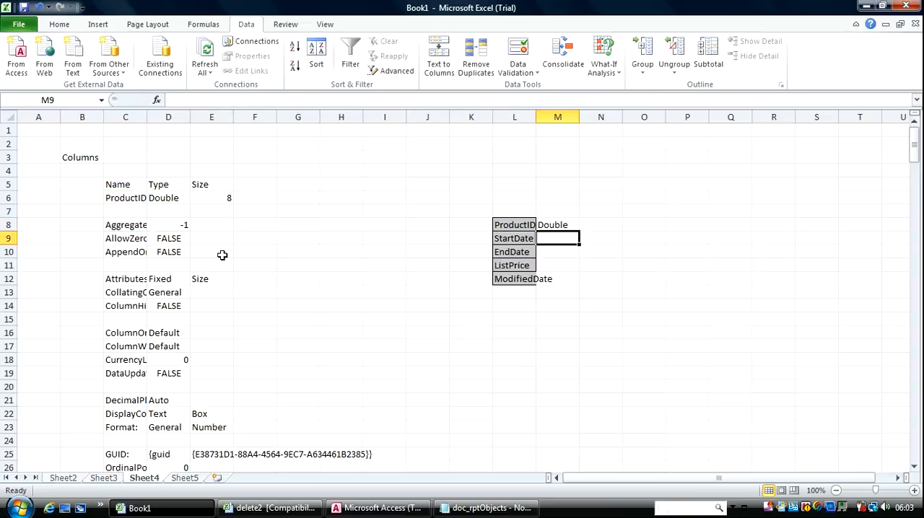
{"action": "mouse_move", "coordinate": [213, 226]}
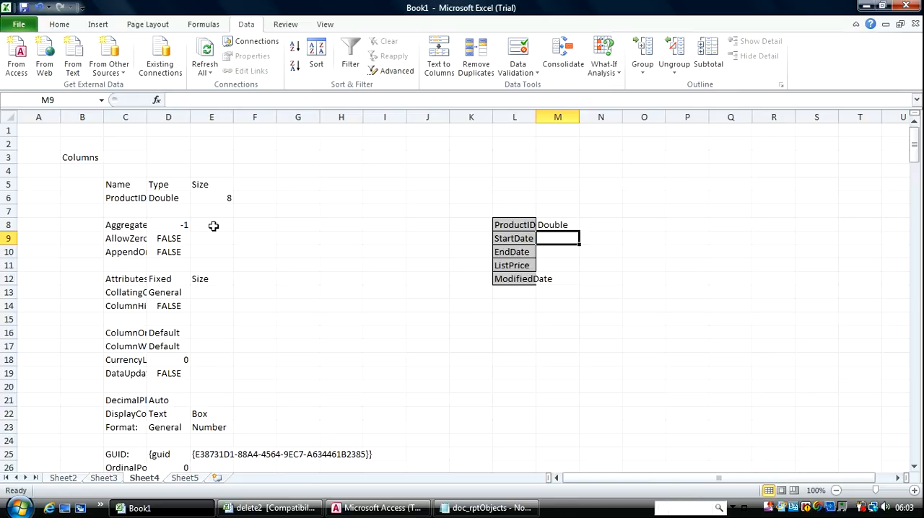
{"action": "mouse_move", "coordinate": [218, 190]}
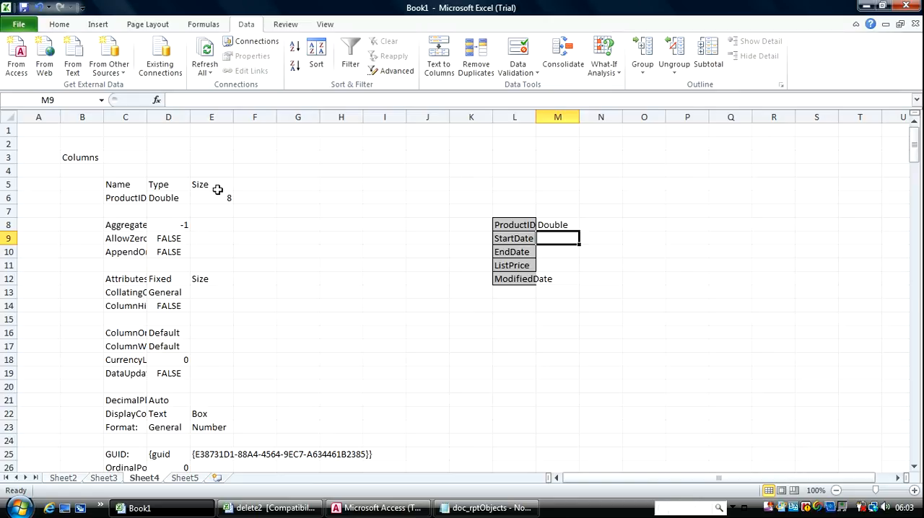
{"action": "left_click", "coordinate": [297, 252]}
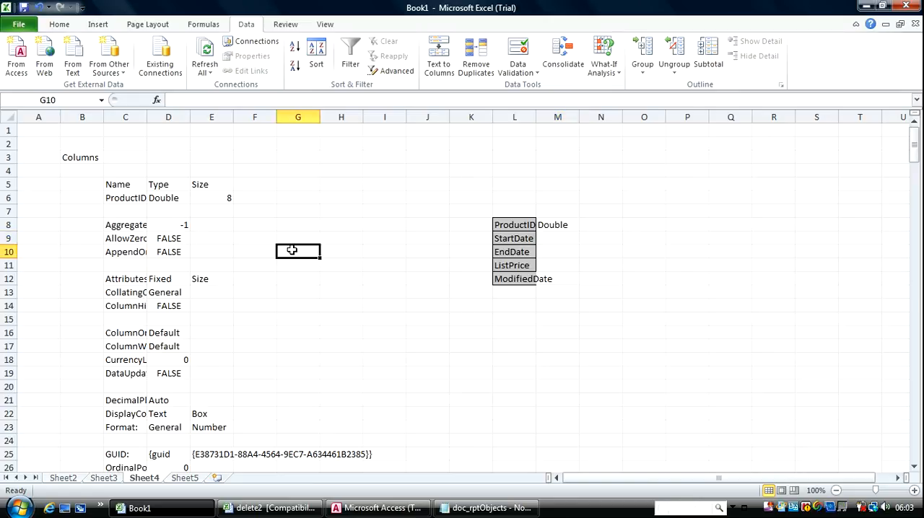
{"action": "scroll", "scroll_direction": "down", "scroll_amount": 3}
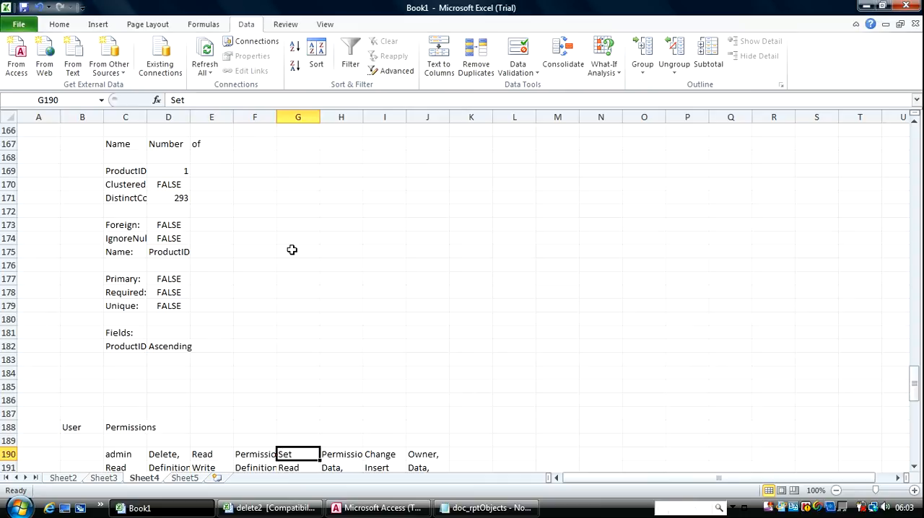
{"action": "right_click", "coordinate": [297, 454]}
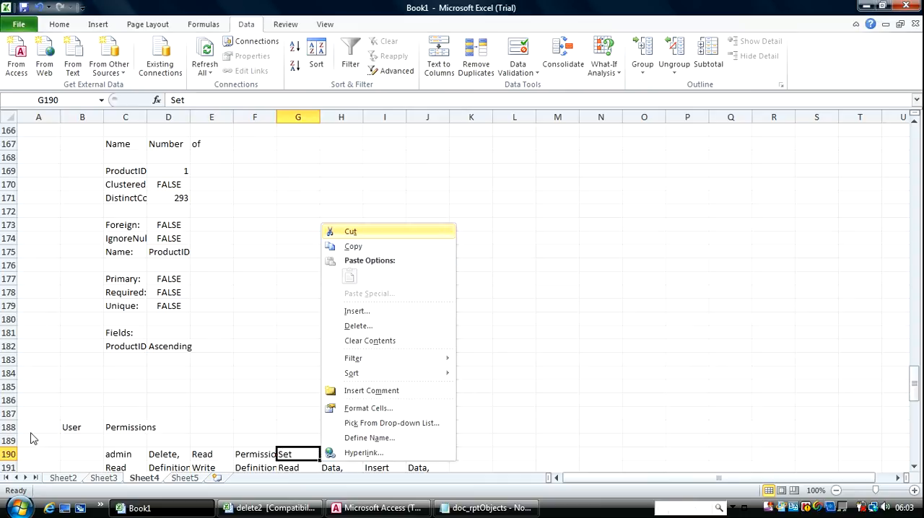
{"action": "left_click", "coordinate": [38, 427]}
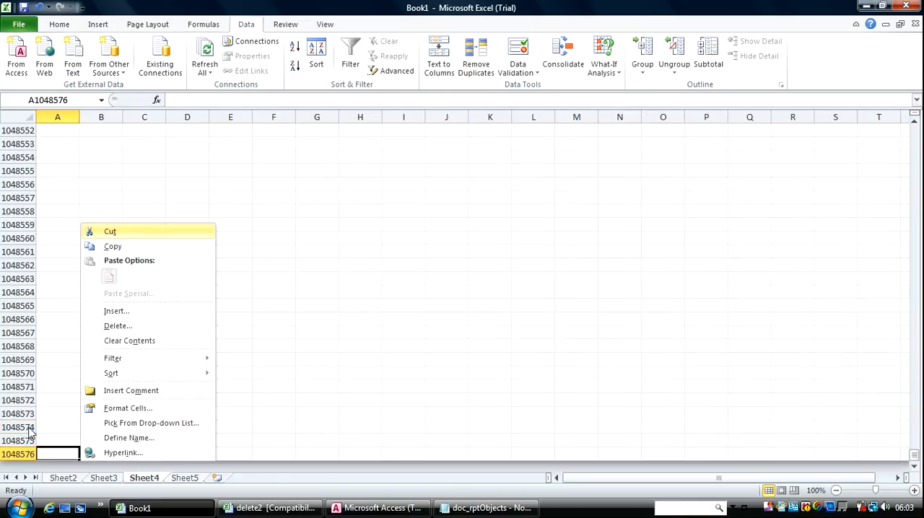
{"action": "left_click", "coordinate": [143, 454]}
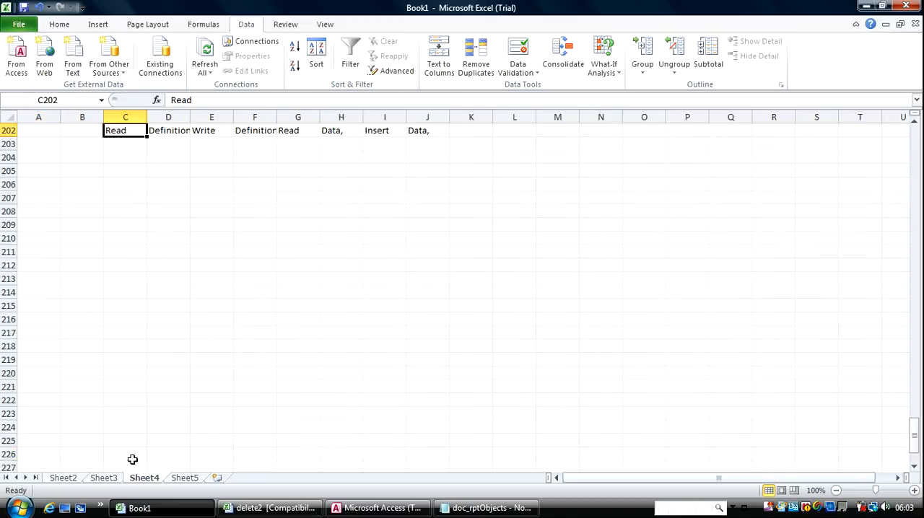
{"action": "mouse_move", "coordinate": [86, 242]}
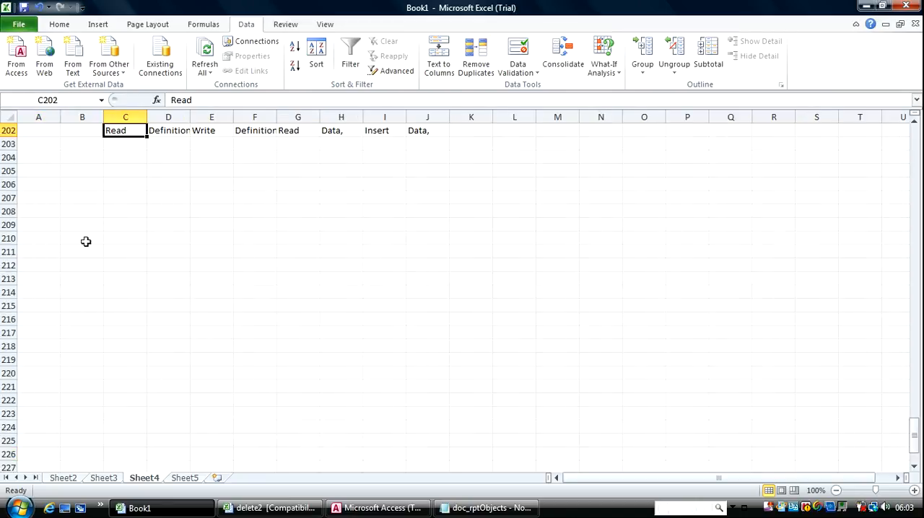
{"action": "left_click", "coordinate": [38, 331]}
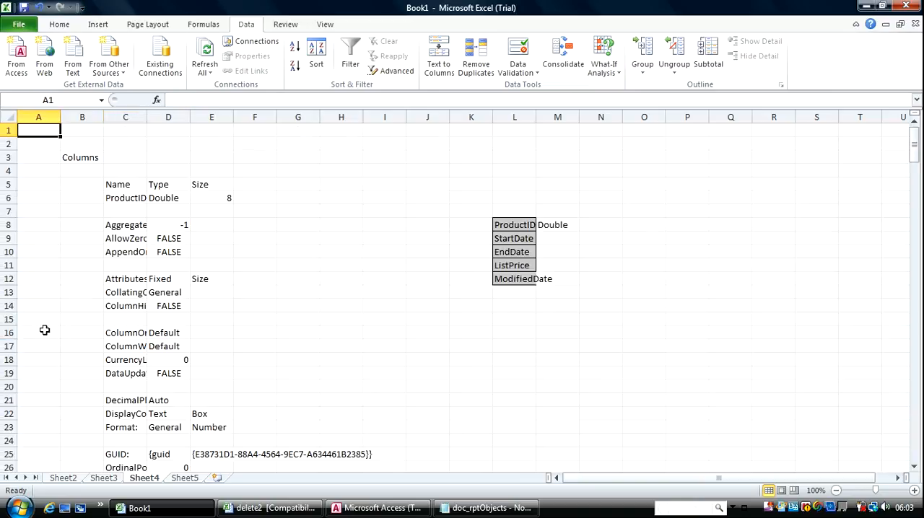
Step: Fill M8:N12 with type and size VLOOKUPs over $C$6:$E$500, then select L8:N12
{"action": "left_click", "coordinate": [557, 224]}
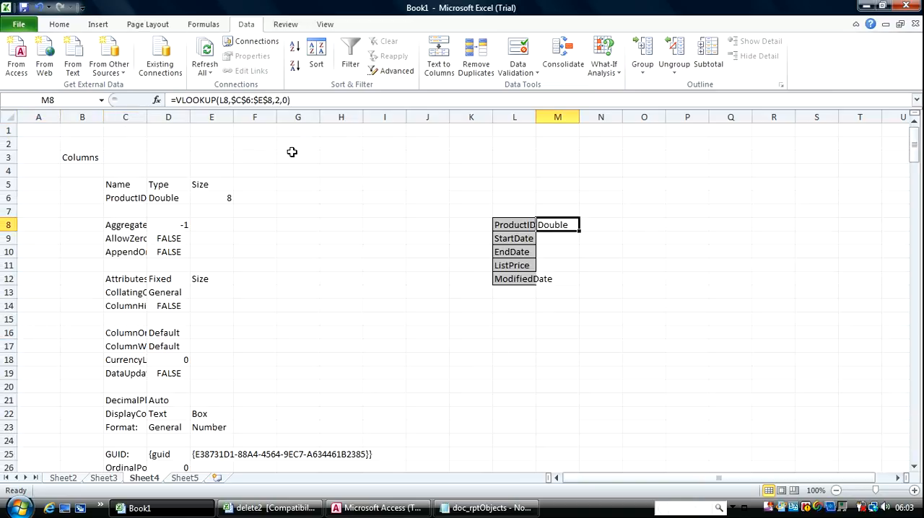
{"action": "mouse_move", "coordinate": [267, 99]}
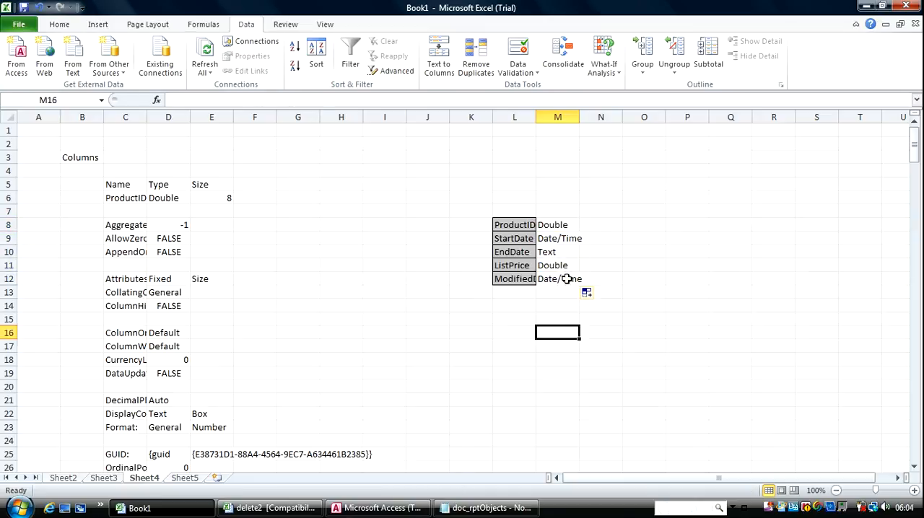
{"action": "left_click", "coordinate": [557, 225]}
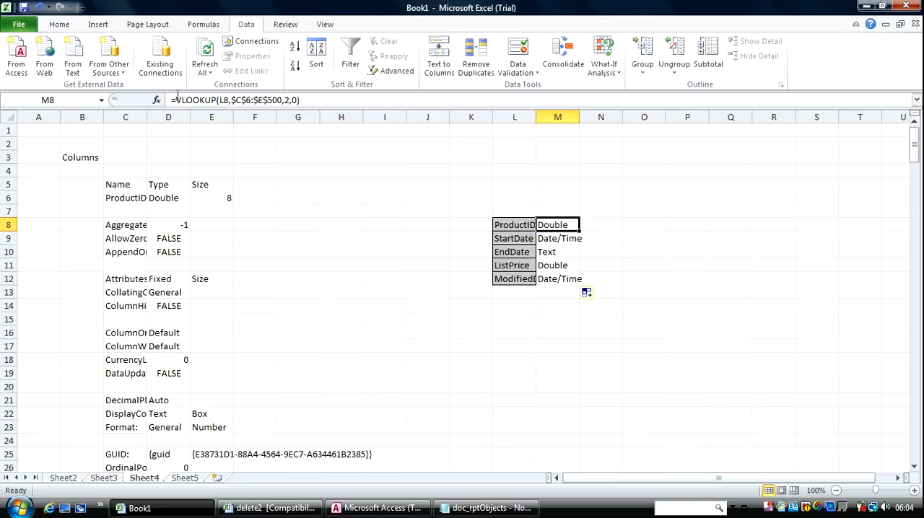
{"action": "left_click", "coordinate": [601, 225]}
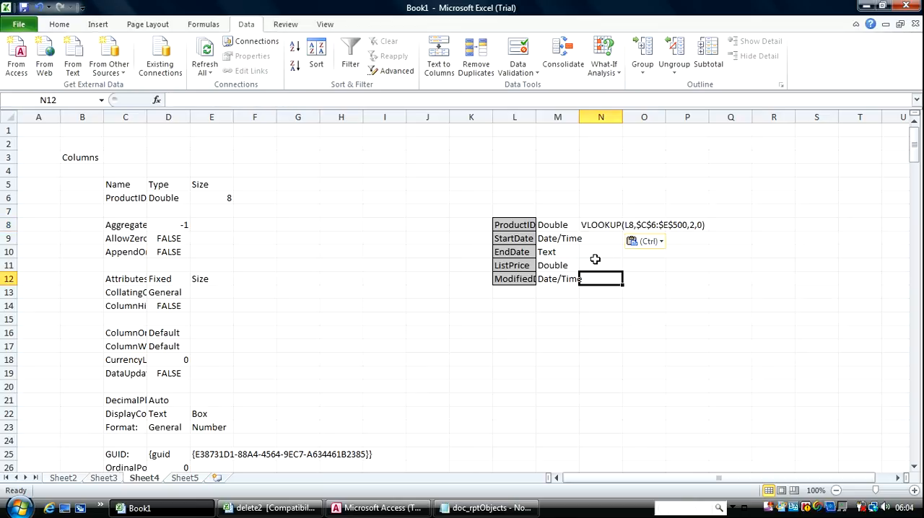
{"action": "left_click", "coordinate": [600, 224]}
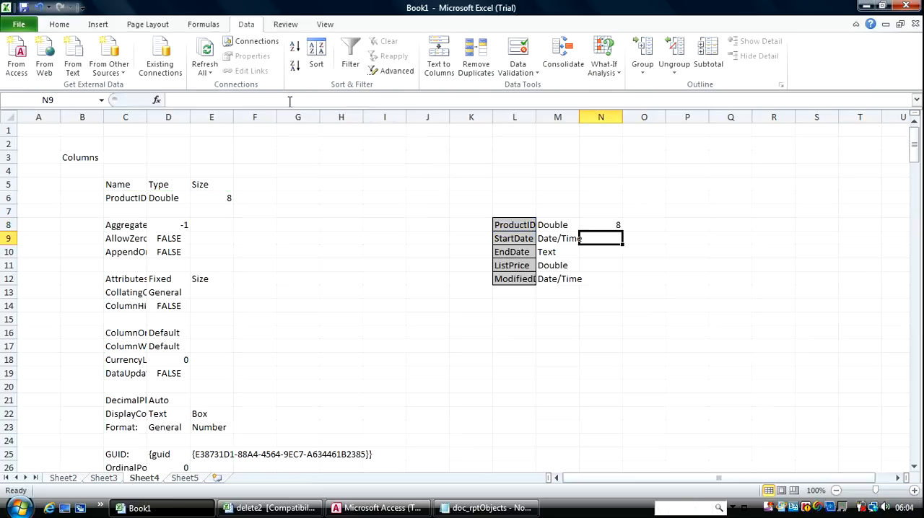
{"action": "left_click", "coordinate": [600, 224]}
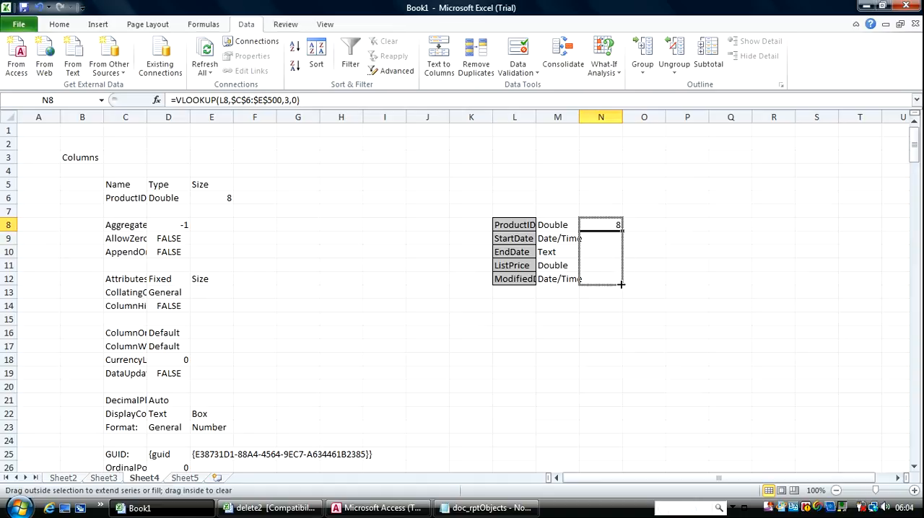
{"action": "left_click_drag", "start_coordinate": [618, 224], "coordinate": [619, 281]}
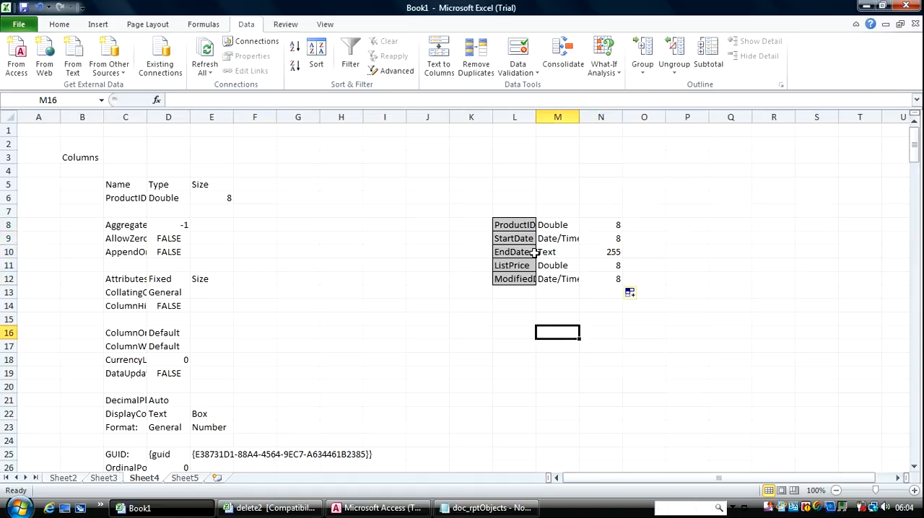
{"action": "left_click_drag", "start_coordinate": [514, 225], "coordinate": [615, 299]}
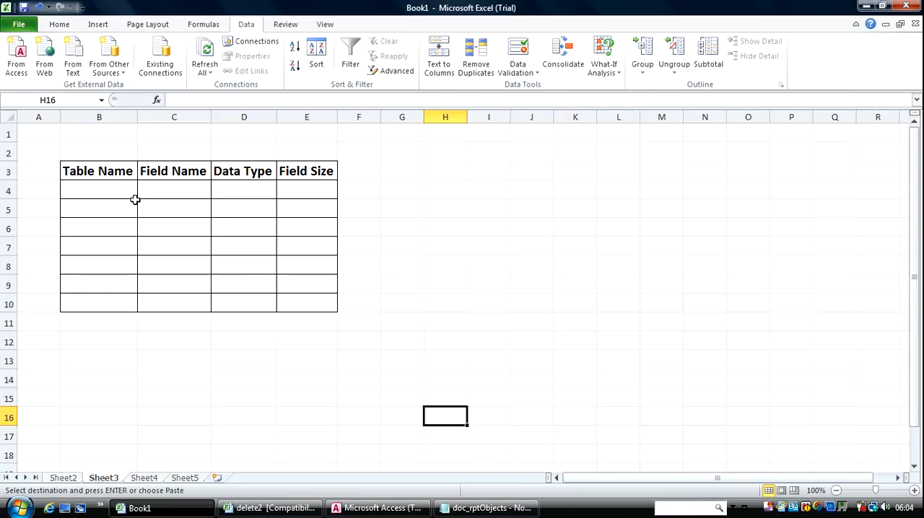
Step: Dismiss the circular-reference warning and paste the copied fields into C4 as values
{"action": "left_click", "coordinate": [174, 190]}
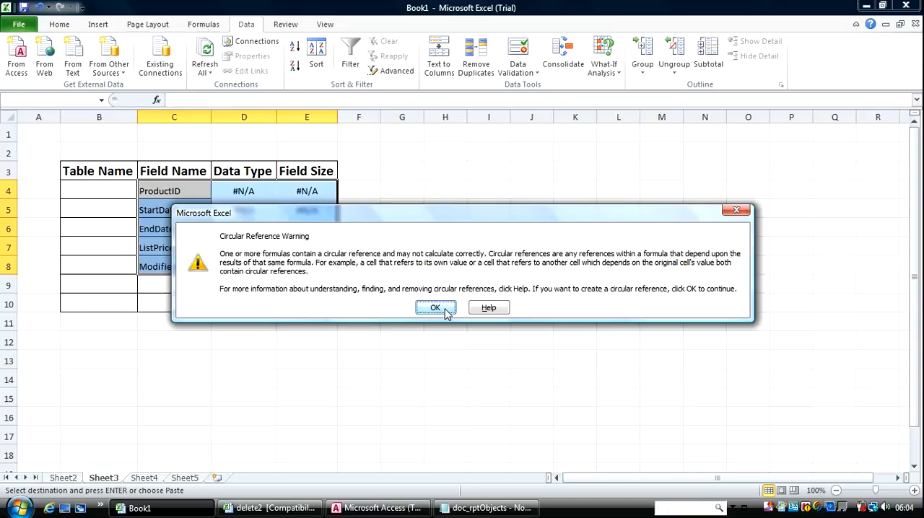
{"action": "left_click", "coordinate": [435, 307]}
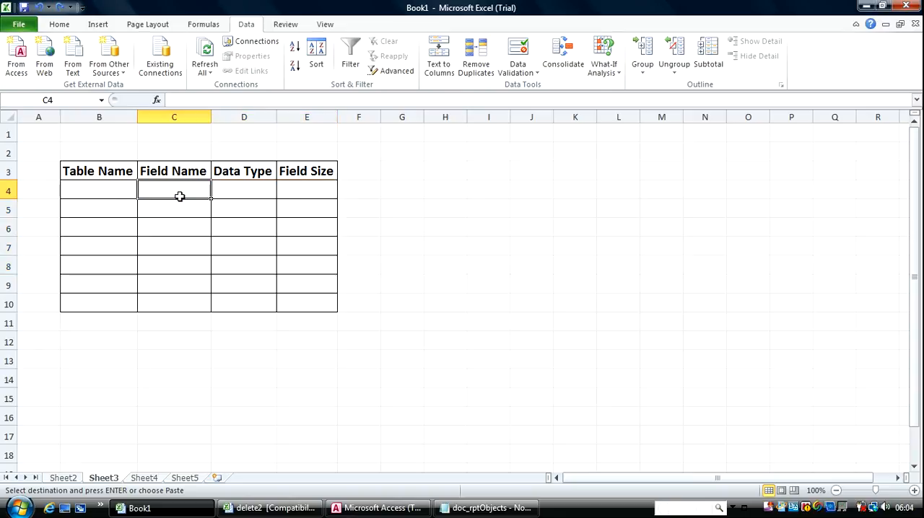
{"action": "right_click", "coordinate": [180, 191]}
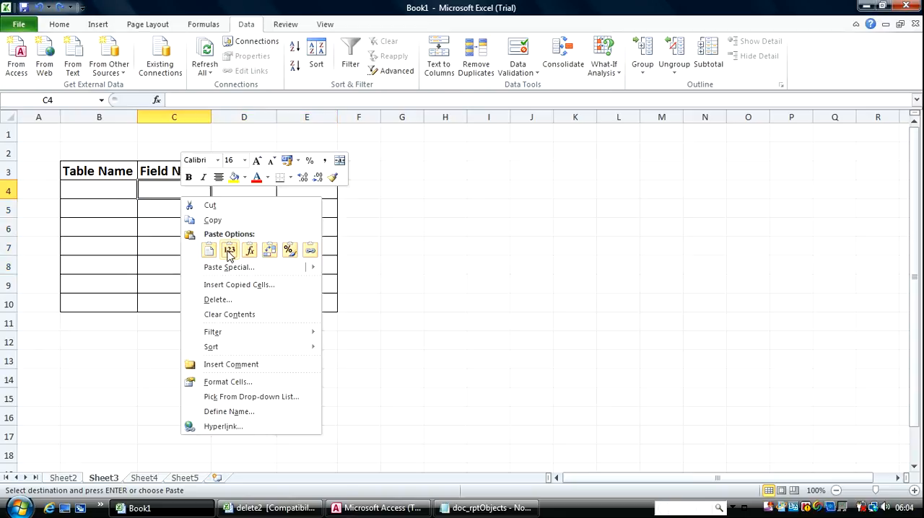
{"action": "left_click", "coordinate": [229, 250]}
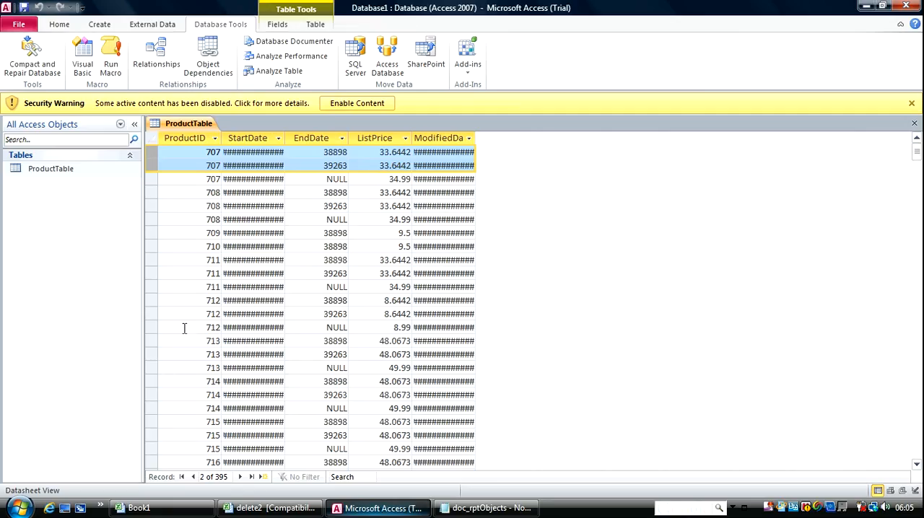
Step: Close the ProductTable datasheet and put ProductTable into rename mode to copy its name
{"action": "left_click", "coordinate": [52, 168]}
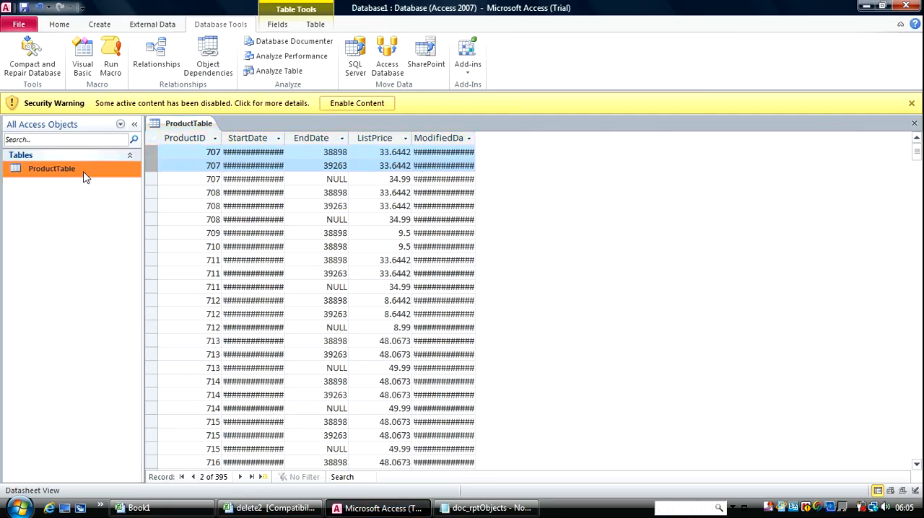
{"action": "left_click", "coordinate": [913, 122]}
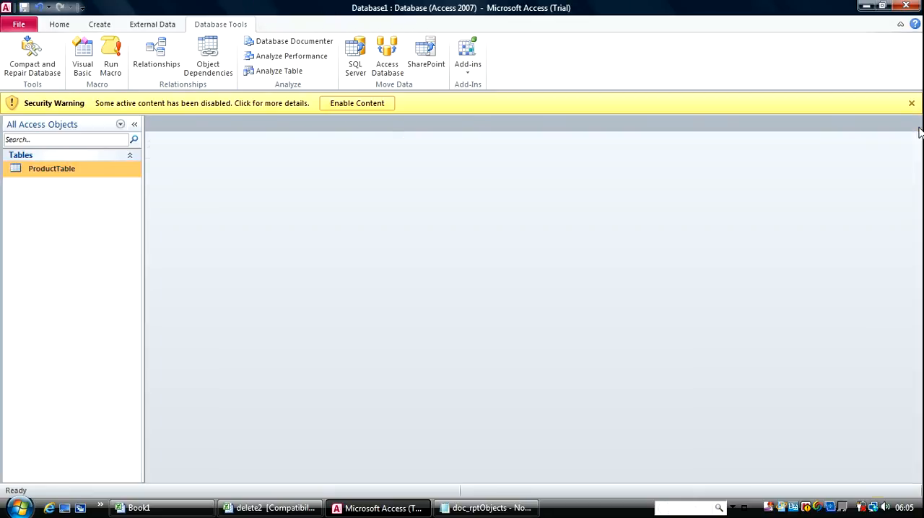
{"action": "left_click", "coordinate": [51, 168]}
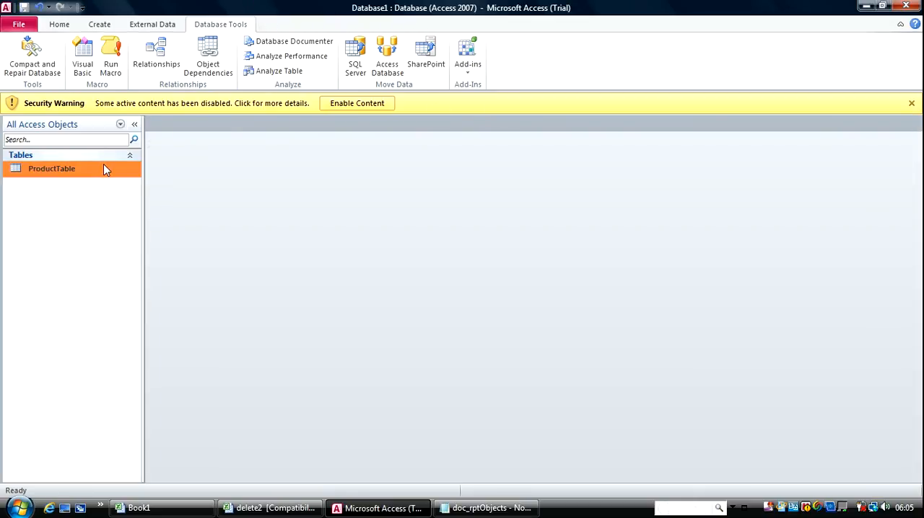
{"action": "right_click", "coordinate": [51, 168]}
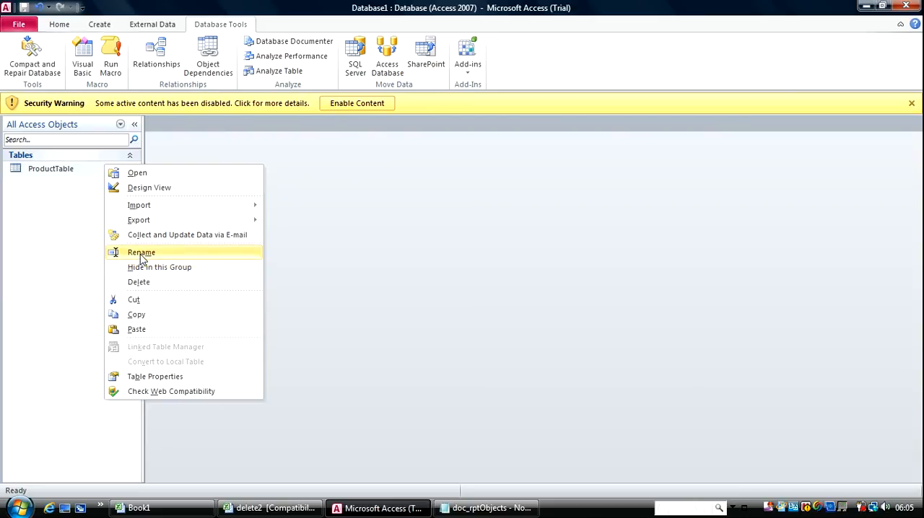
{"action": "left_click", "coordinate": [142, 252]}
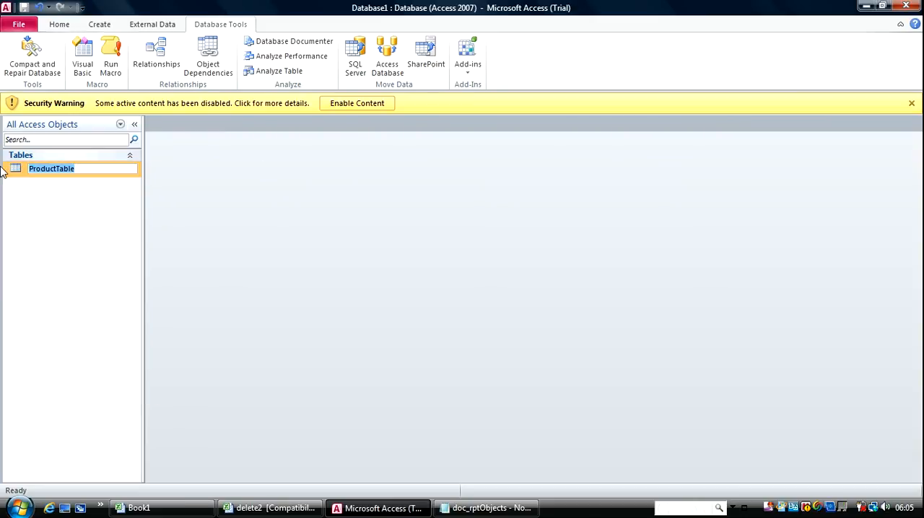
{"action": "mouse_move", "coordinate": [139, 508]}
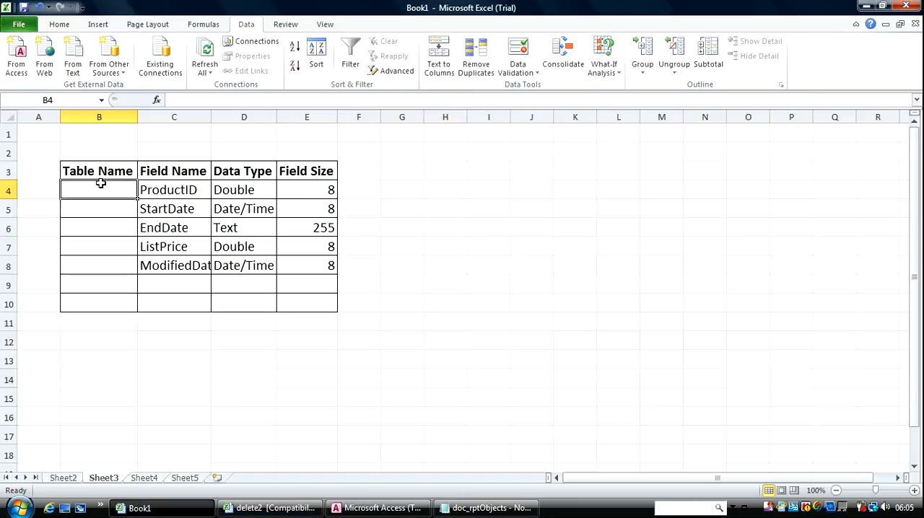
Step: Enter ProductTable in B4, fill it down to B8, and widen the Field Name column
{"action": "type", "text": "ProductTable"}
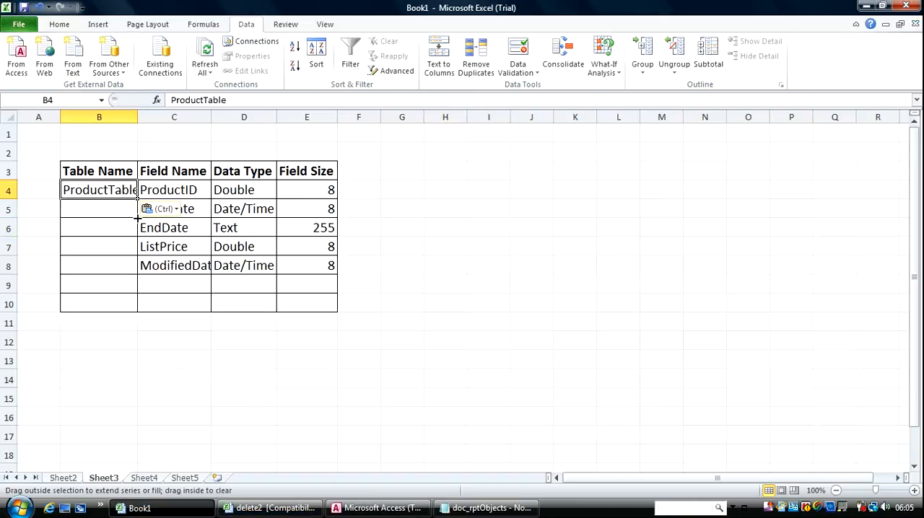
{"action": "left_click_drag", "start_coordinate": [98, 190], "coordinate": [99, 265]}
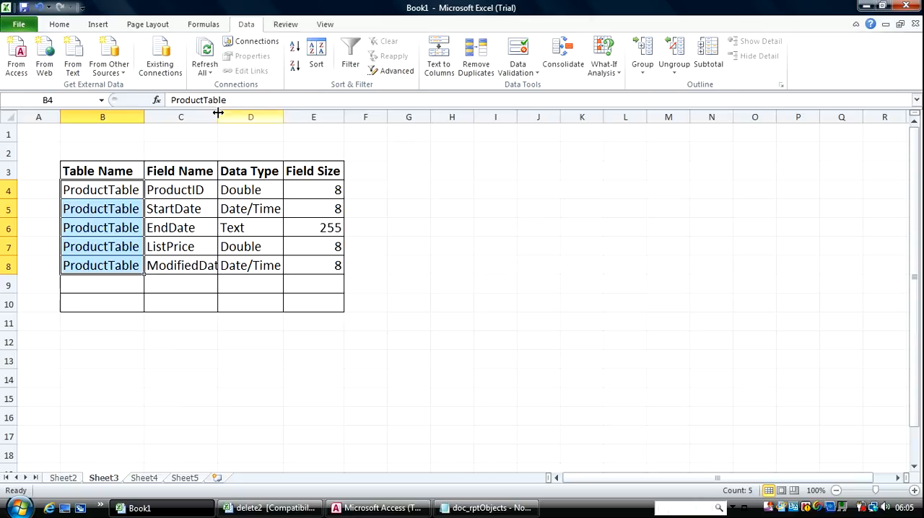
{"action": "left_click", "coordinate": [508, 190]}
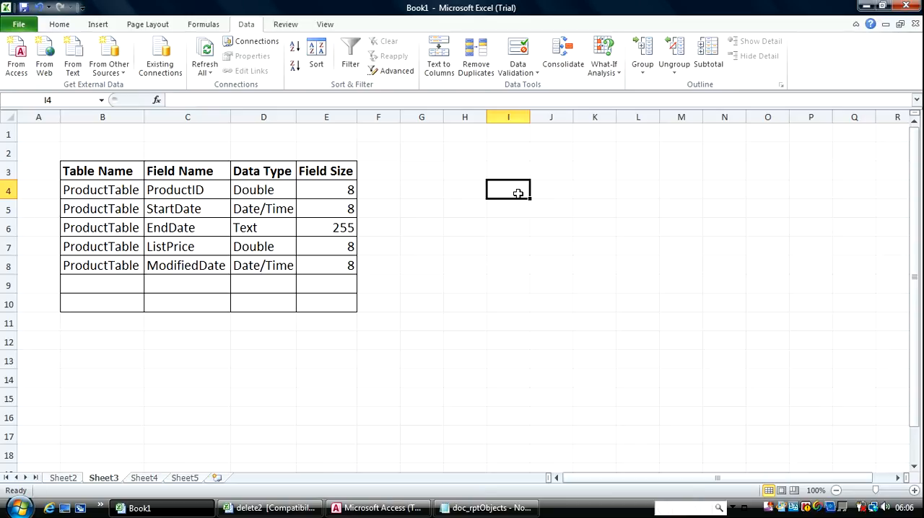
Step: Switch to the Microsoft Access database window from the taskbar
{"action": "left_click", "coordinate": [375, 508]}
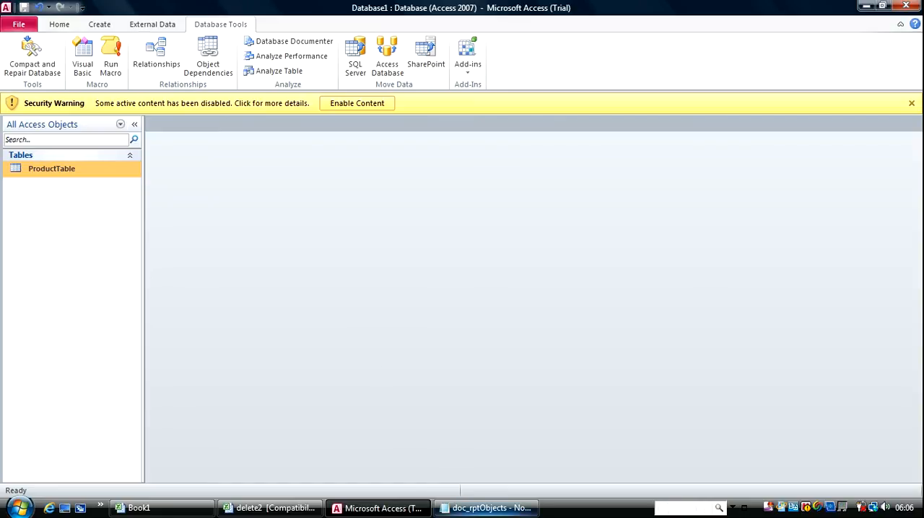
{"action": "mouse_move", "coordinate": [486, 507]}
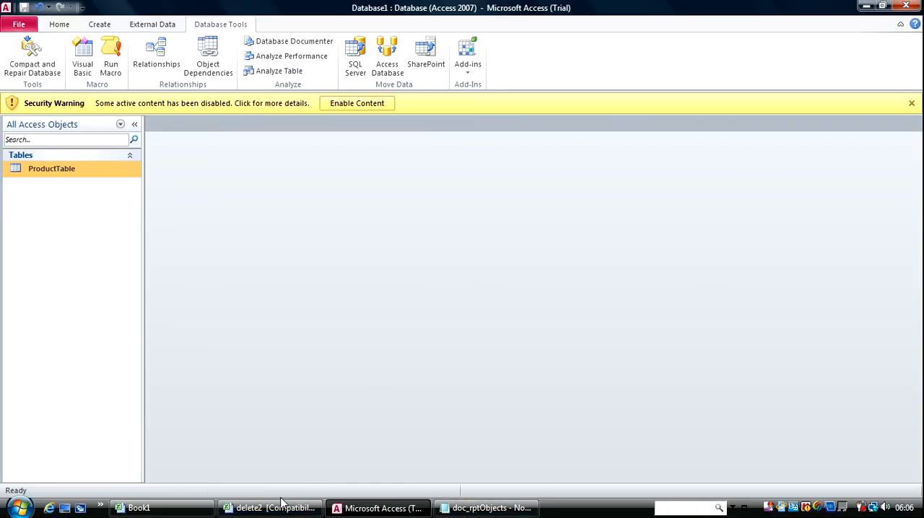
{"action": "mouse_move", "coordinate": [376, 508]}
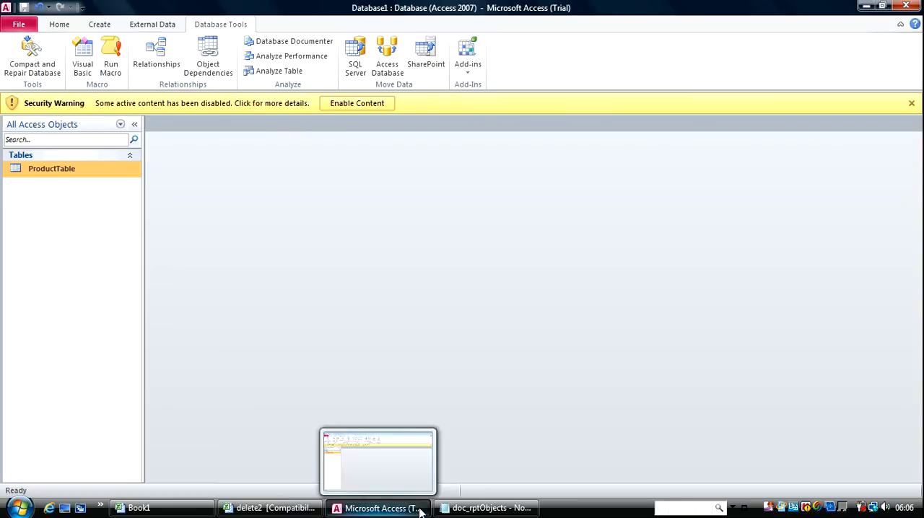